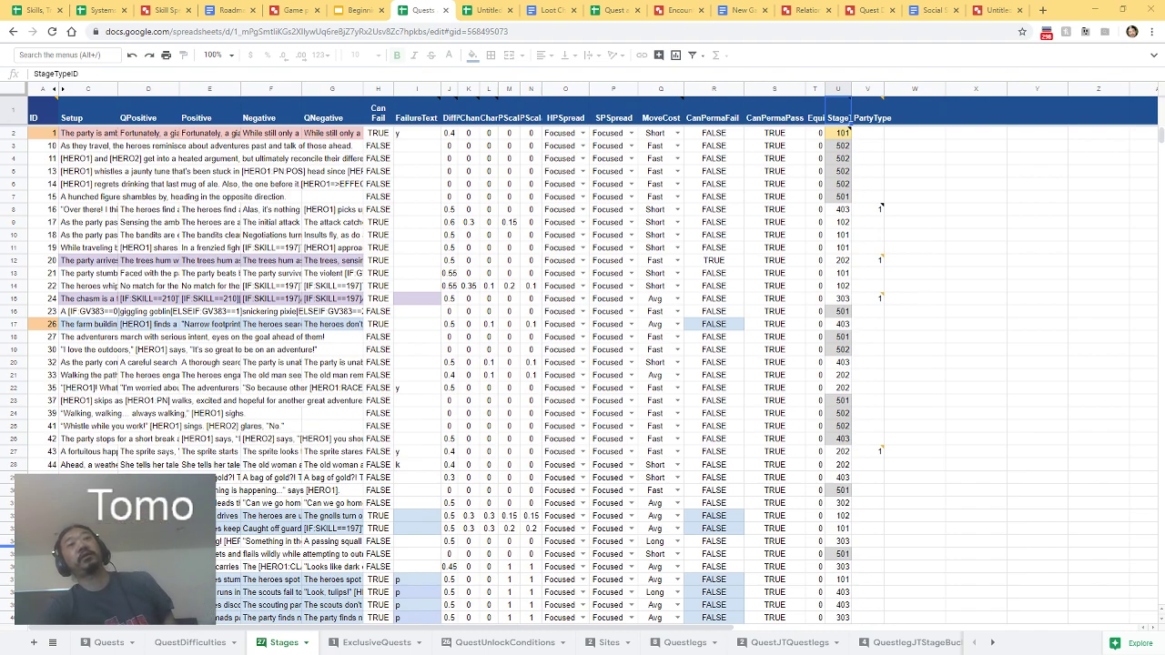
mouse_move(639, 498)
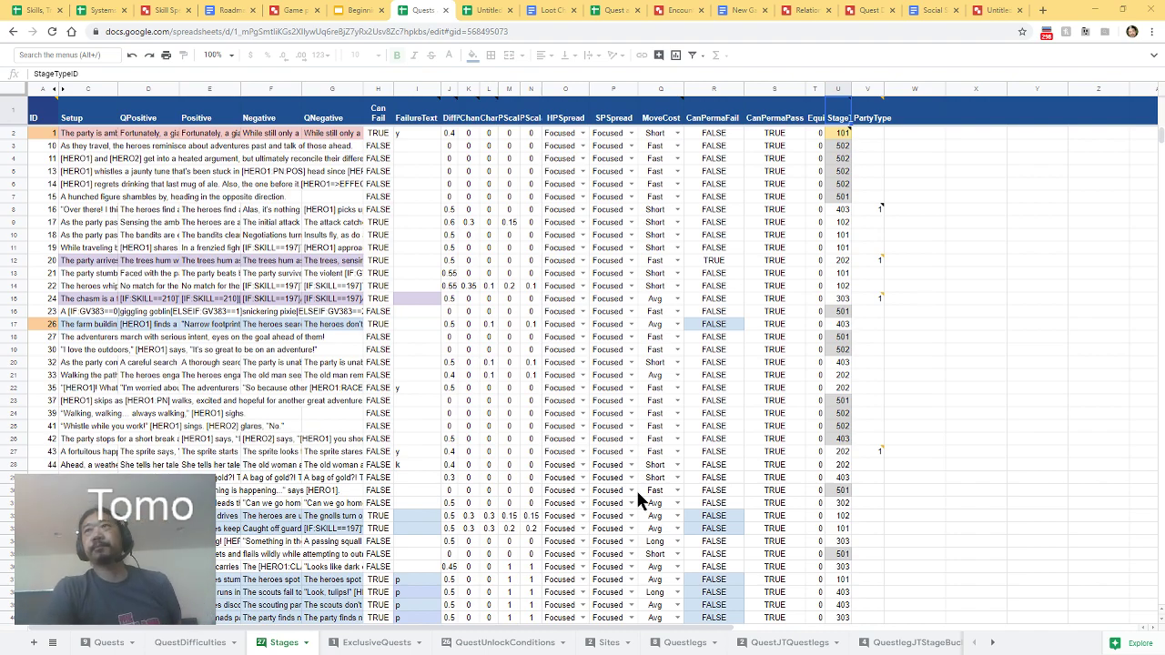
mouse_move(755, 9)
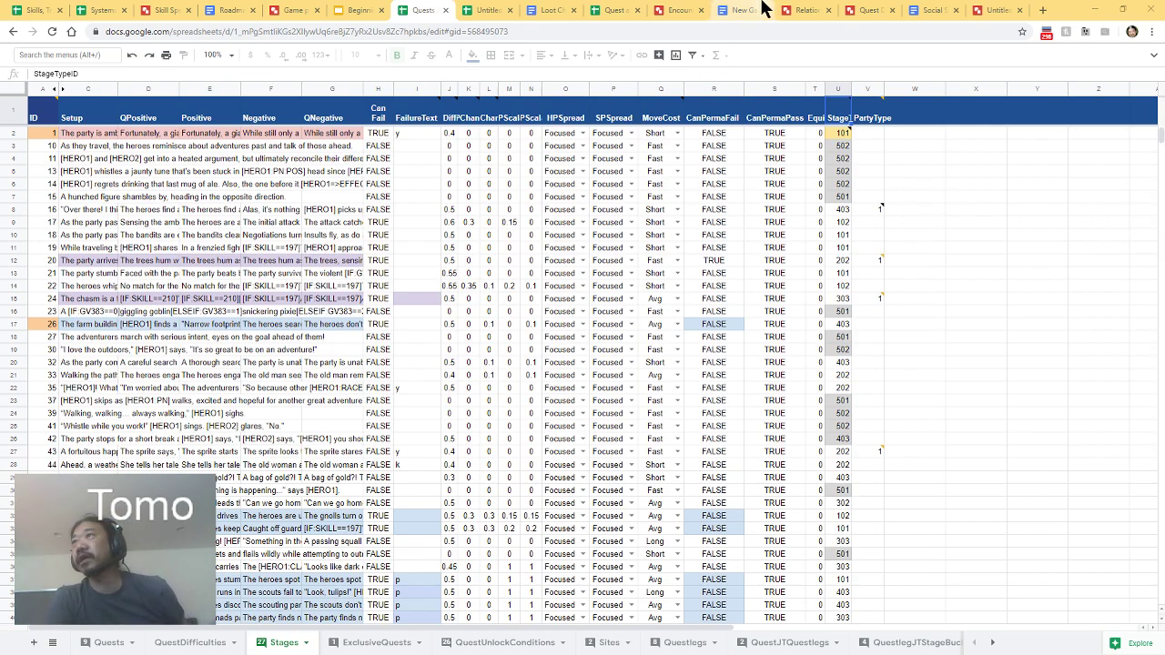
- In 'New Game Idea', restyle the big I WANT: text as Heading 2 and the time-dilation line as Normal text
click(742, 10)
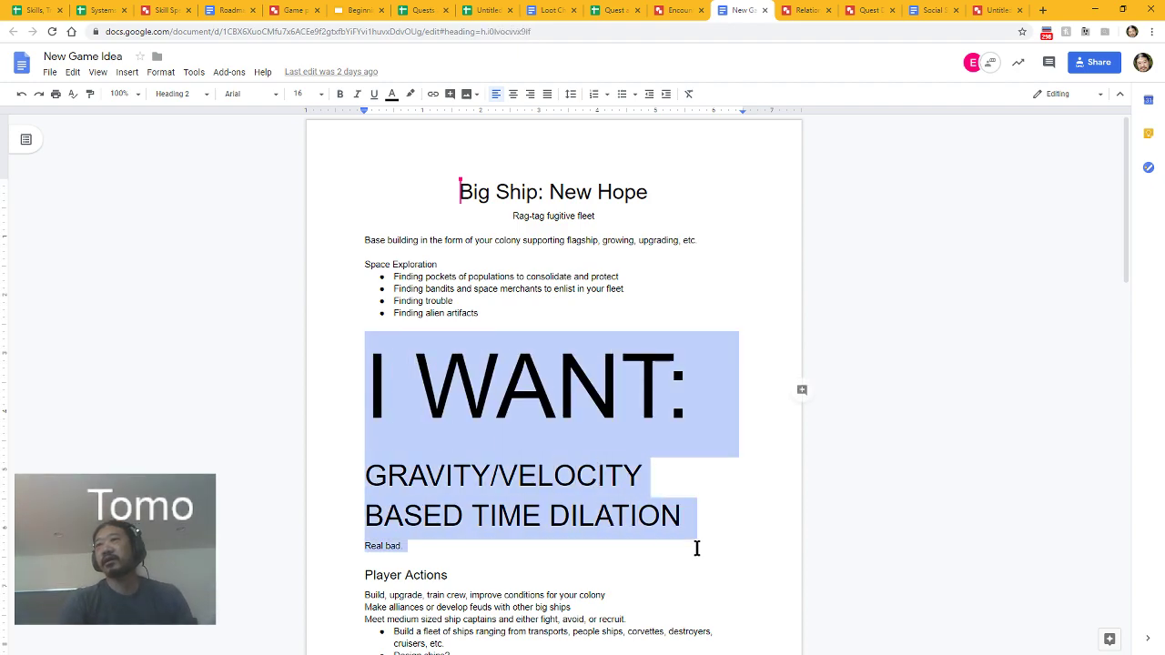
click(173, 94)
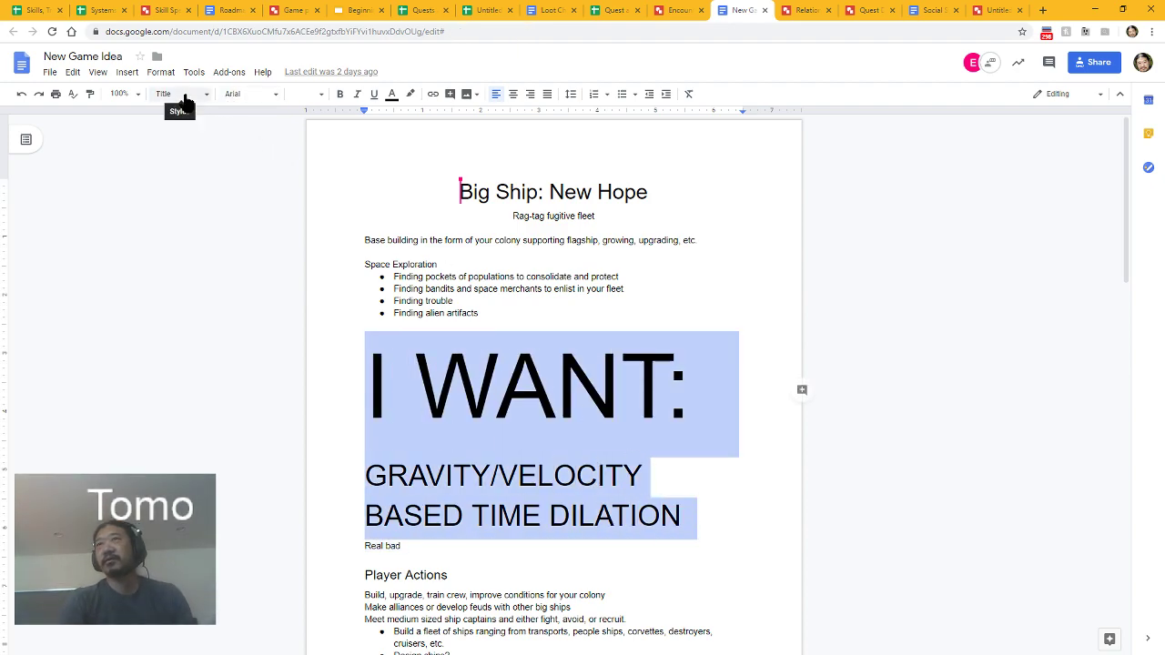
click(180, 94)
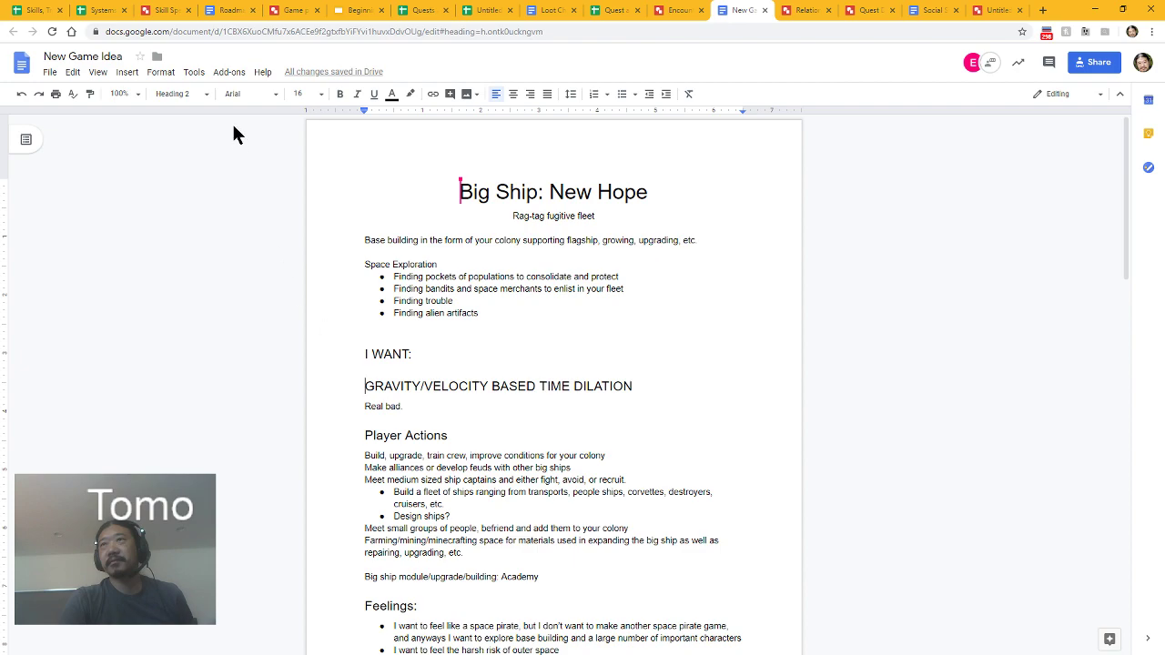
click(177, 94)
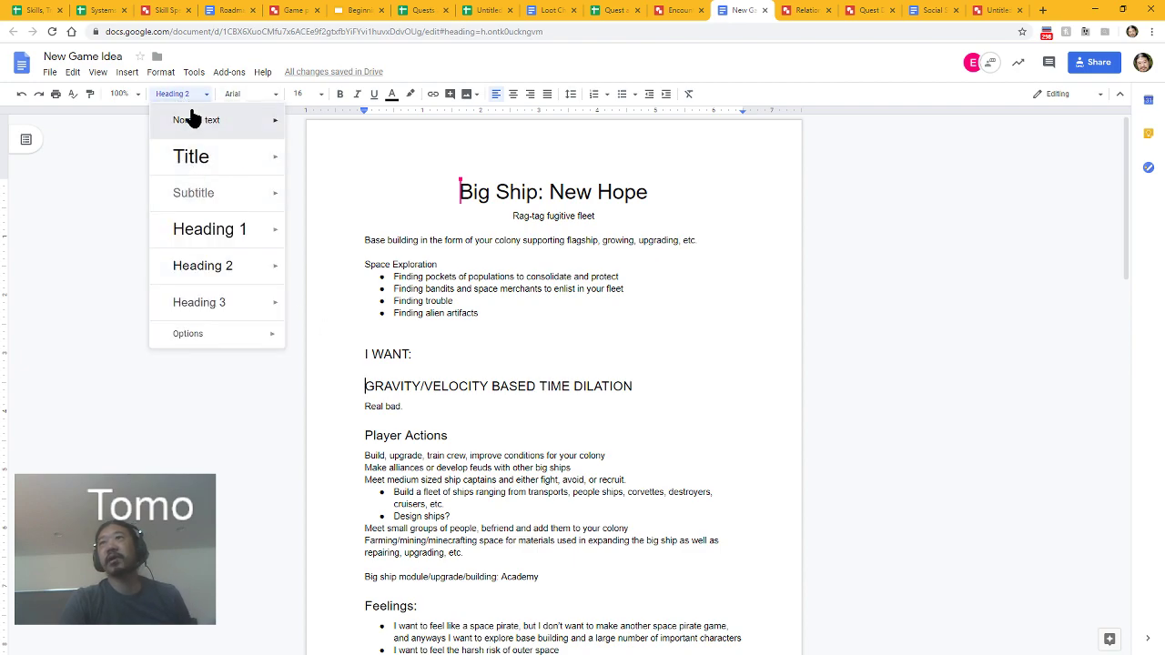
click(198, 119)
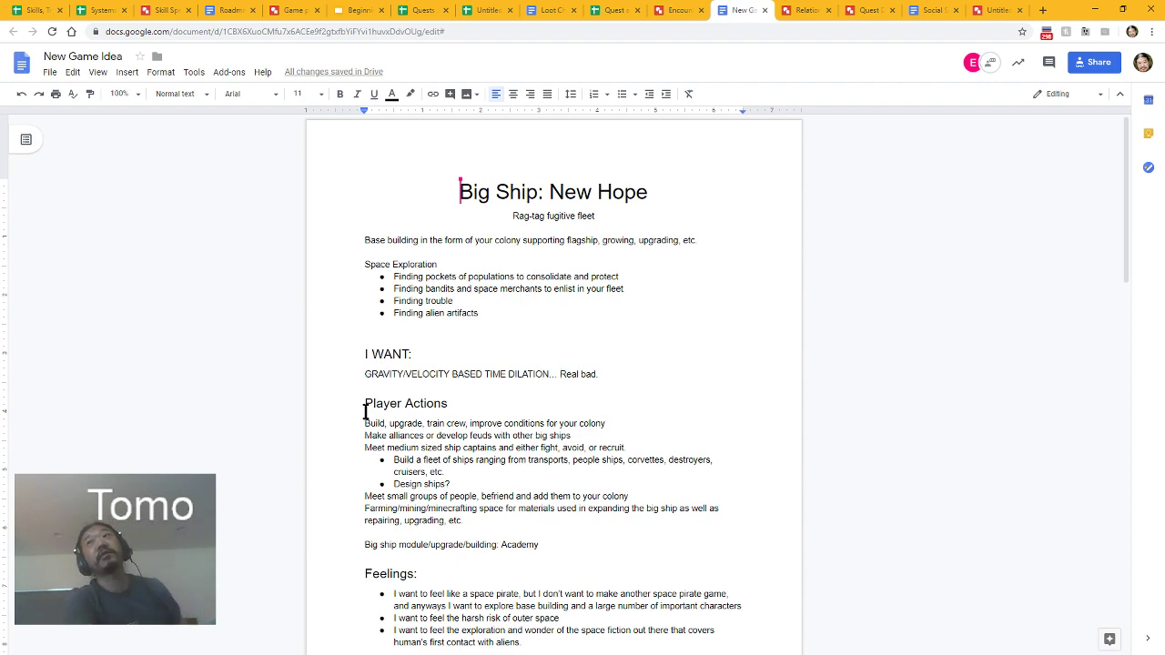
mouse_move(932, 354)
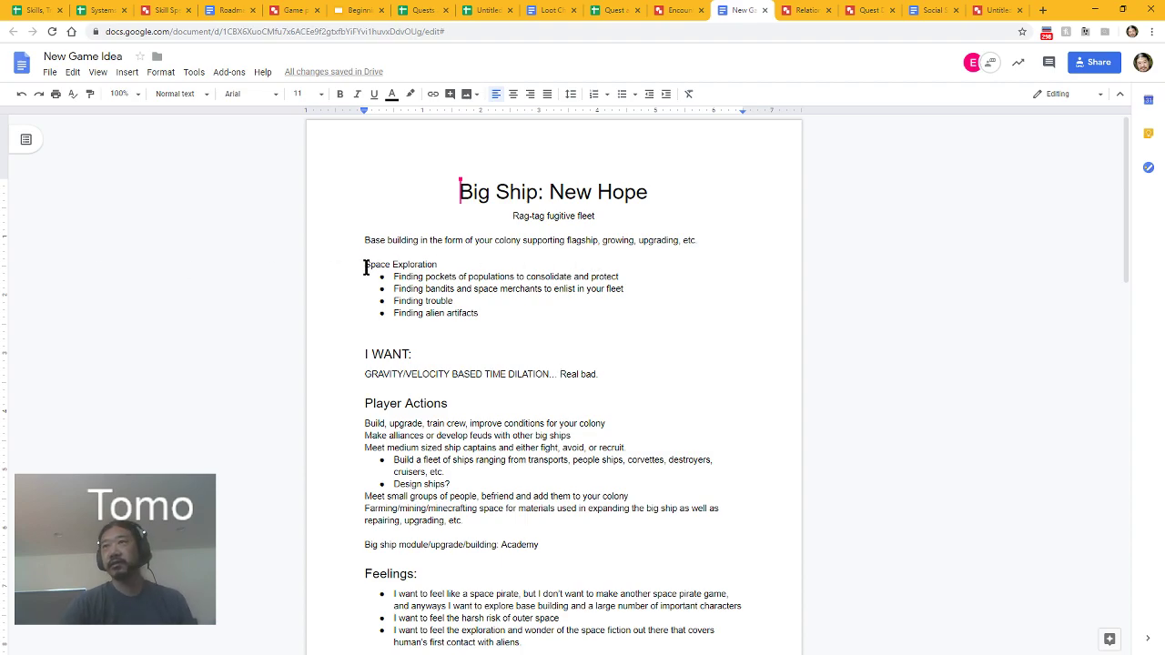
scroll(down, 3)
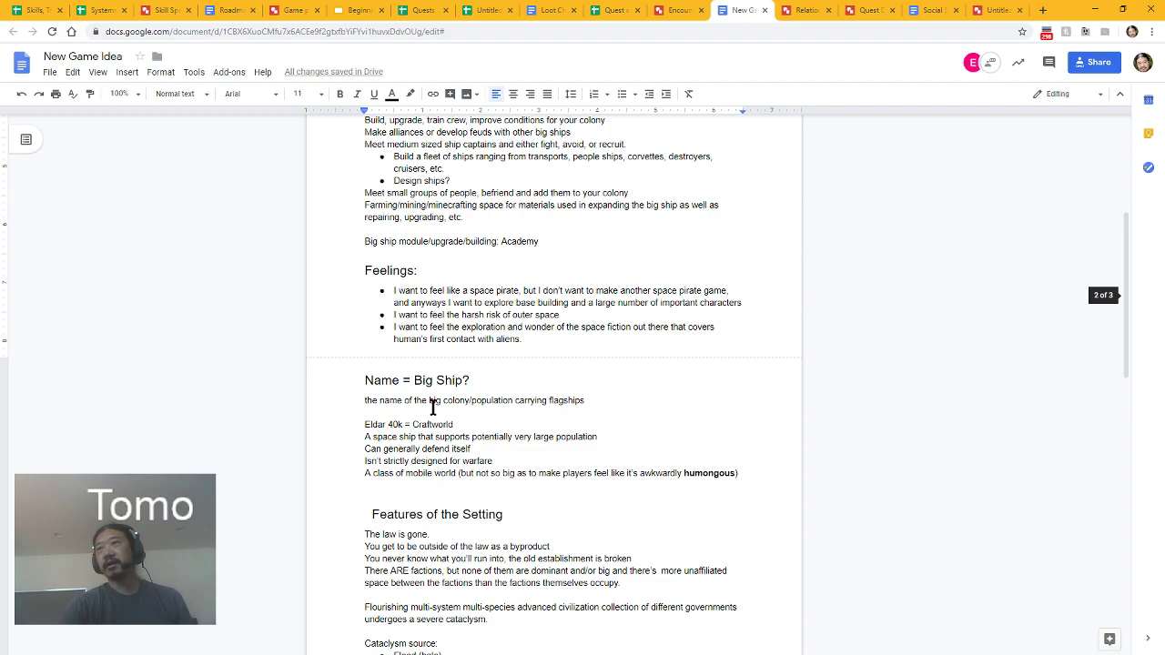
scroll(down, 3)
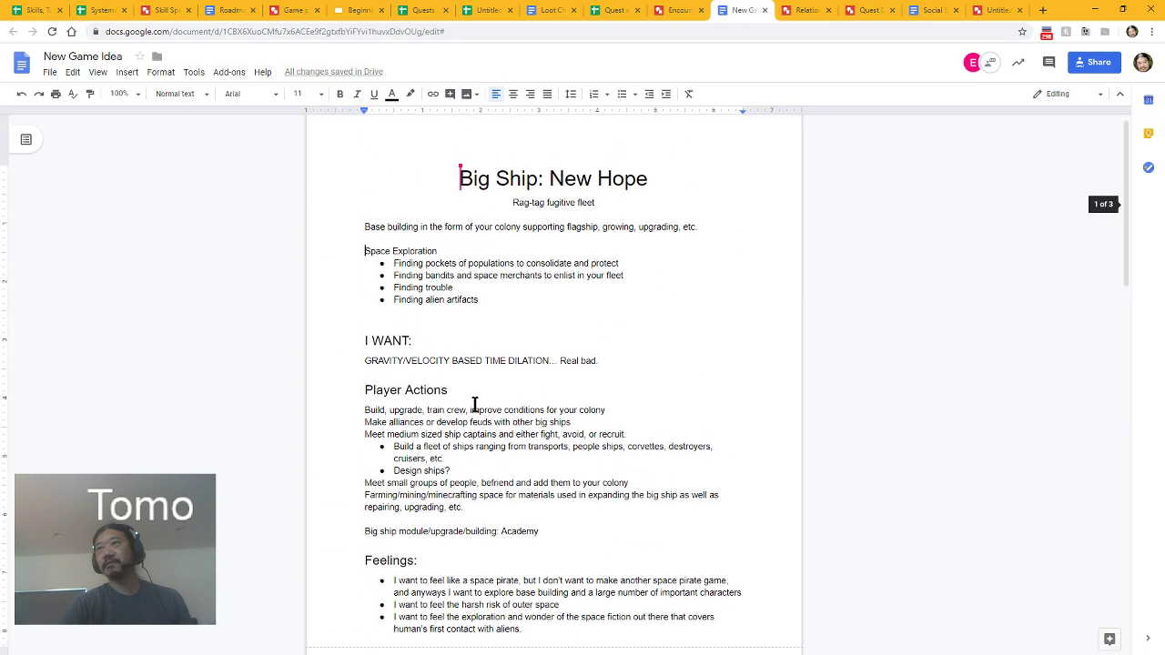
click(678, 10)
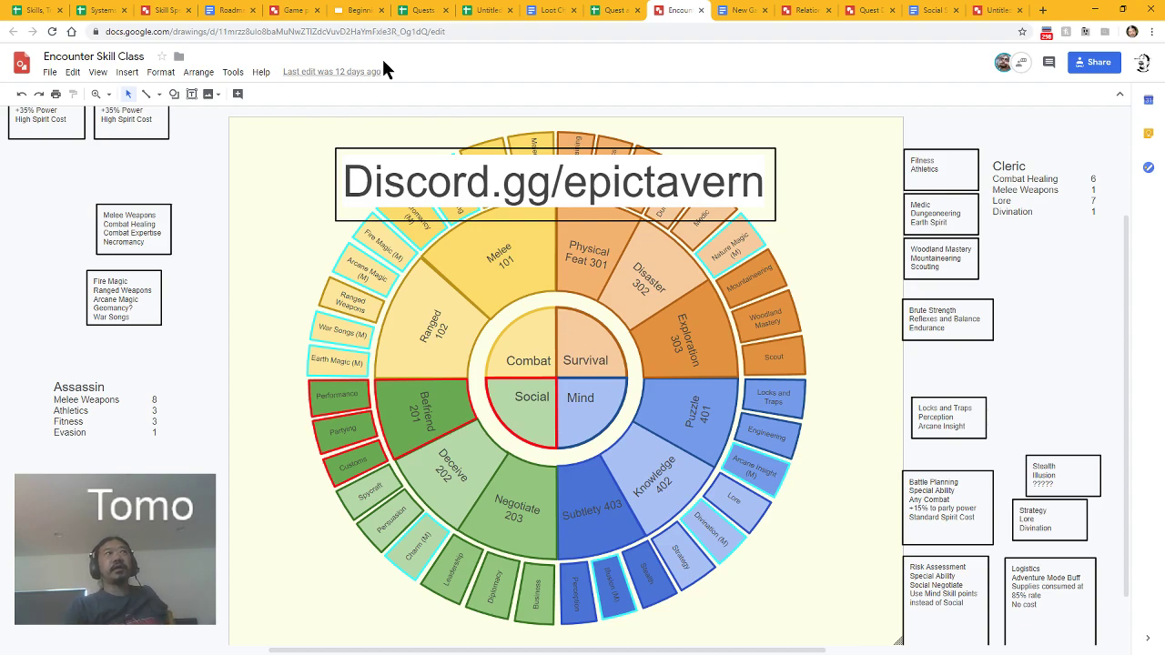
mouse_move(405, 91)
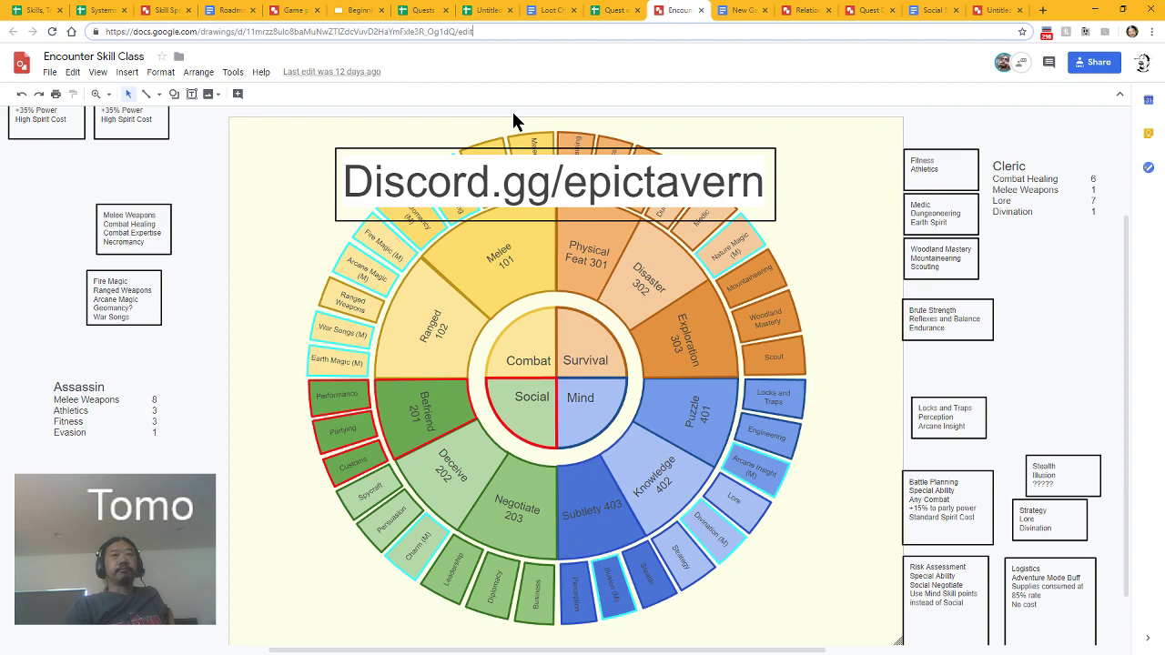
mouse_move(514, 103)
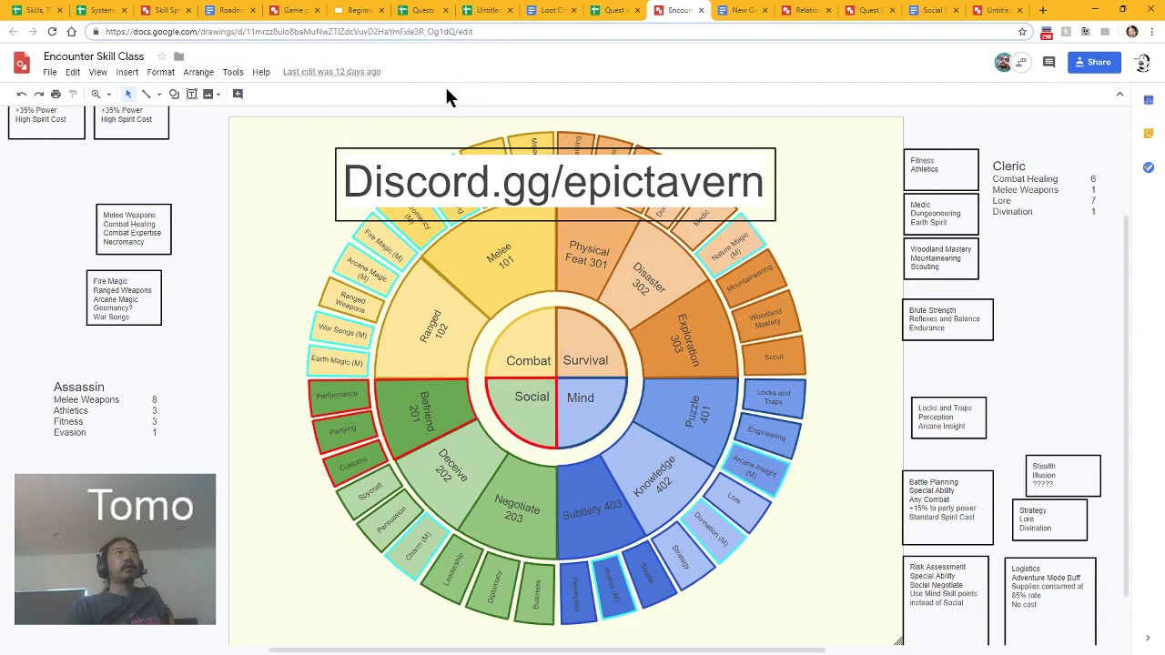
mouse_move(399, 91)
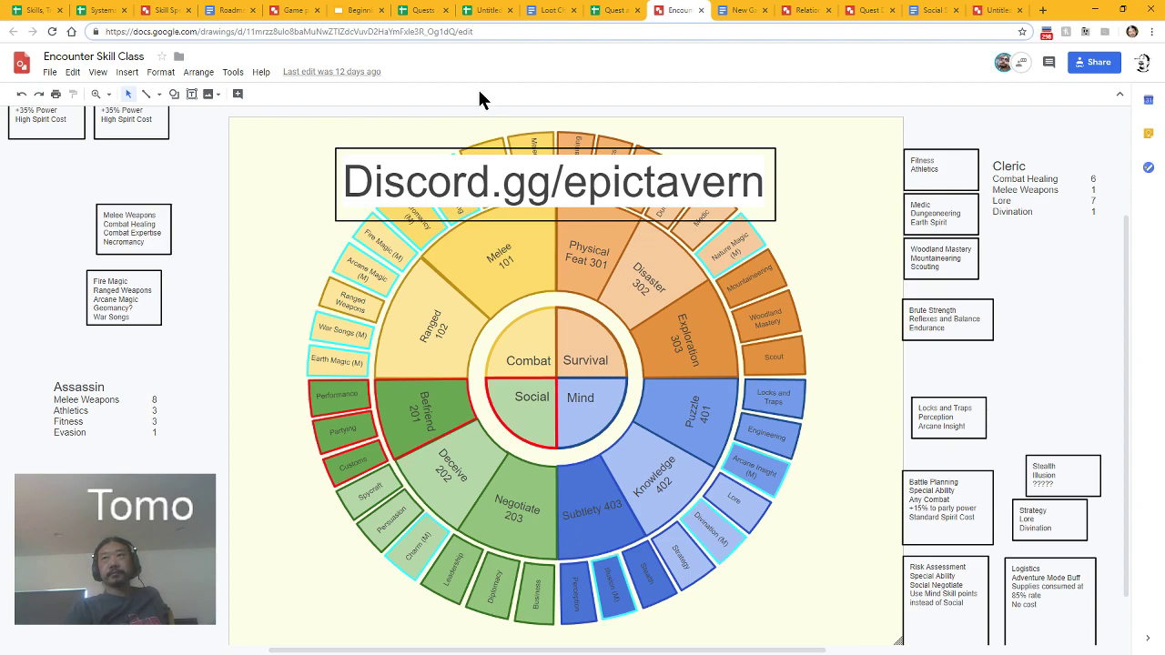
- Select the Discord.gg/epictavern label covering the skill wheel
click(554, 182)
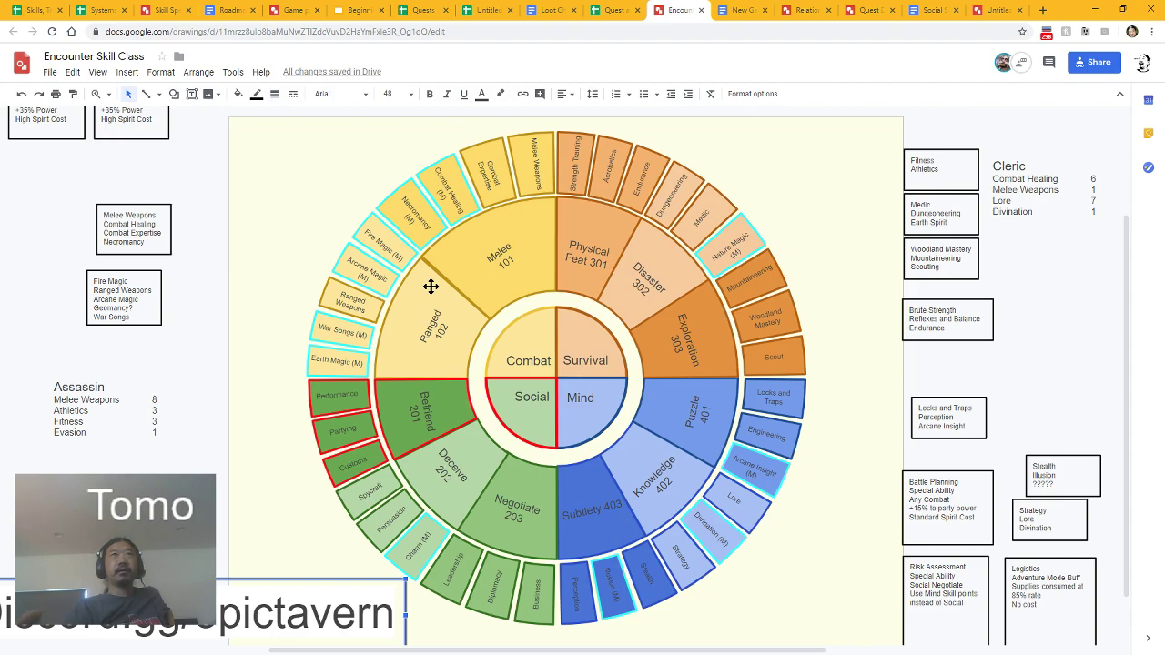
mouse_move(421, 261)
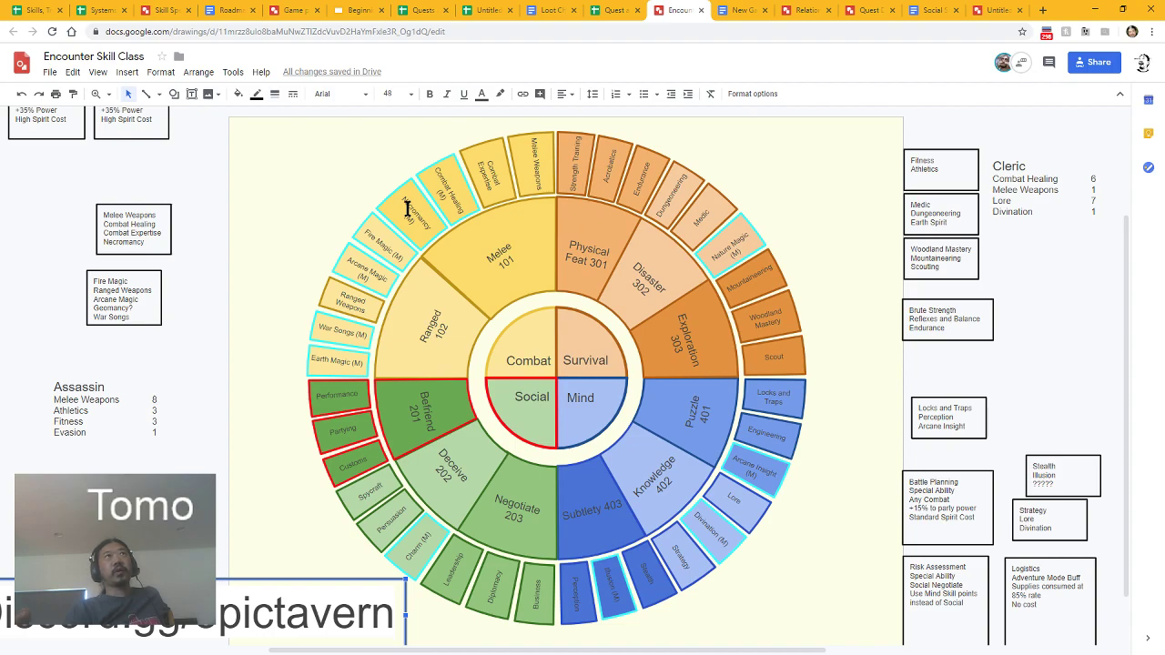
mouse_move(526, 279)
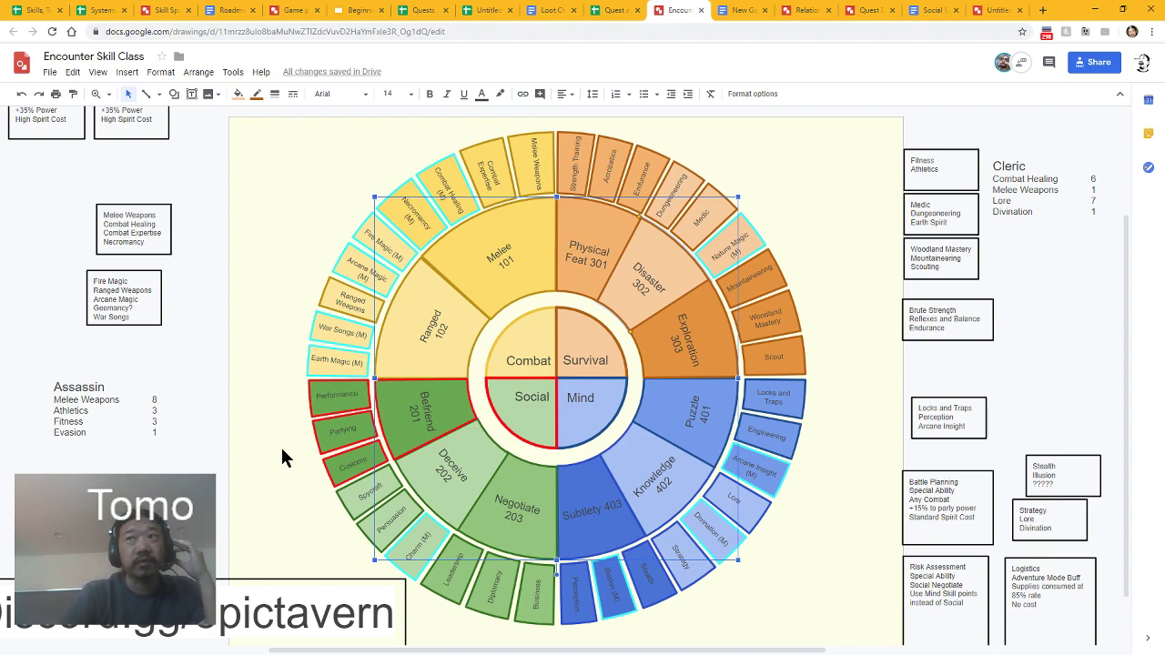
mouse_move(323, 505)
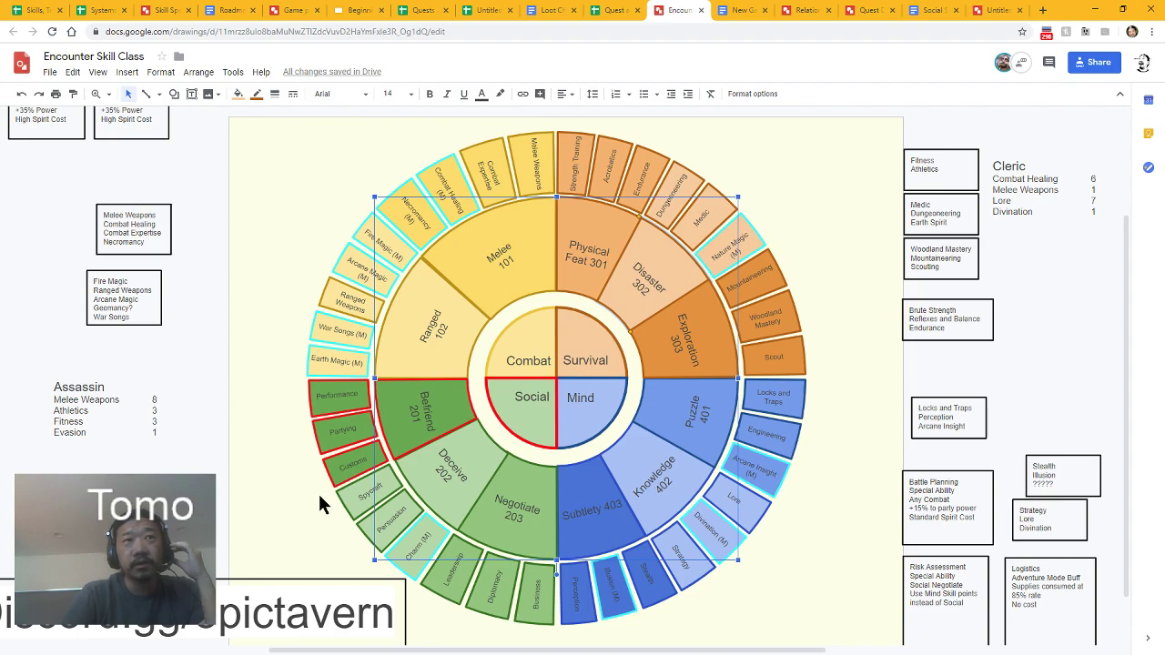
mouse_move(370, 545)
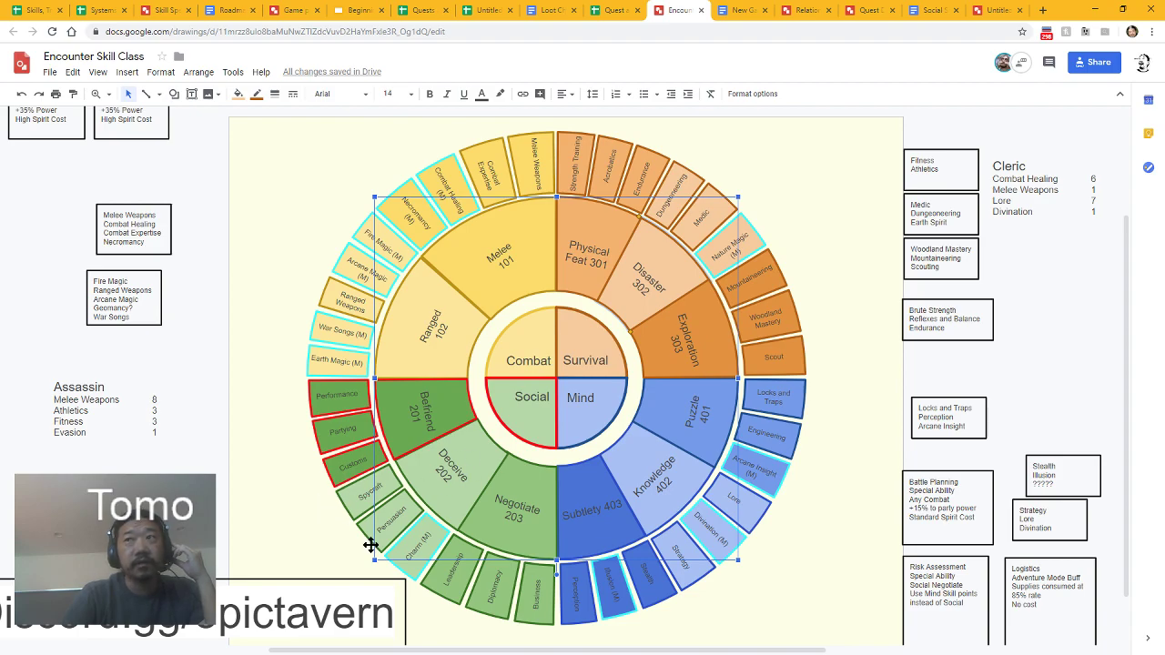
mouse_move(336, 495)
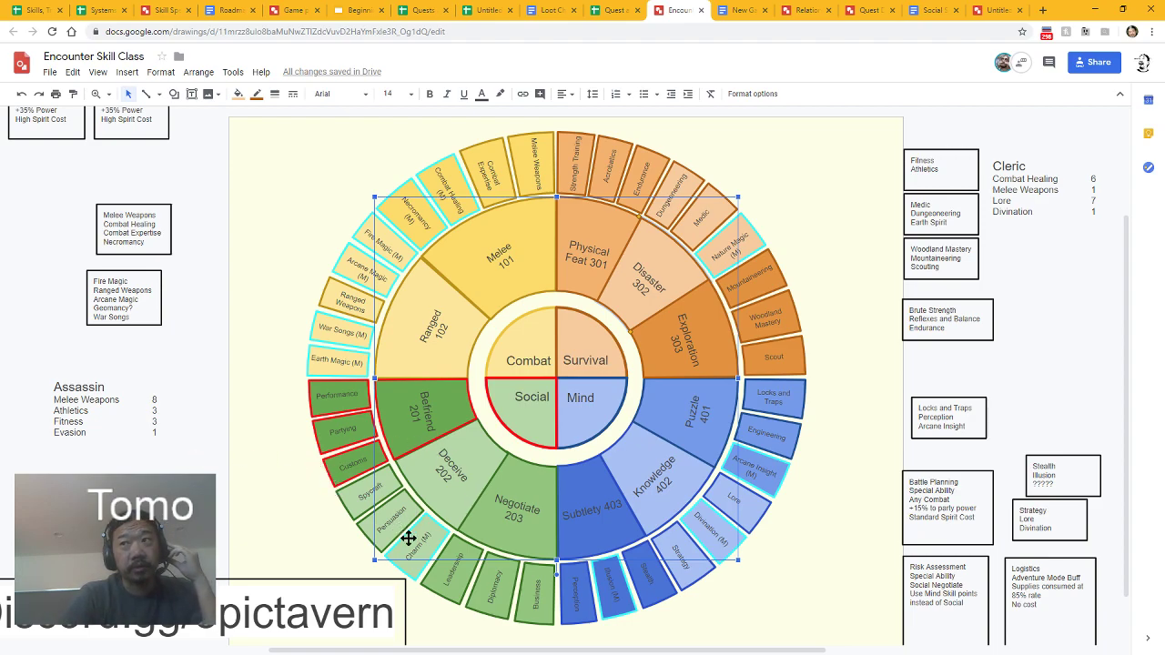
mouse_move(506, 597)
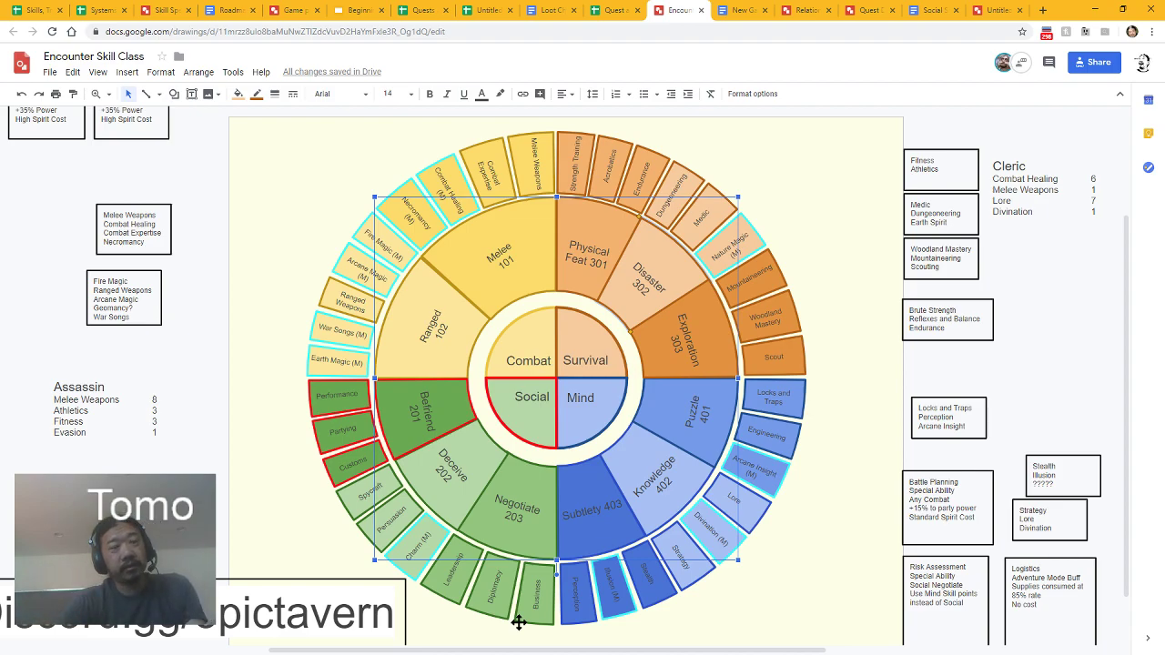
mouse_move(559, 9)
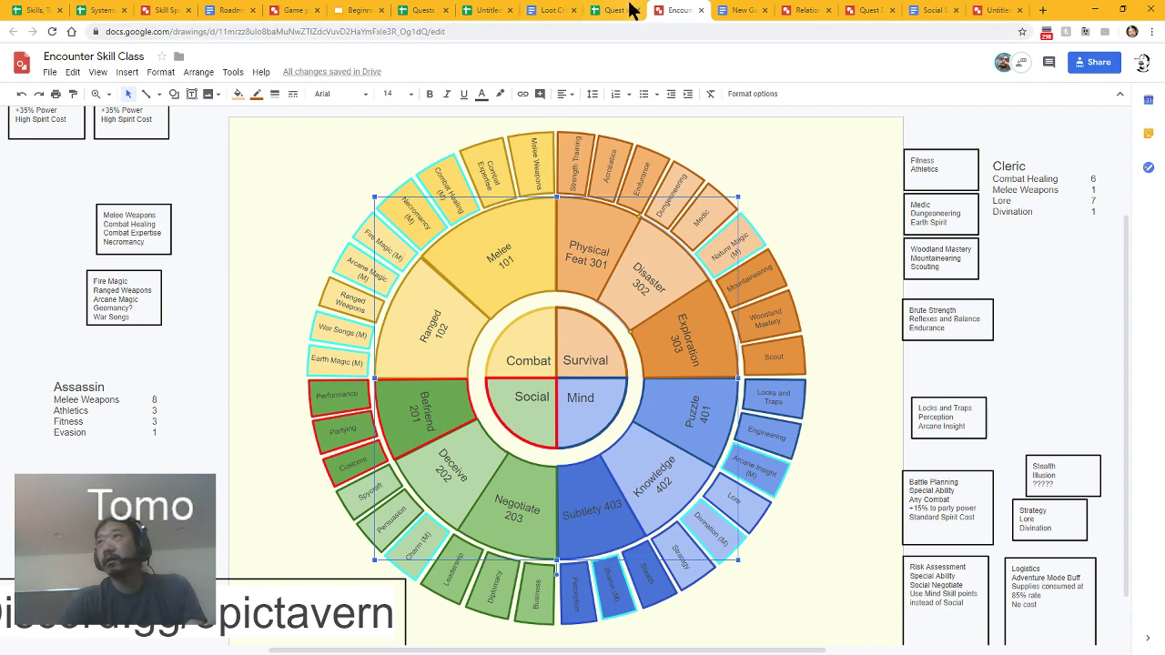
mouse_move(822, 56)
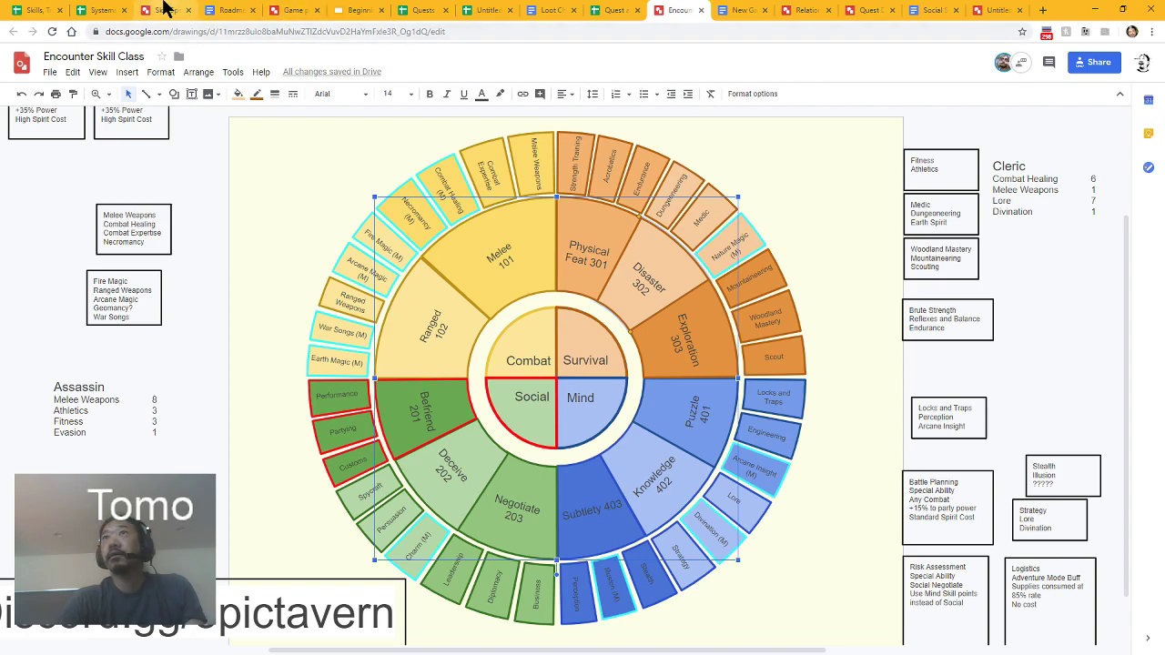
click(150, 10)
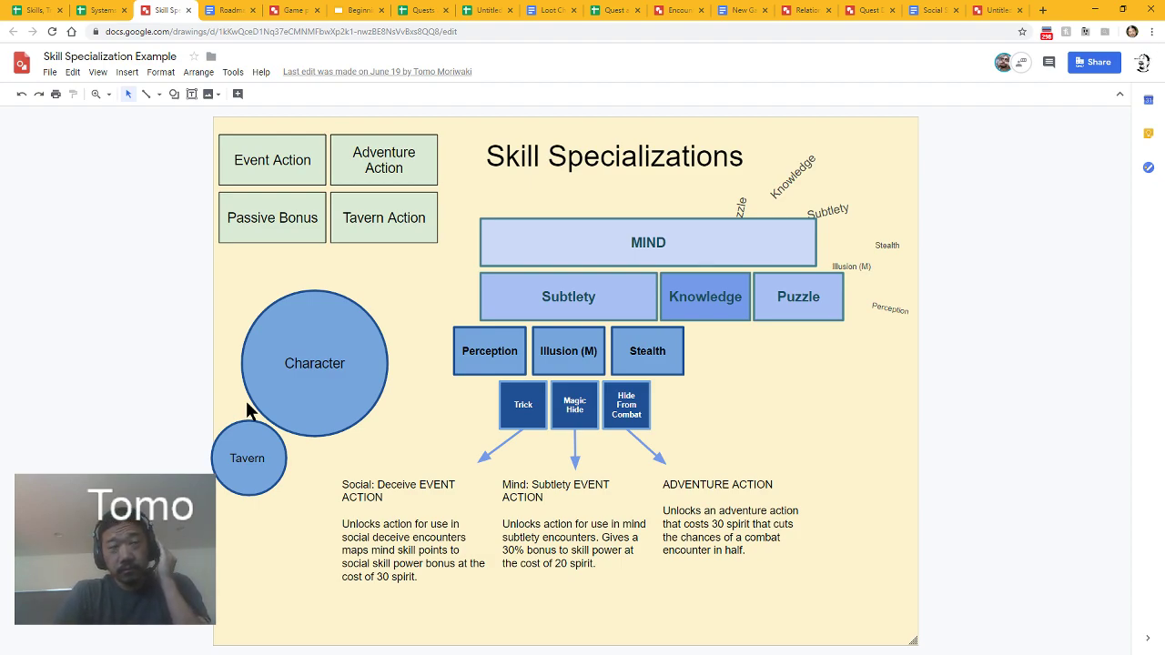
click(682, 11)
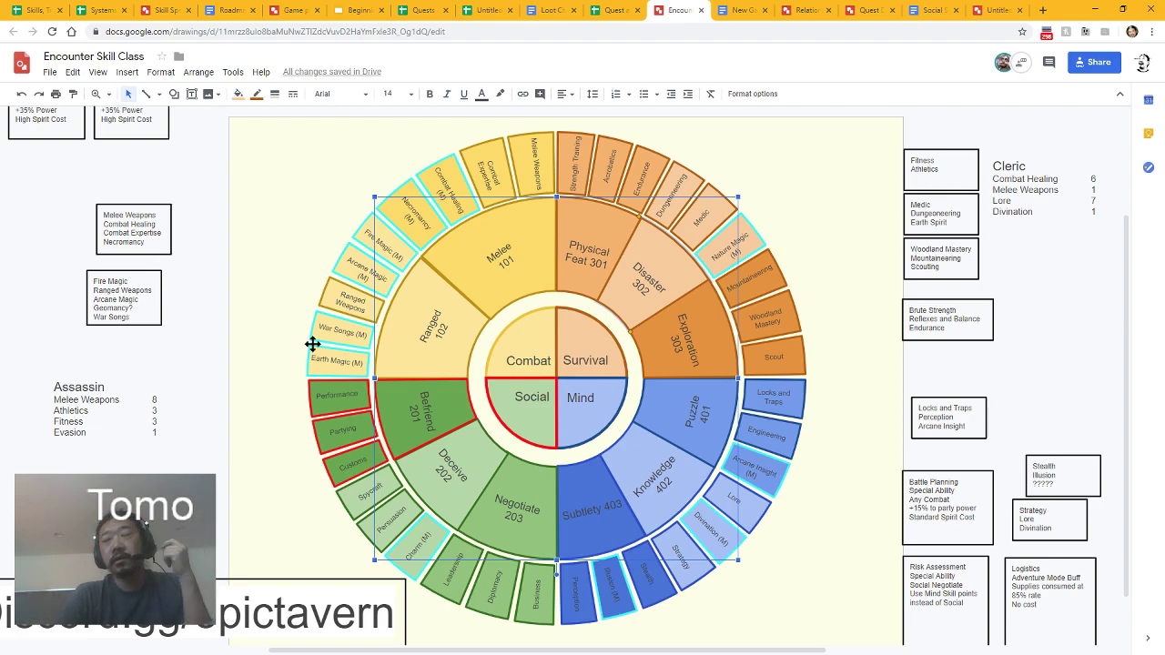
mouse_move(421, 161)
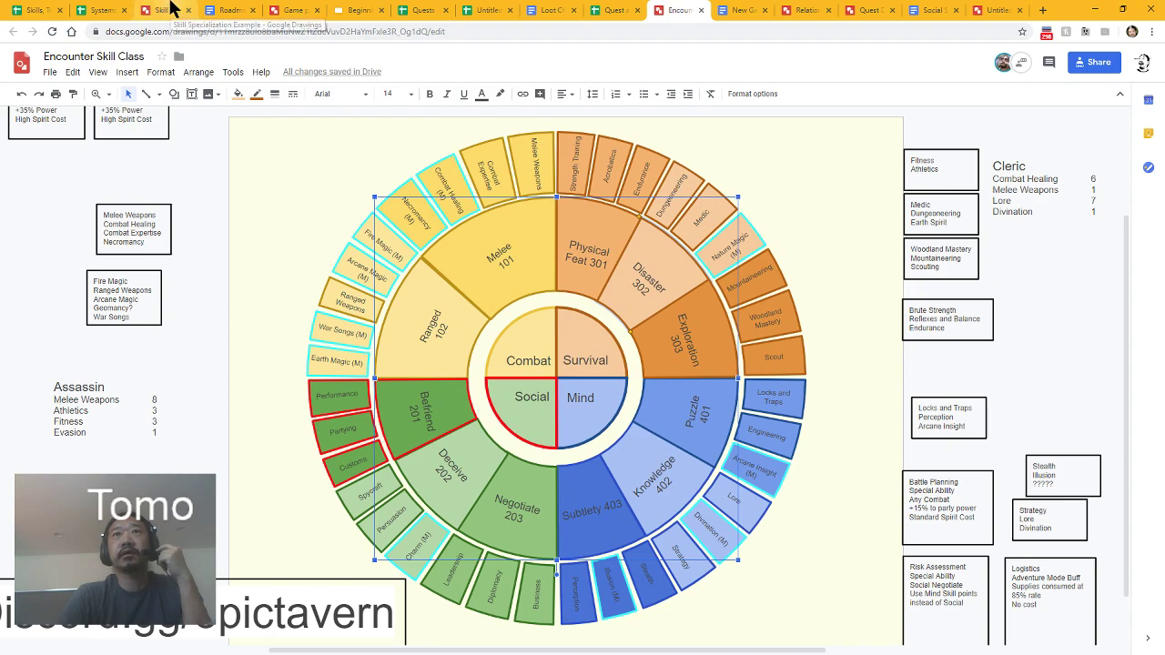
- Inspect the Illusion (M), Magic Hide and Hide From Combat boxes in Skill Specialization Example
click(163, 10)
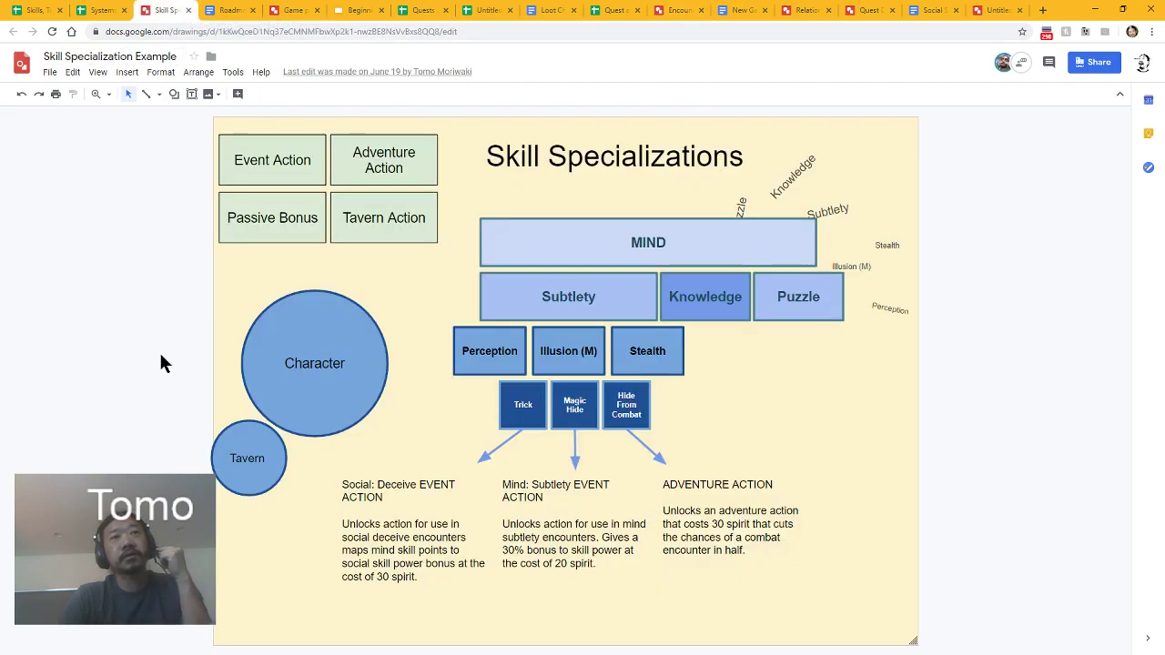
mouse_move(627, 228)
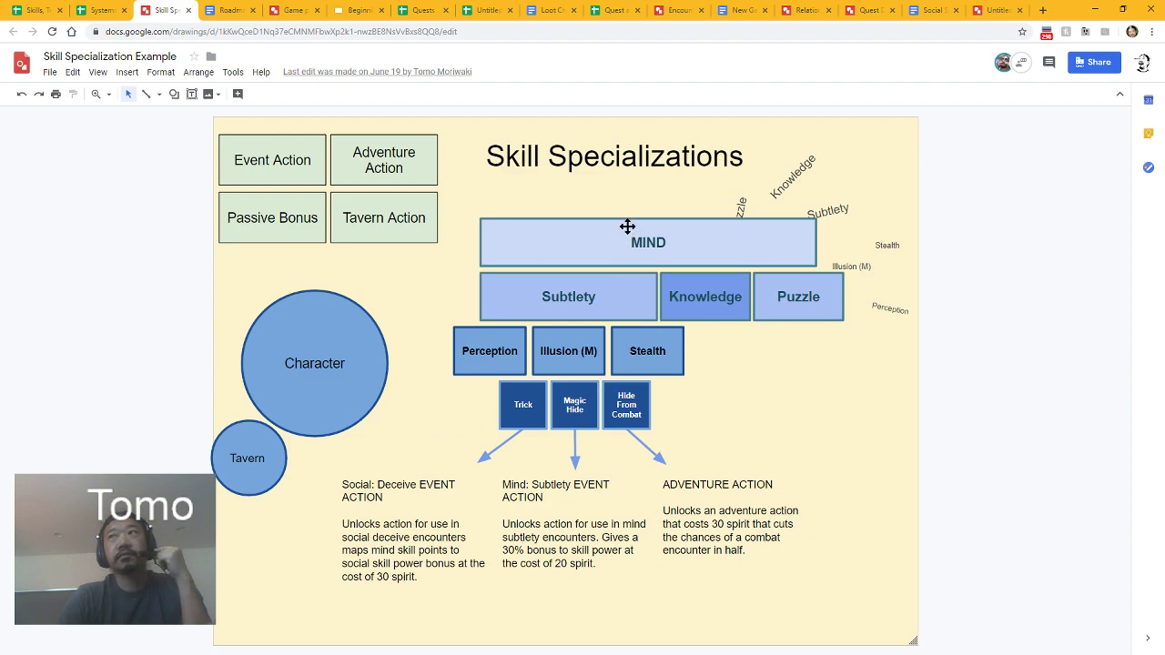
click(648, 242)
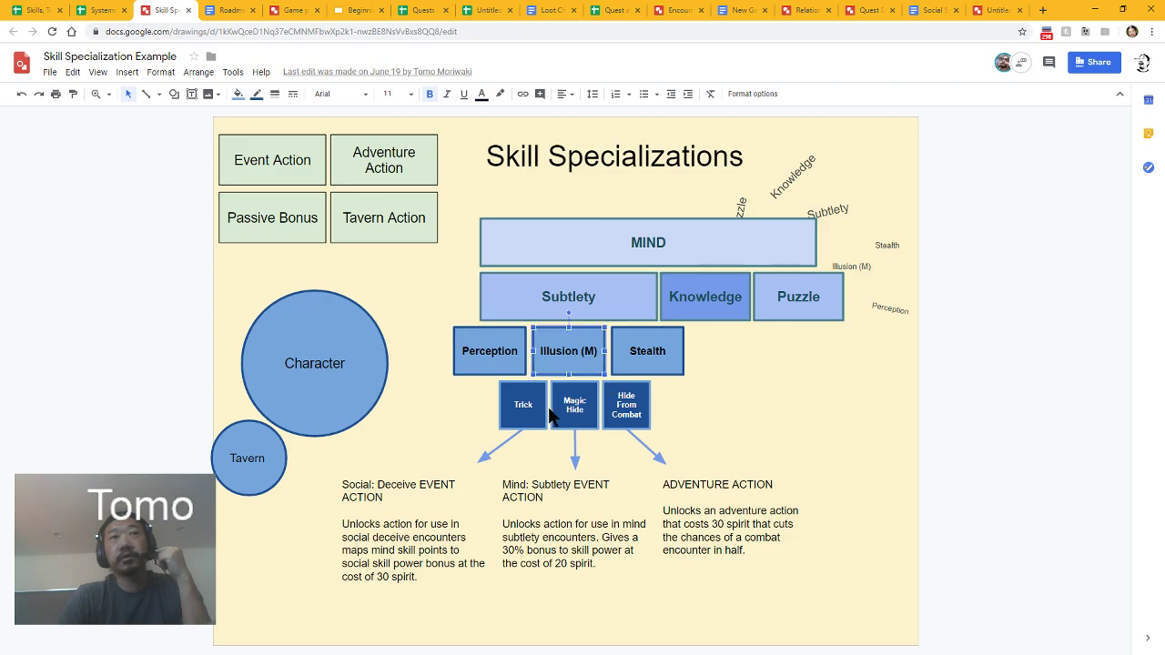
click(573, 405)
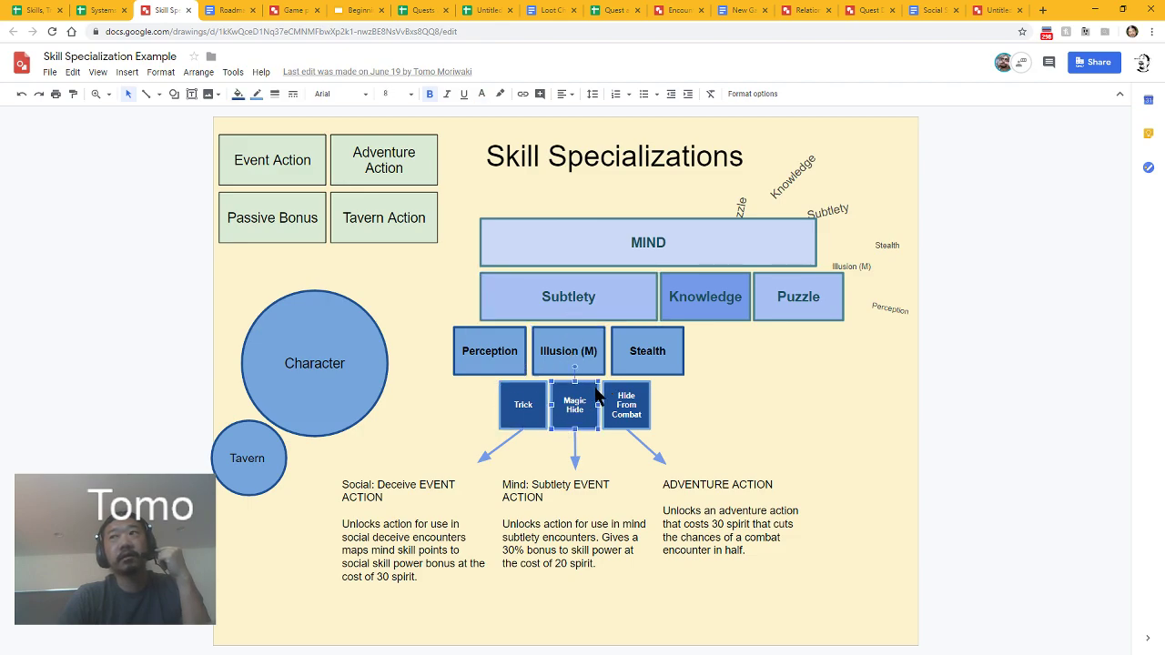
click(625, 405)
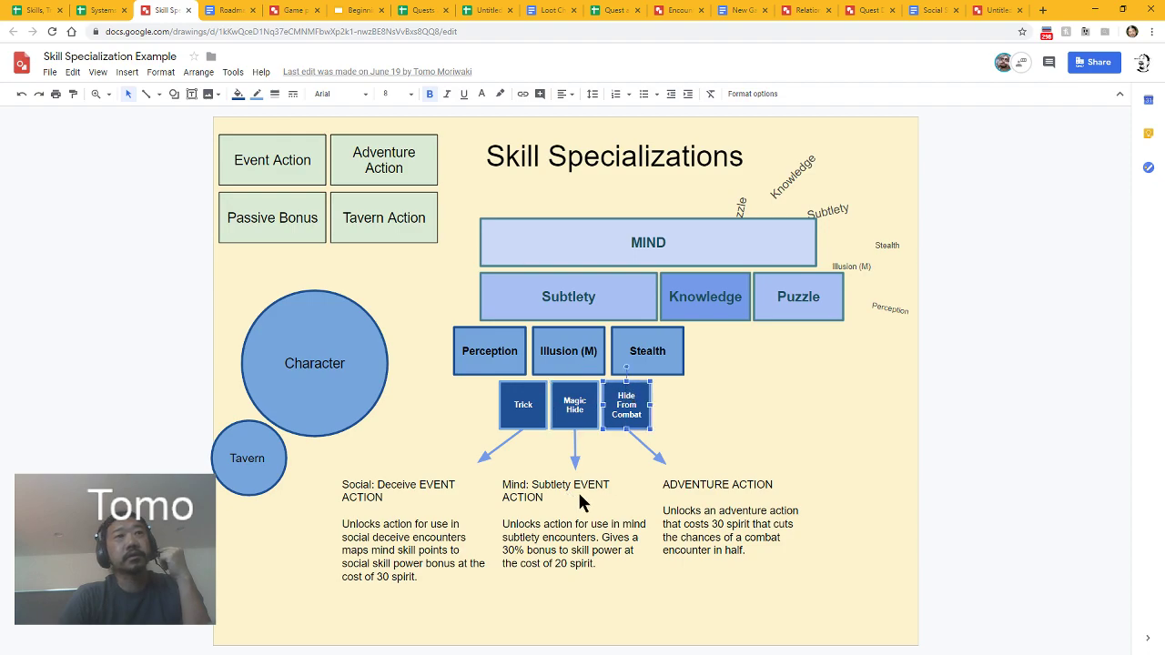
mouse_move(570, 351)
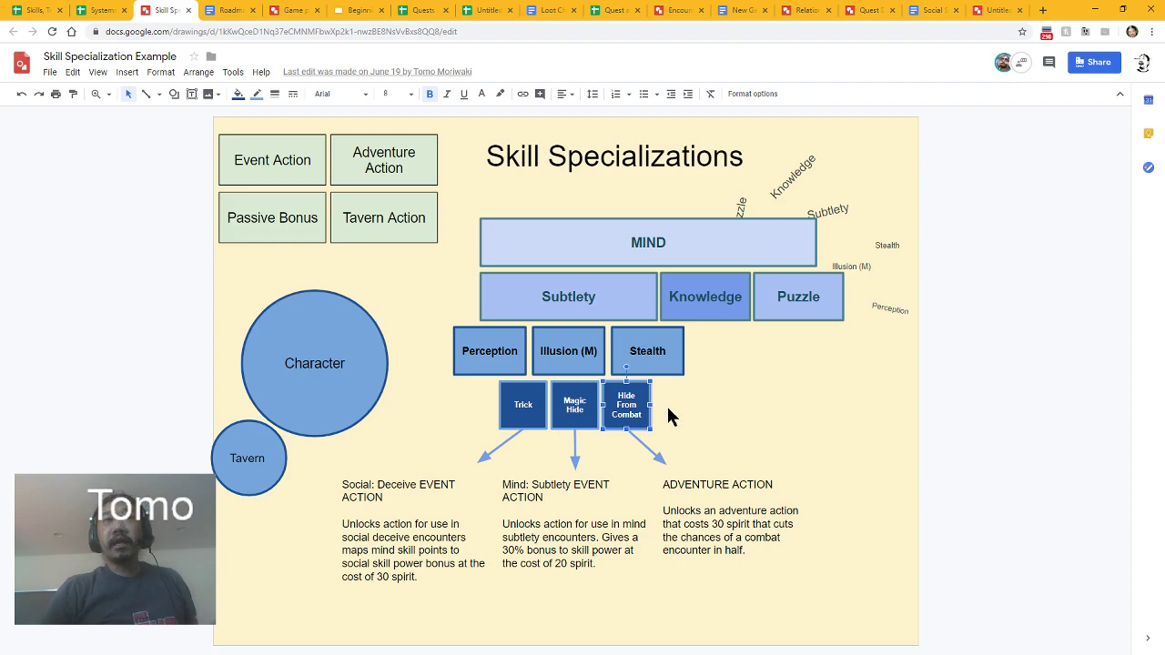
mouse_move(652, 364)
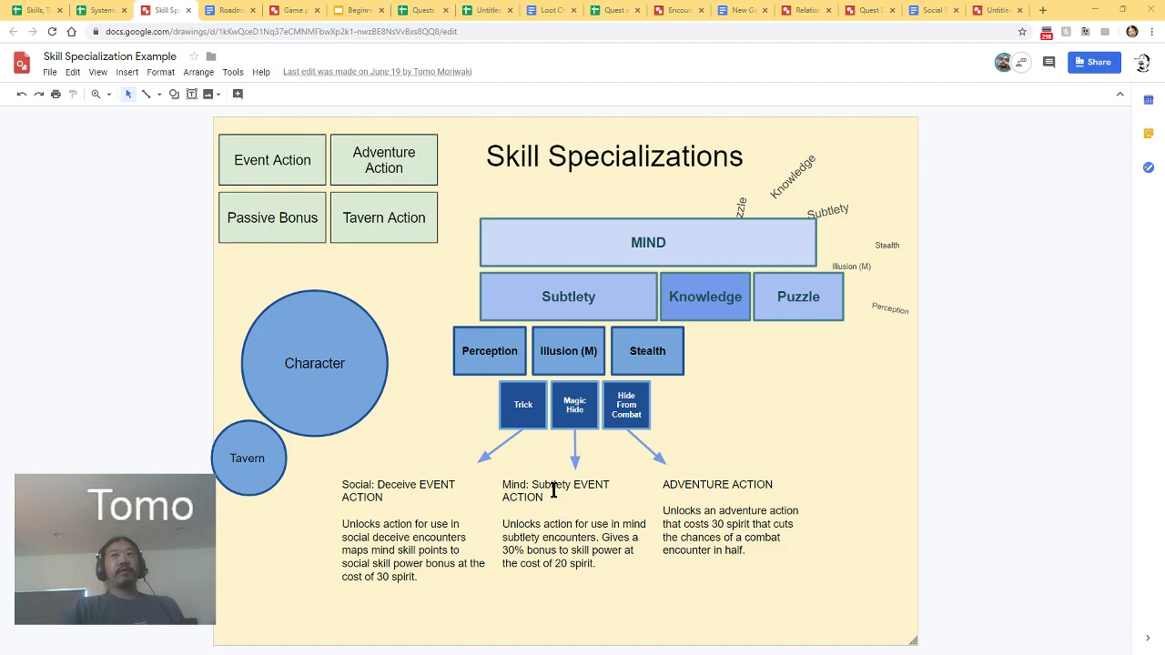
click(568, 350)
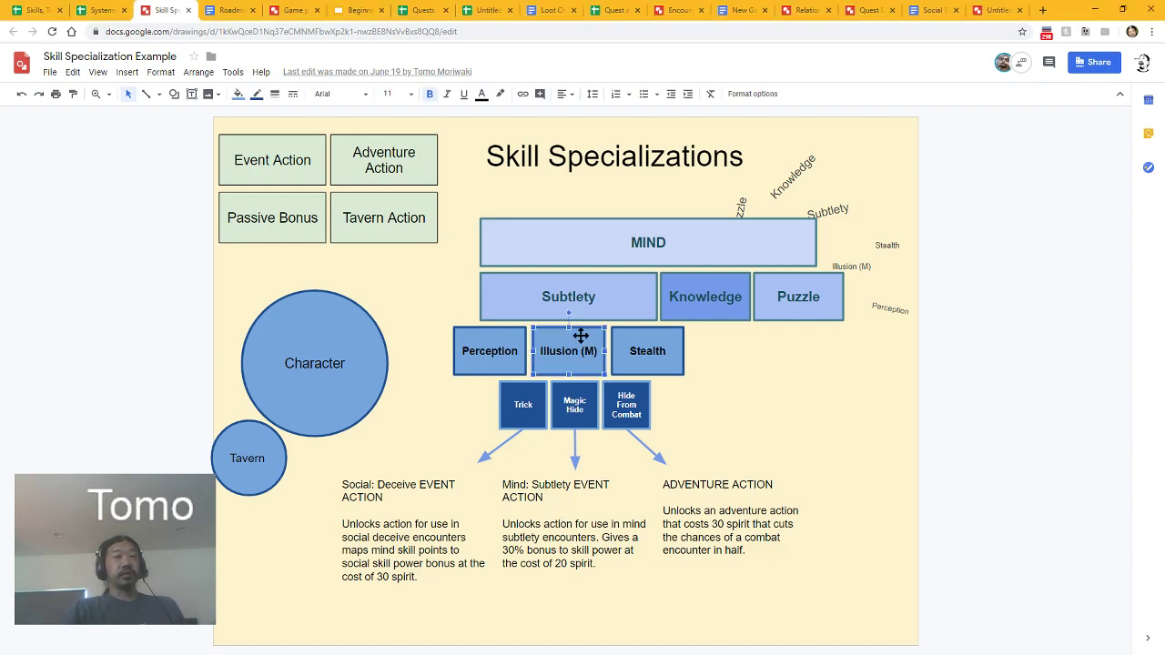
mouse_move(583, 340)
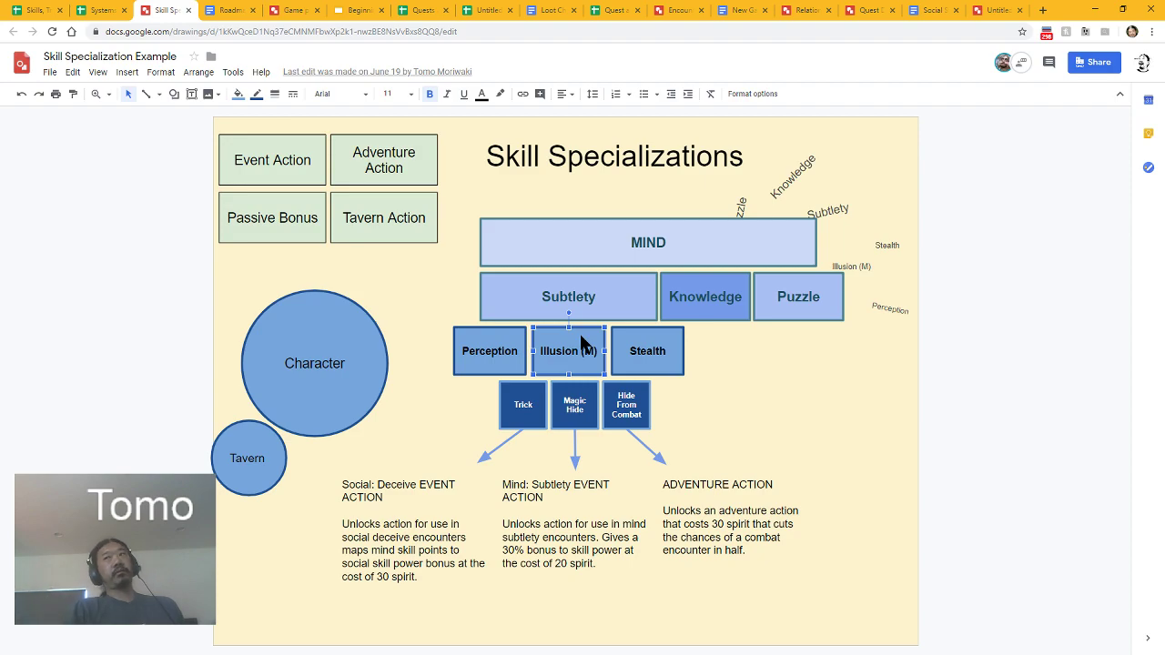
mouse_move(593, 491)
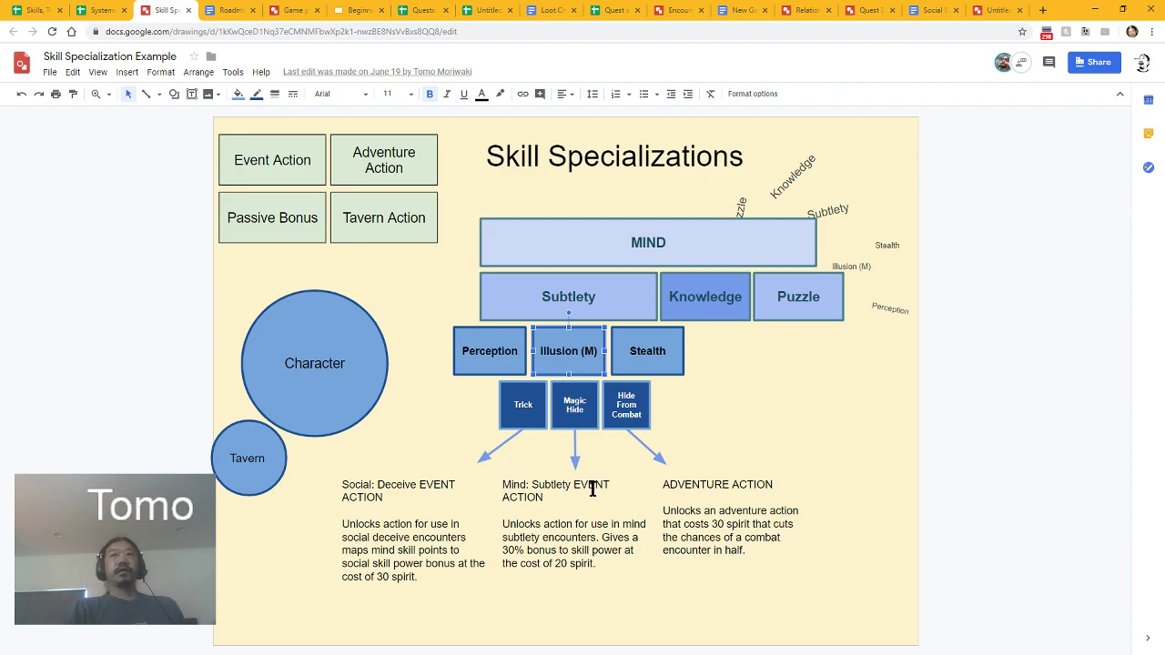
click(573, 405)
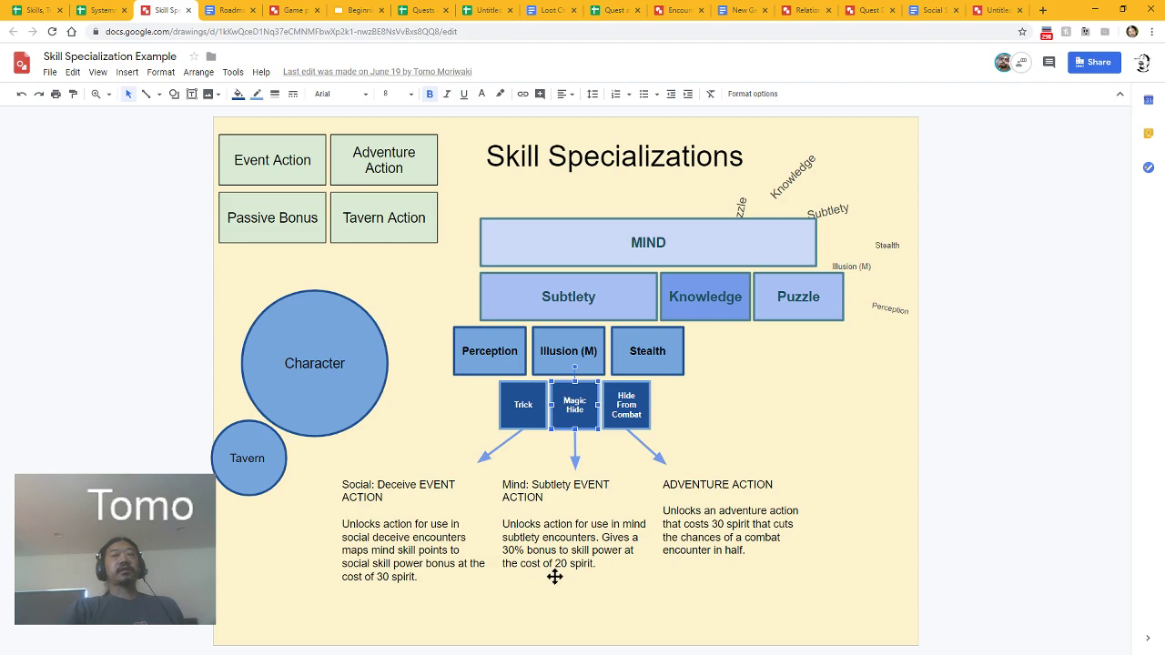
mouse_move(546, 573)
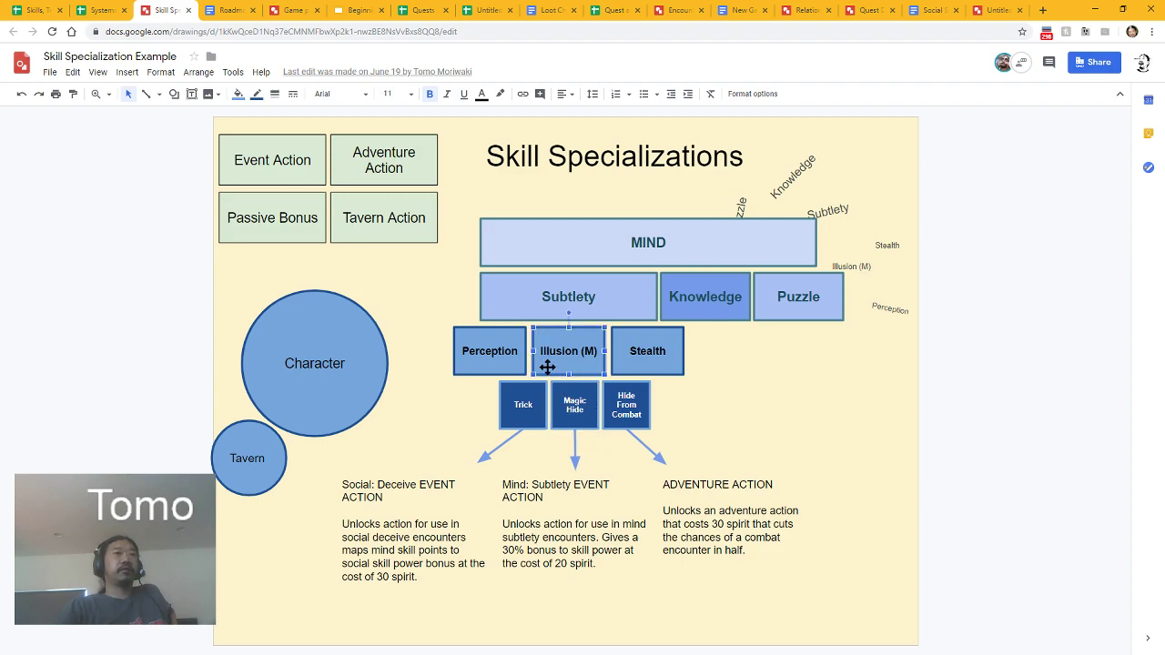
mouse_move(546, 317)
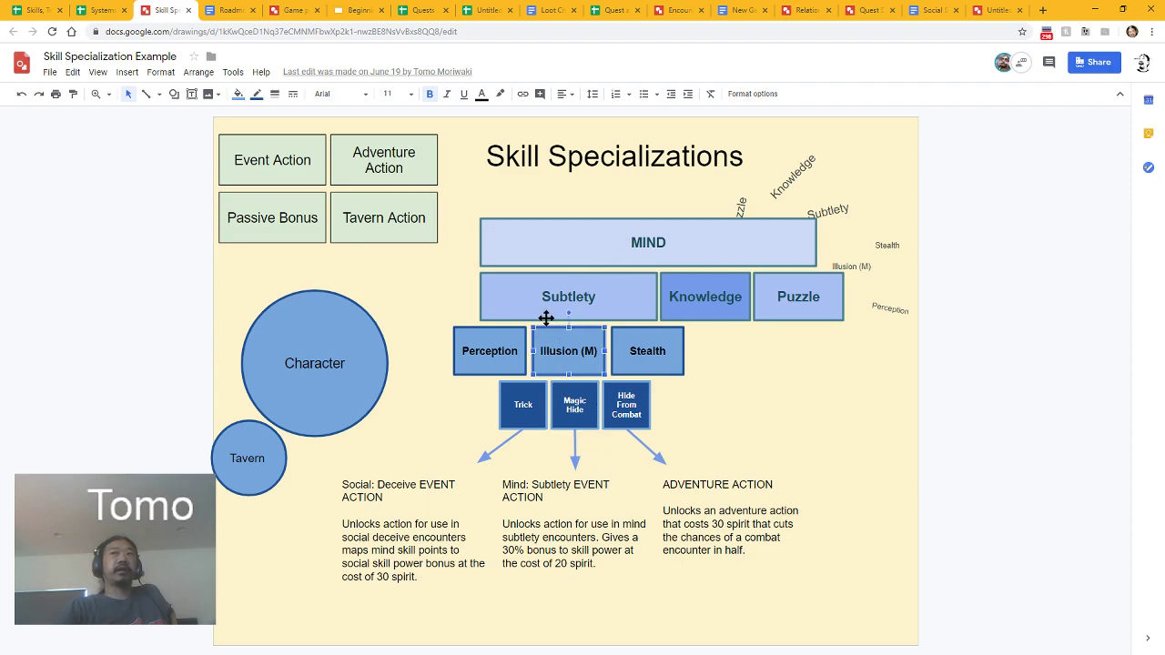
click(523, 405)
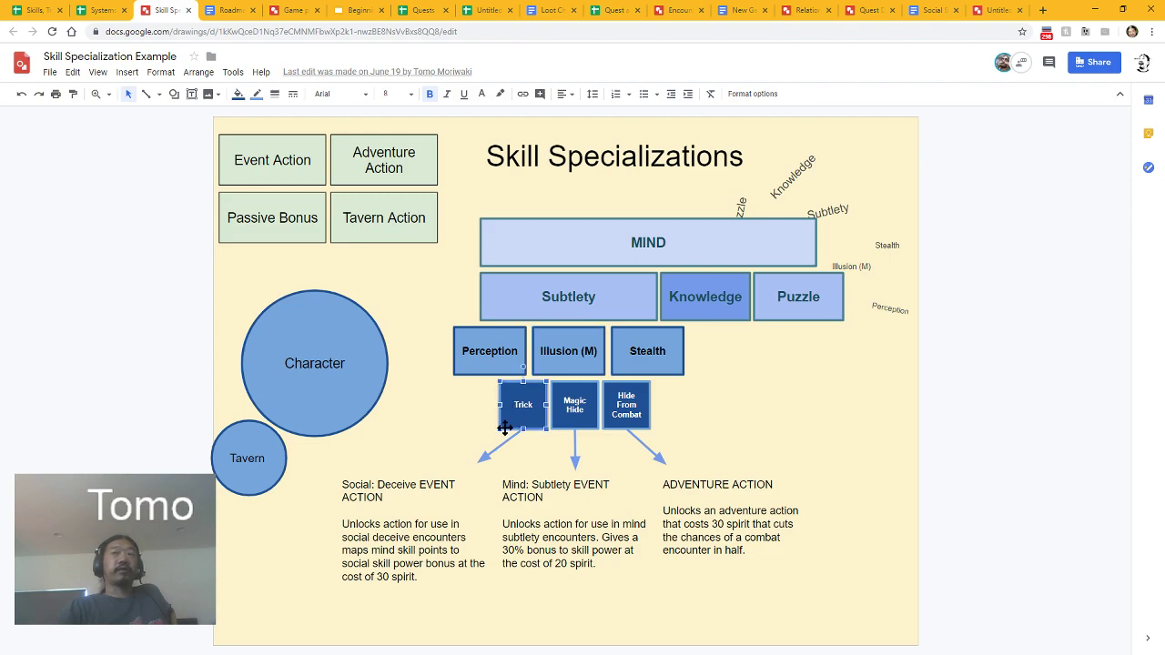
mouse_move(478, 469)
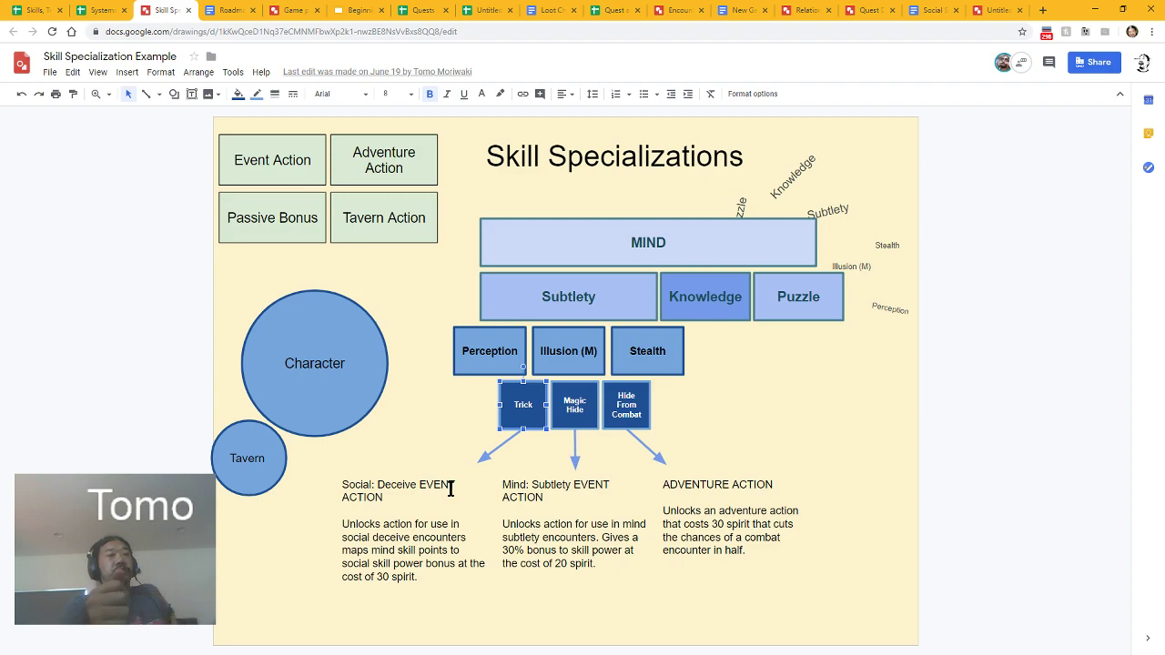
mouse_move(546, 465)
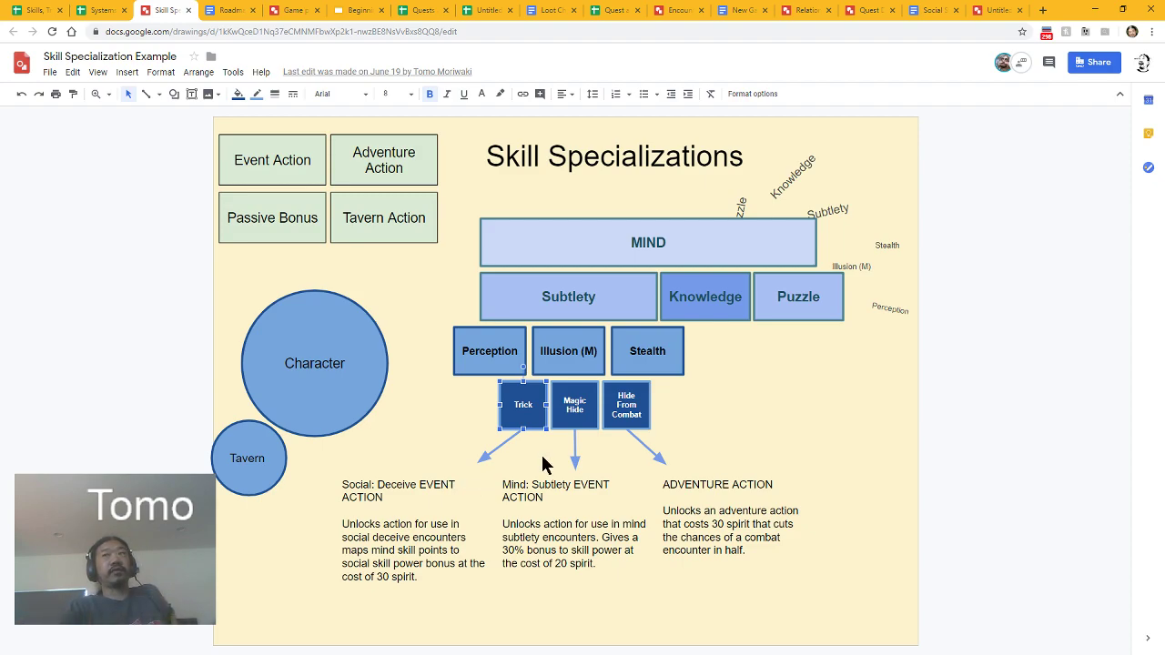
click(626, 405)
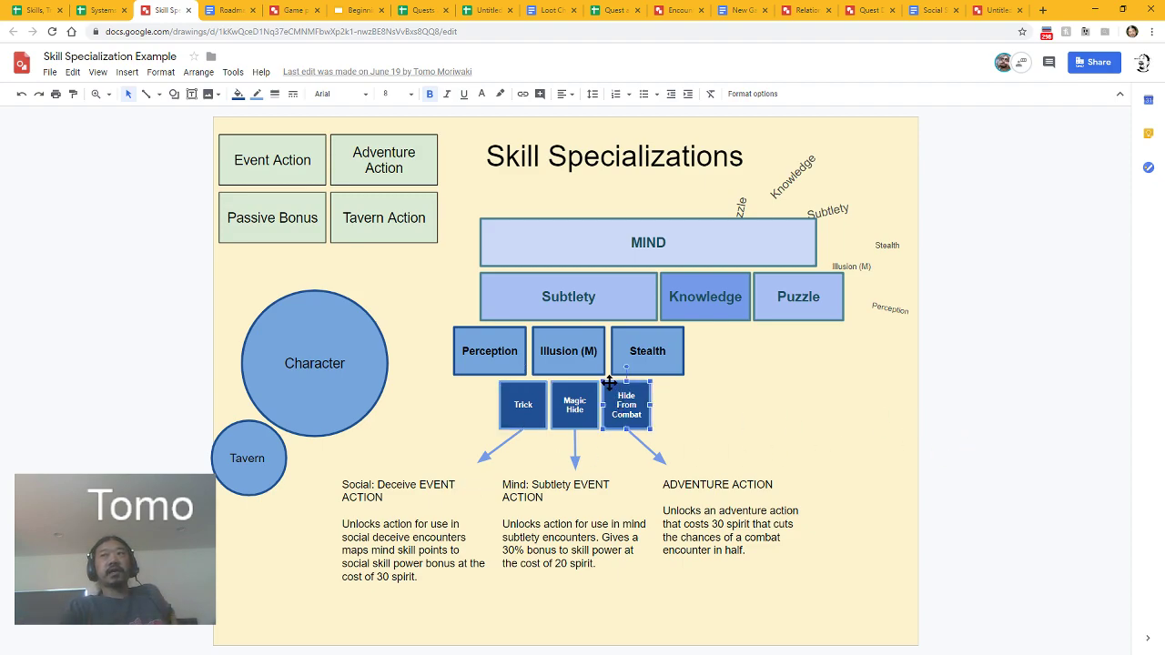
mouse_move(743, 433)
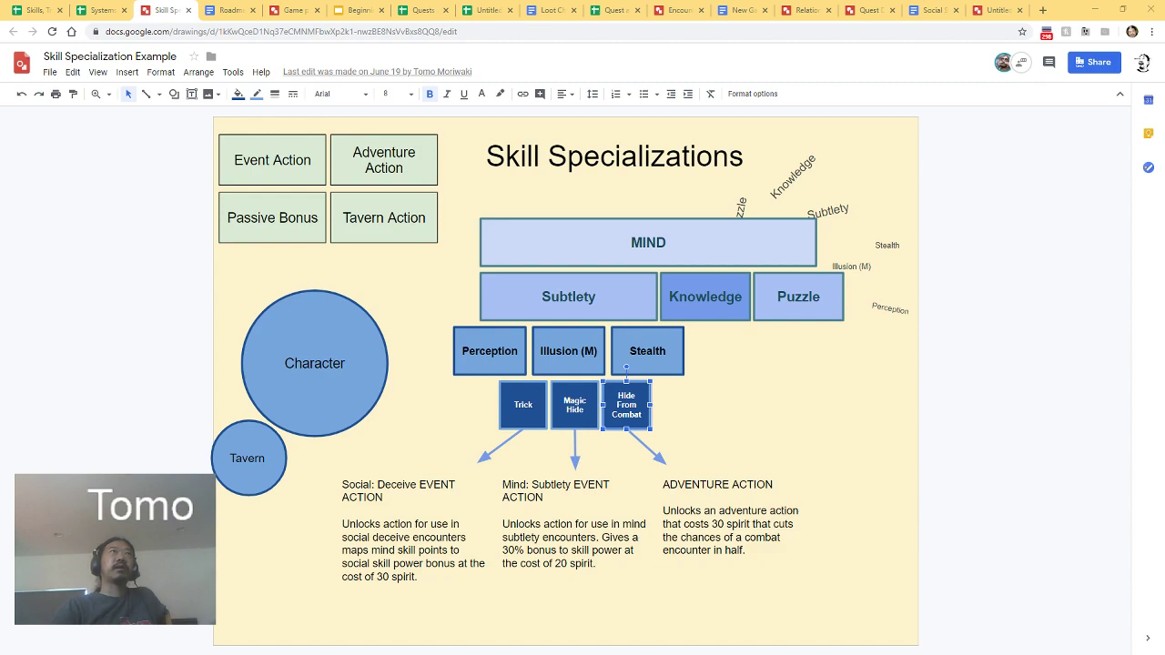
mouse_move(501, 122)
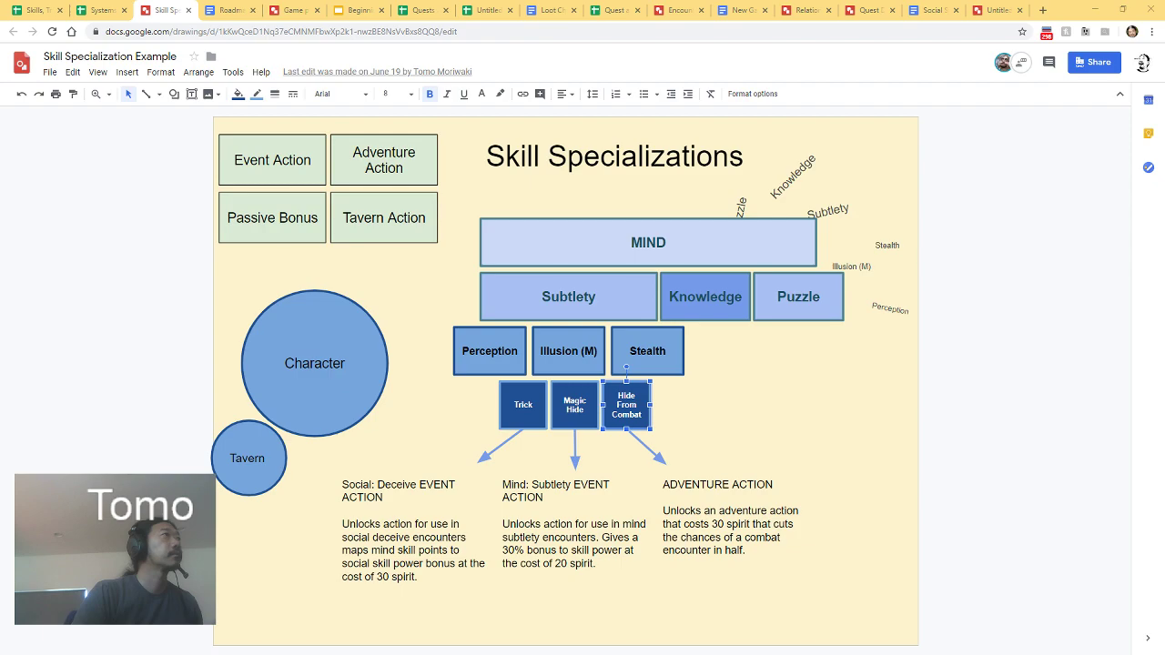
mouse_move(310, 119)
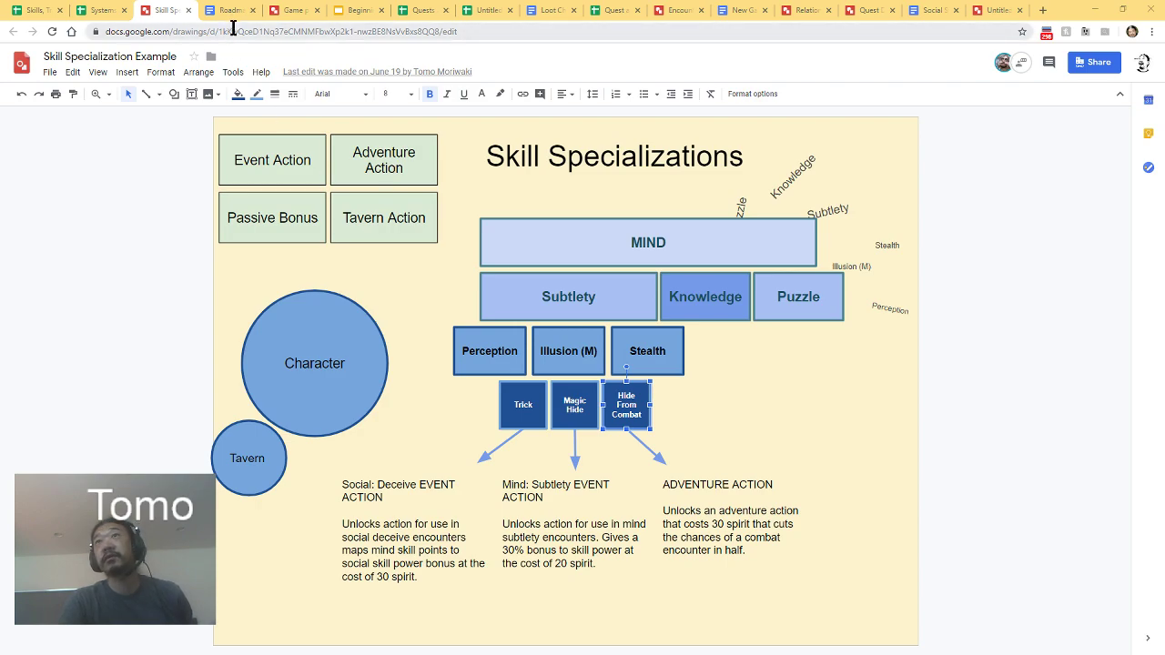
mouse_move(244, 64)
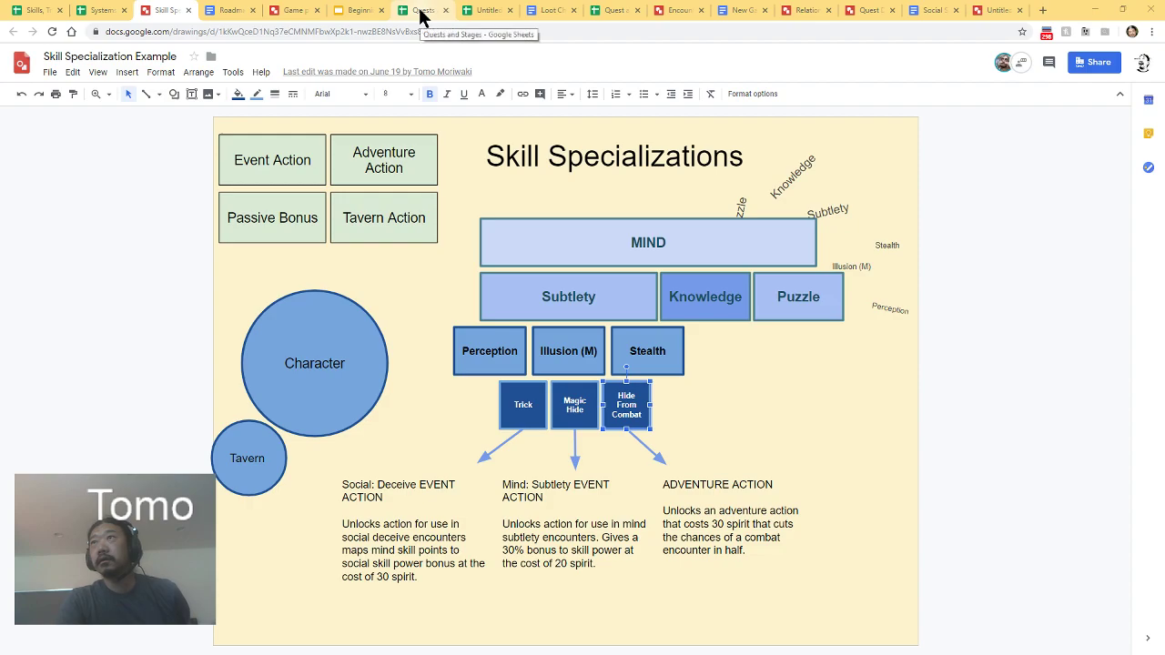
- Switch to the 'Quests and Stages' spreadsheet tab
click(423, 10)
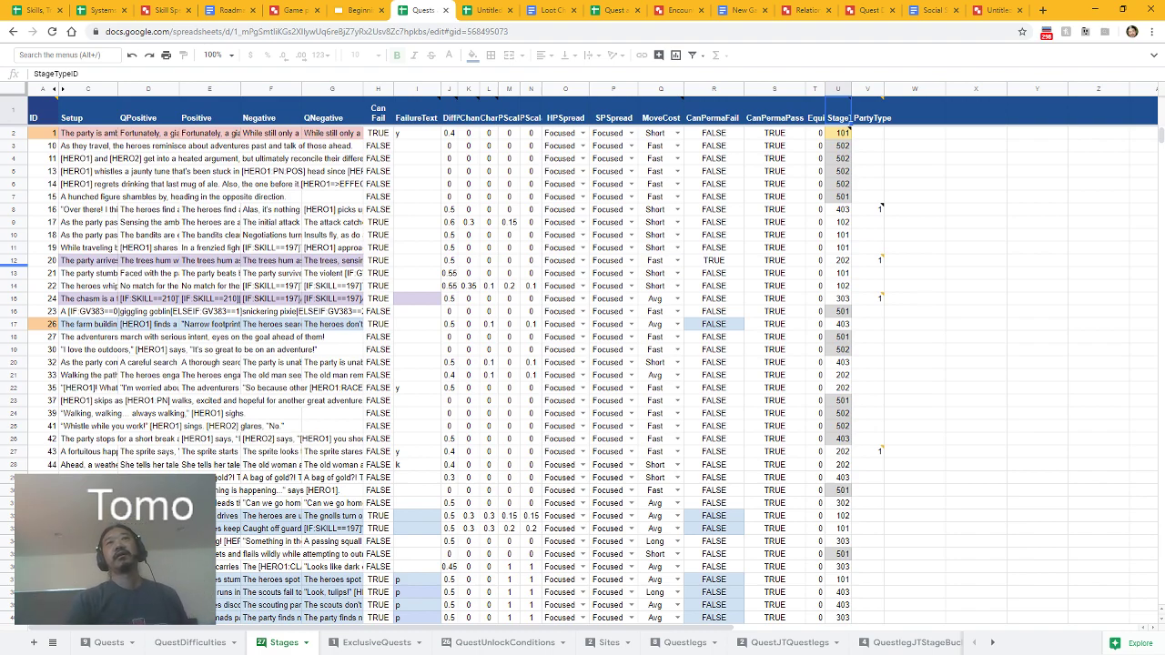
mouse_move(619, 340)
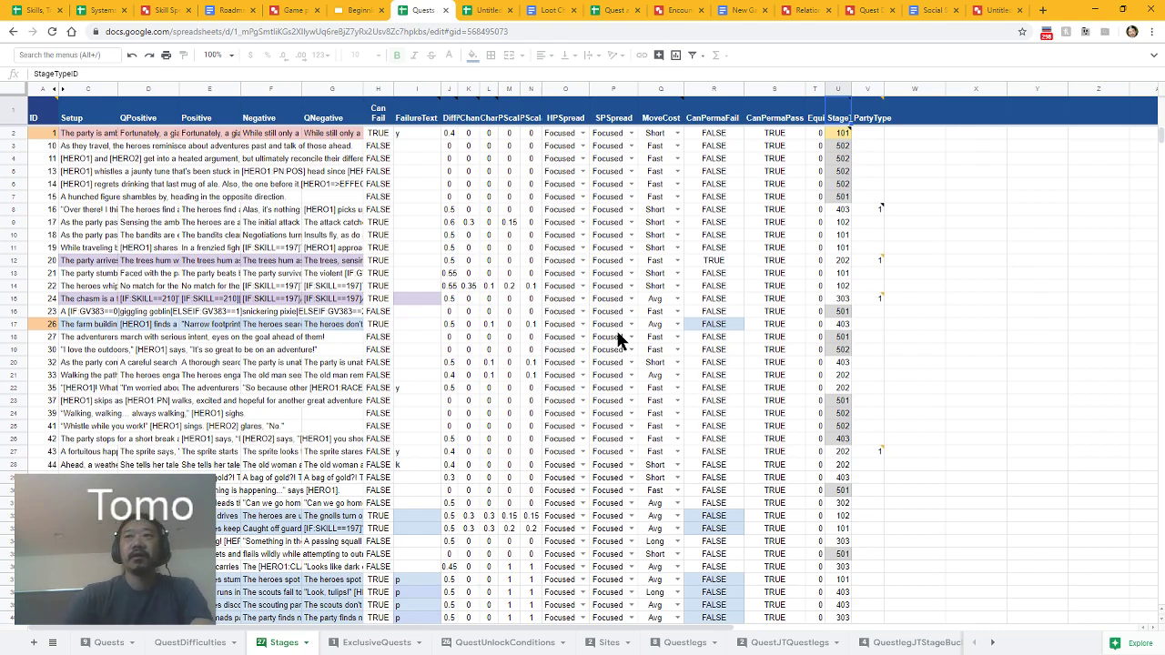
- Return to the Quests sheet of quest briefings
click(109, 642)
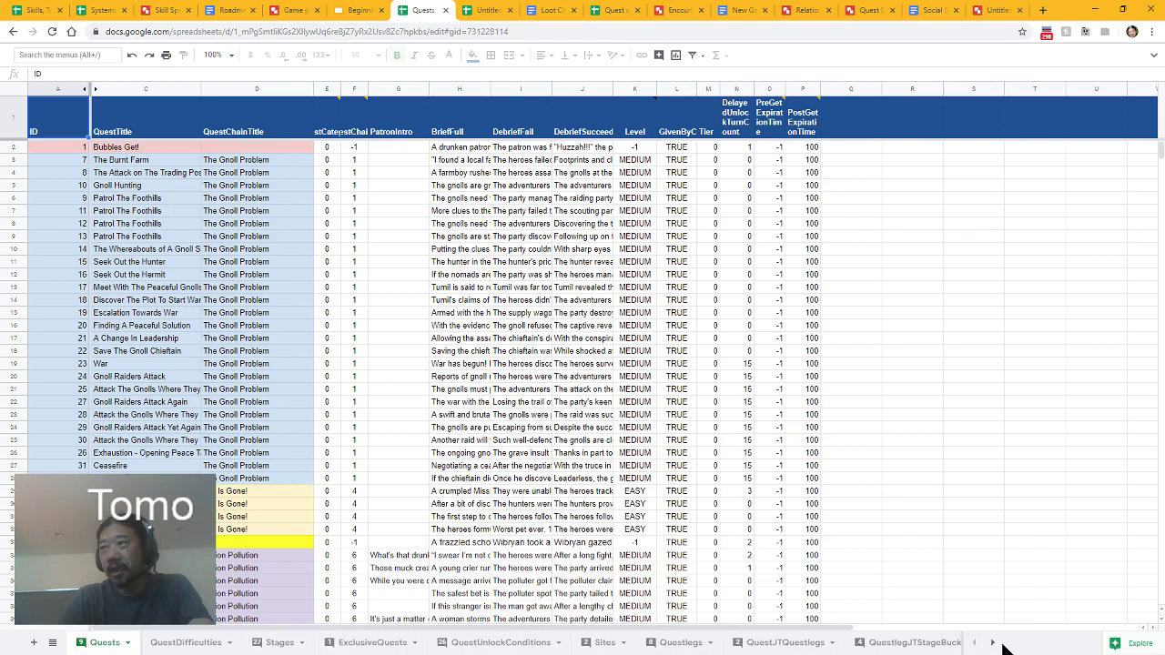
- Click near the bottom right of the Quests sheet, leaving the Gnoll Problem quests unchanged
click(1001, 640)
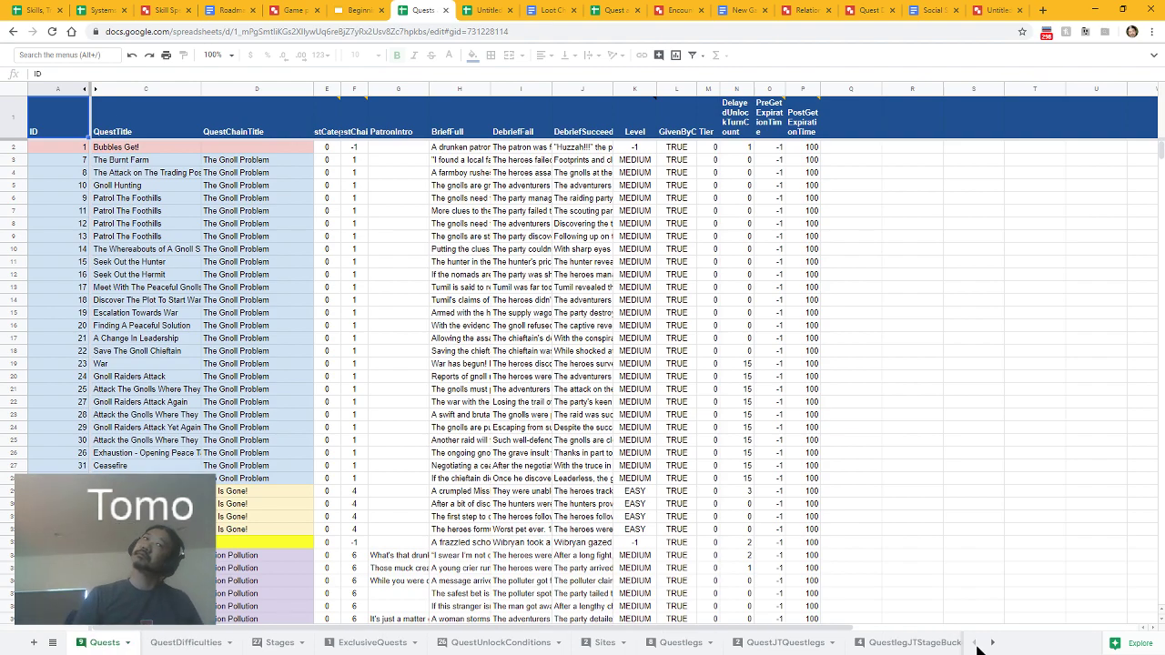
mouse_move(974, 642)
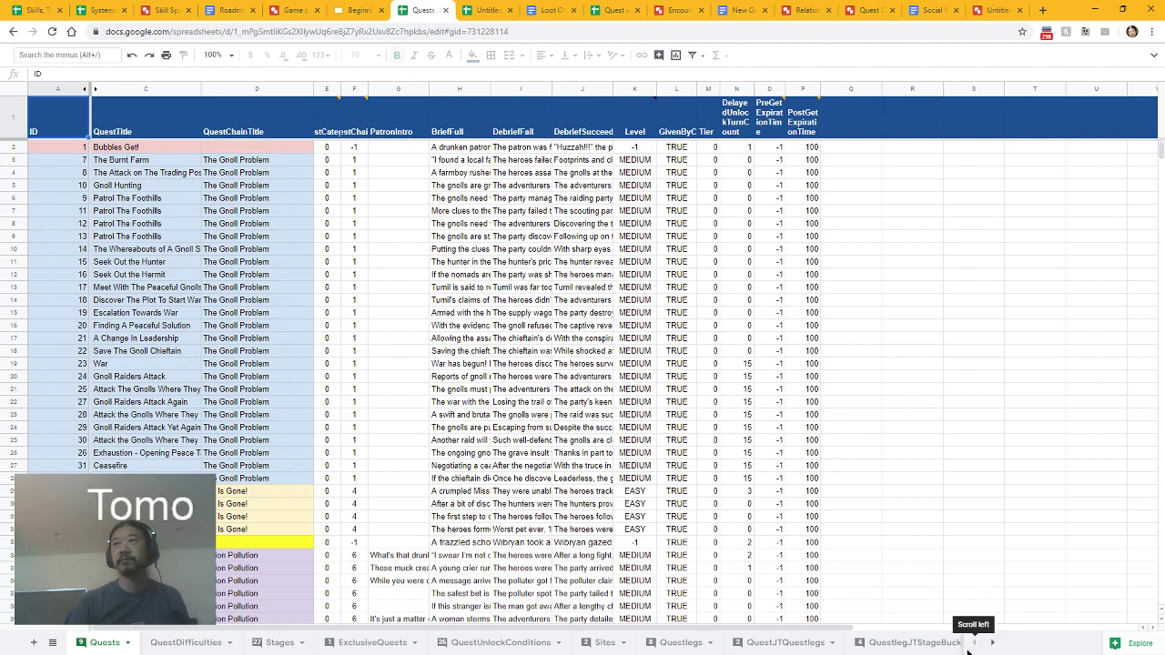
mouse_move(887, 610)
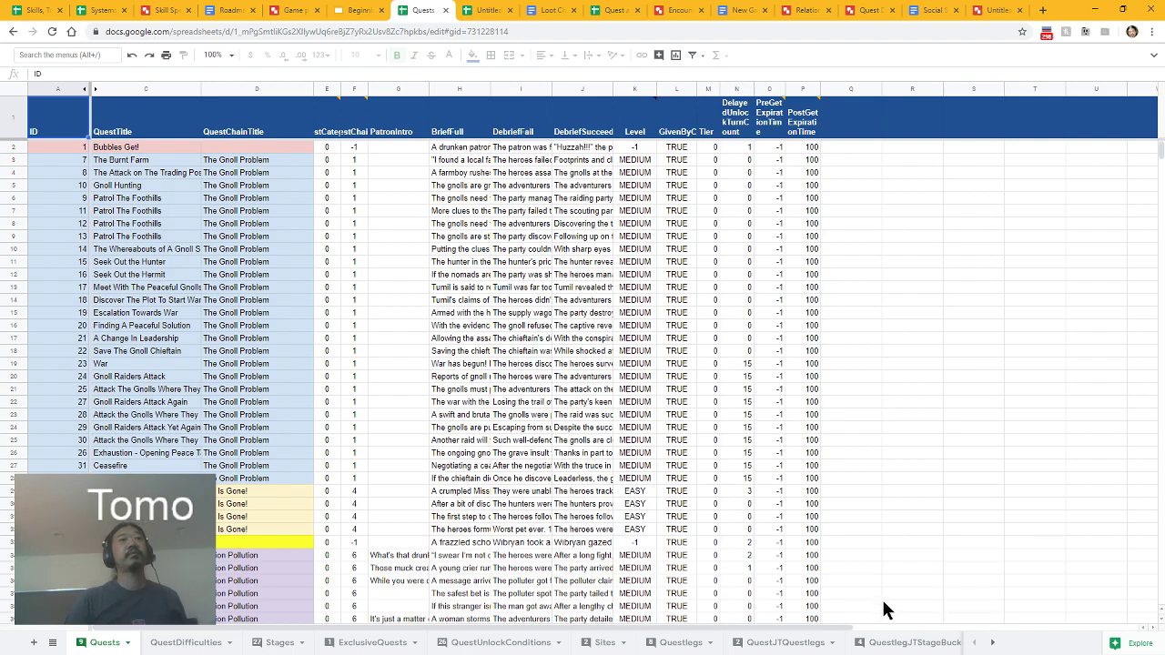
mouse_move(880, 606)
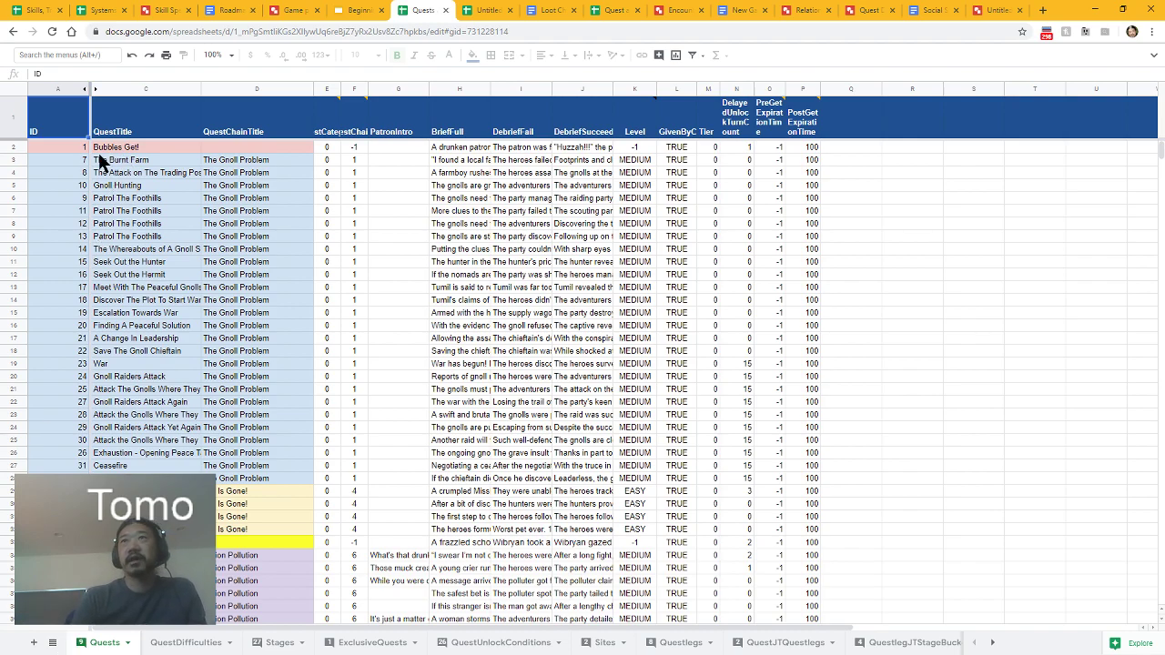
click(57, 147)
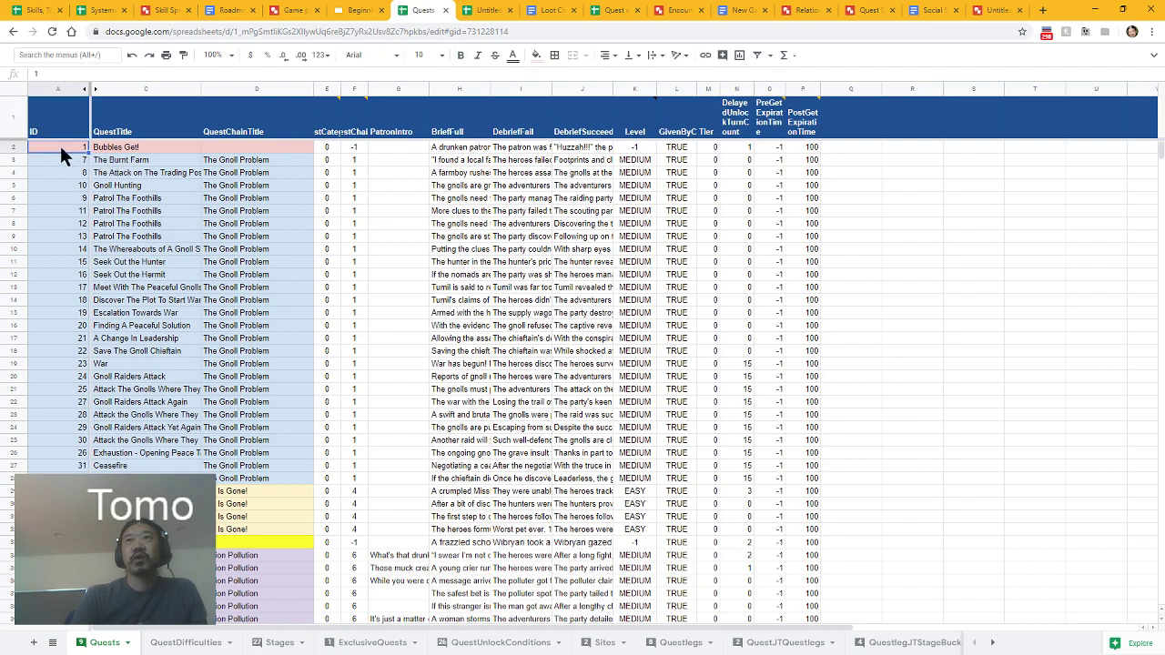
click(58, 453)
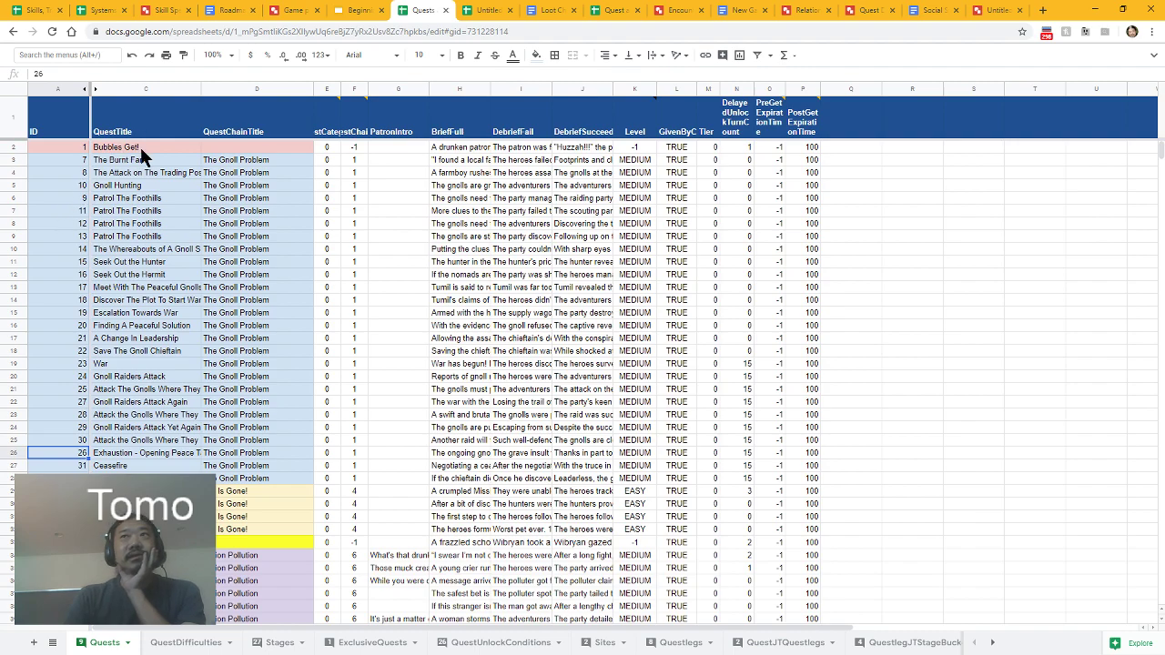
click(256, 159)
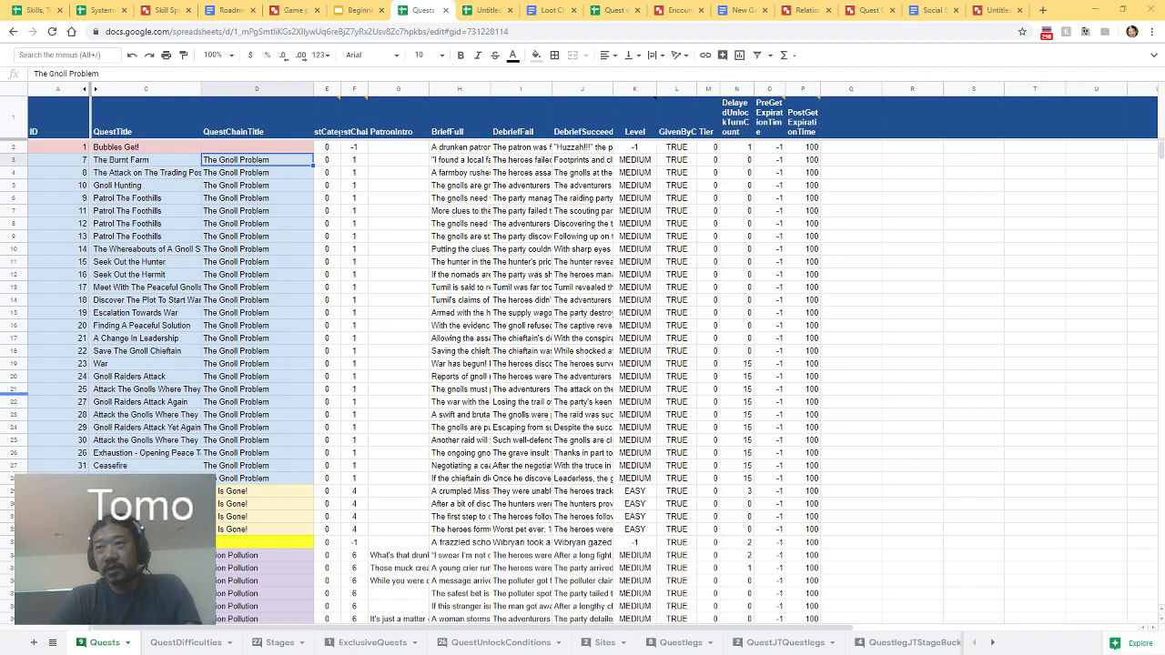
- Switch to the Stages sheet showing stage setups and stage type IDs
click(279, 643)
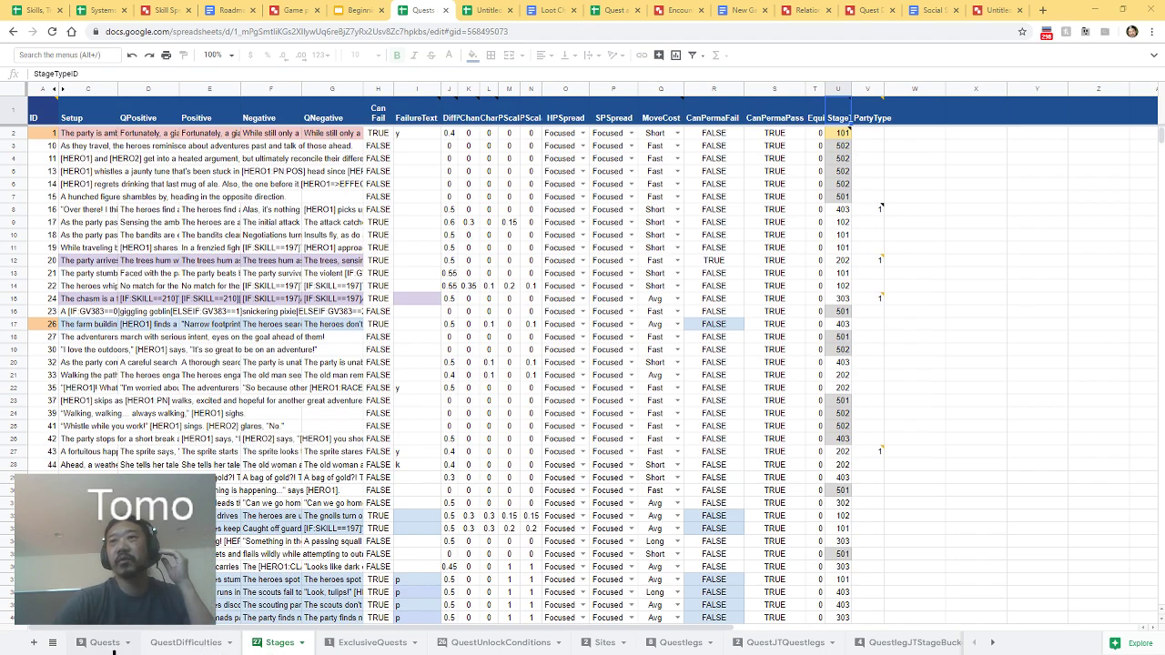
- On the Quests sheet, show the QuestChainID note '994 is most recent id used'
click(105, 638)
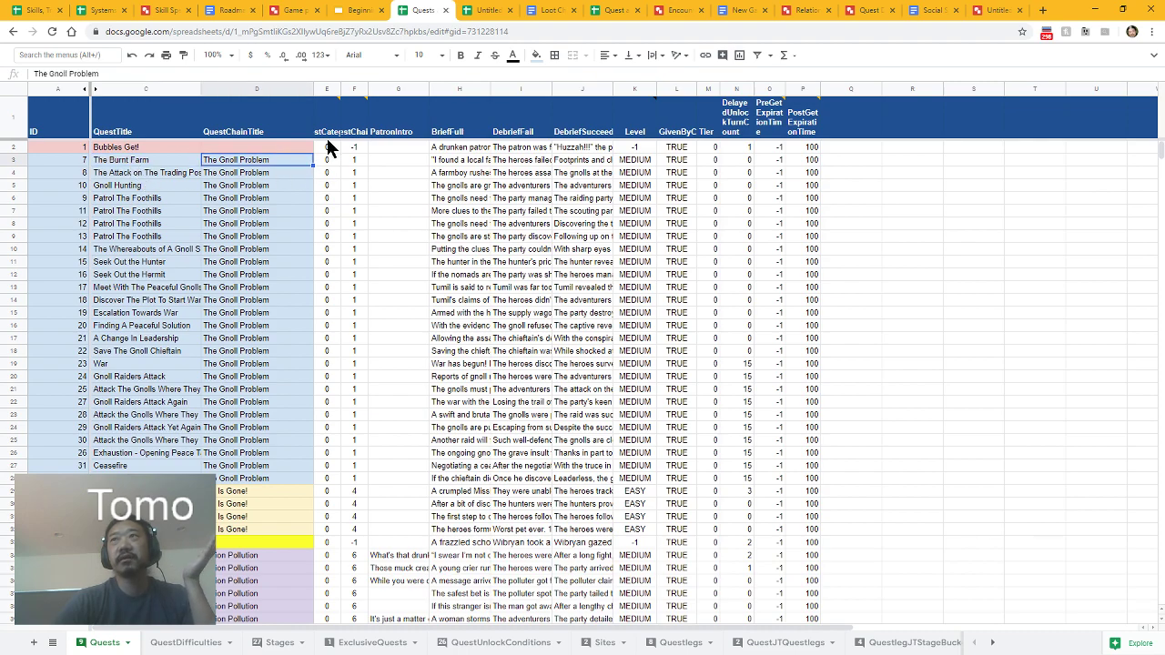
click(326, 147)
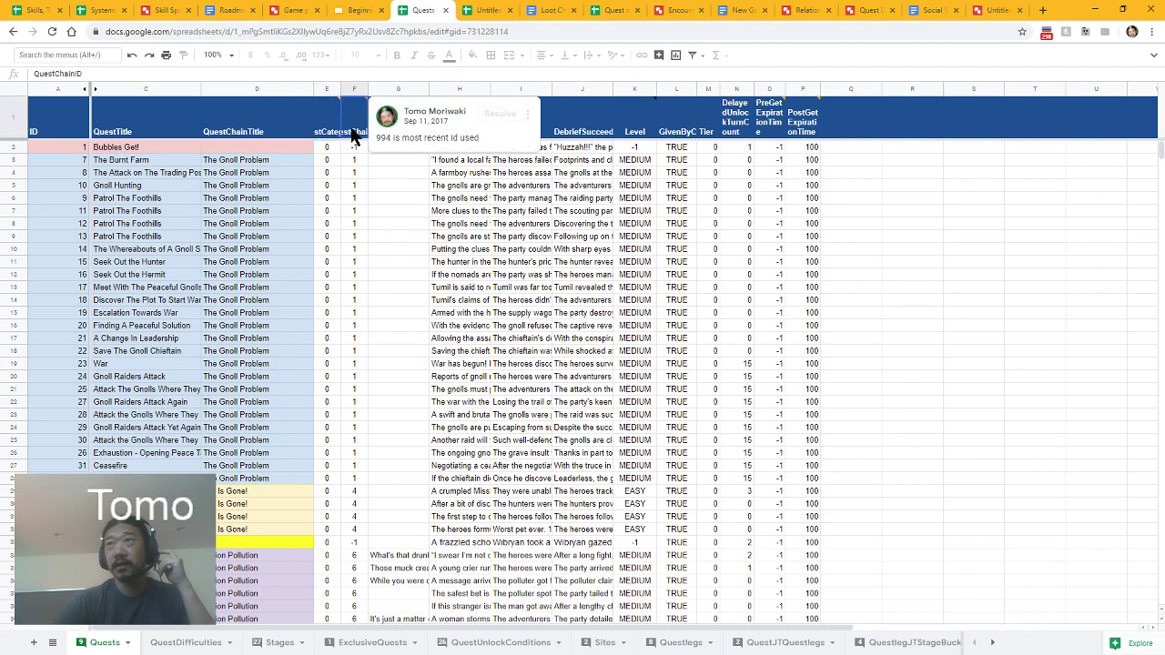
click(354, 146)
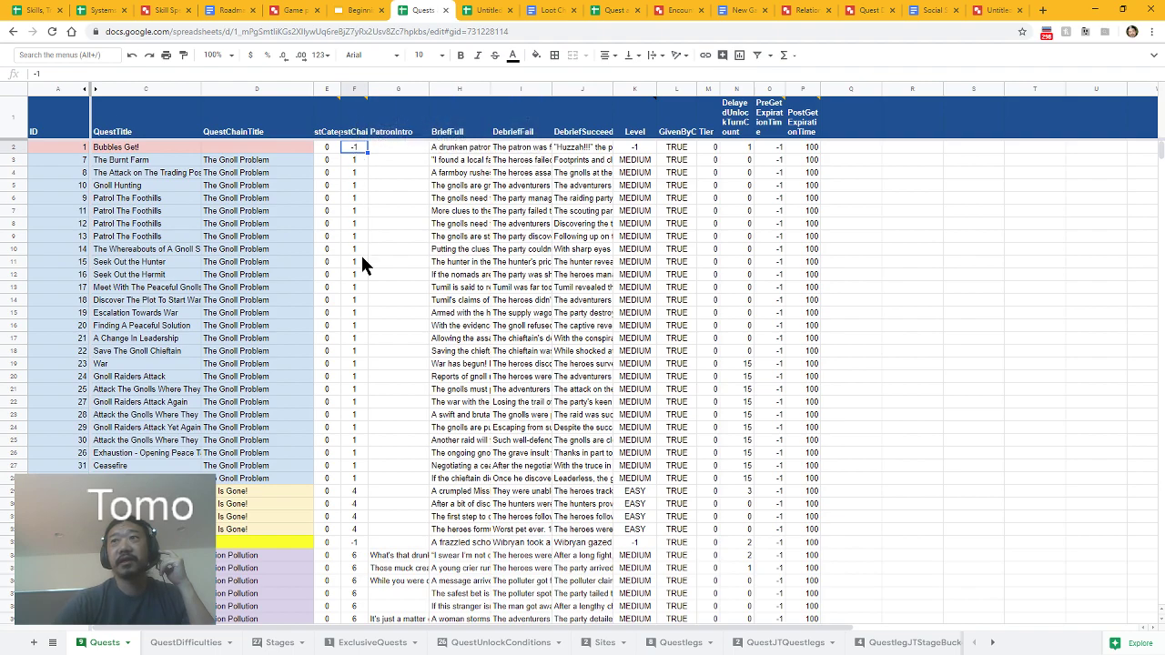
mouse_move(364, 498)
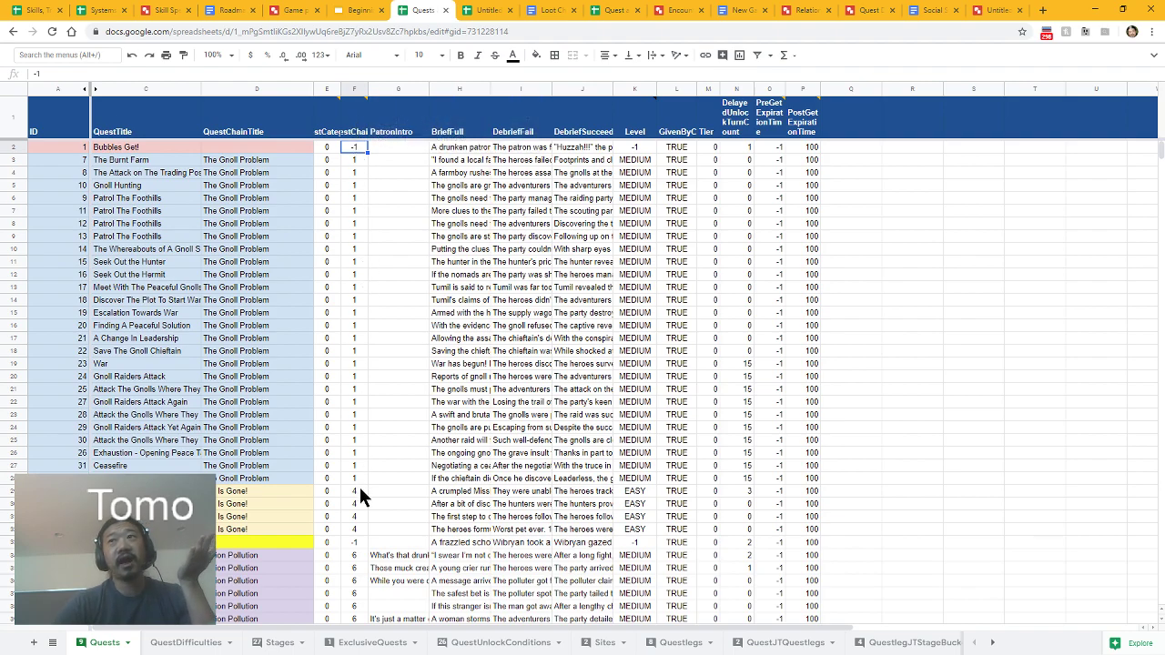
click(255, 186)
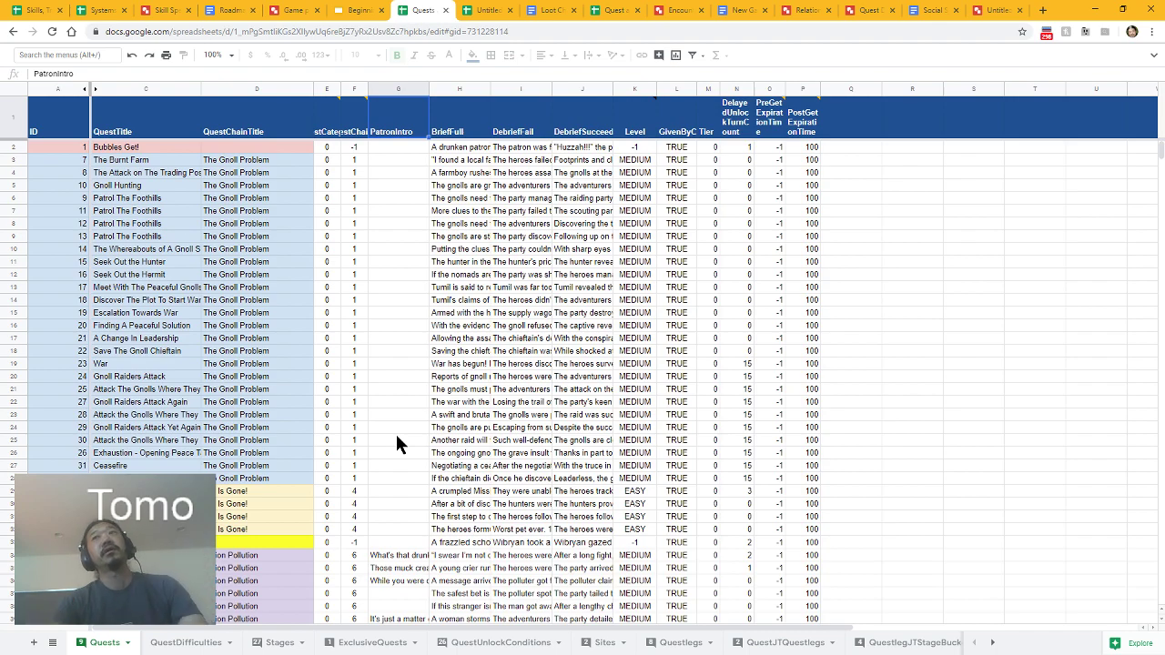
mouse_move(434, 331)
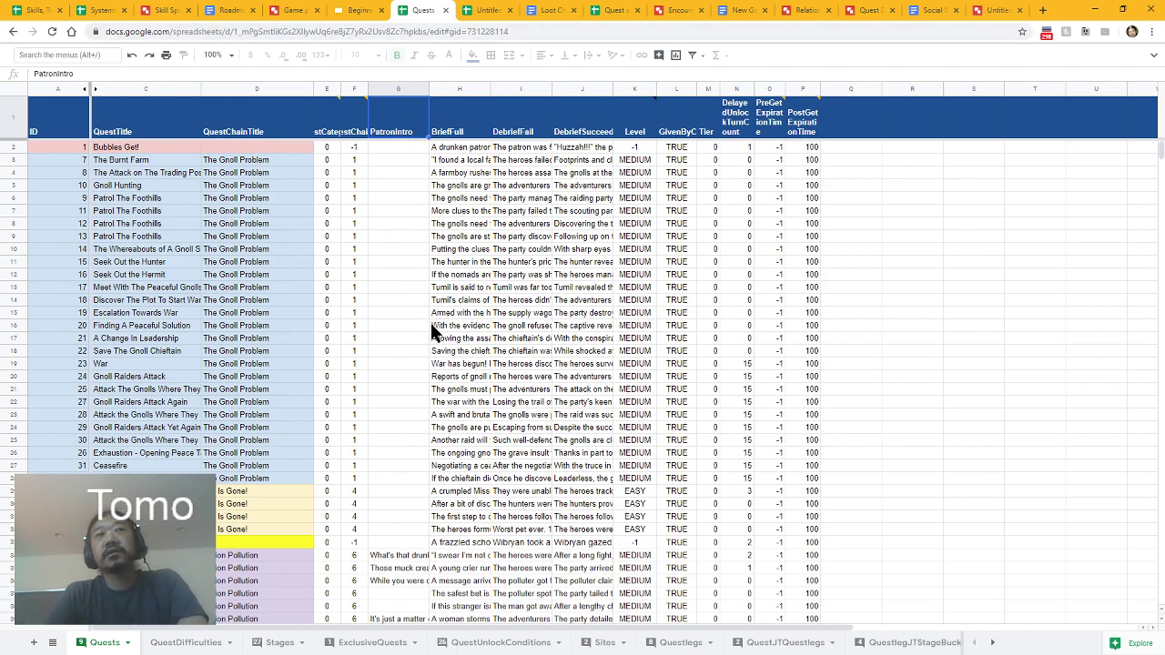
click(398, 389)
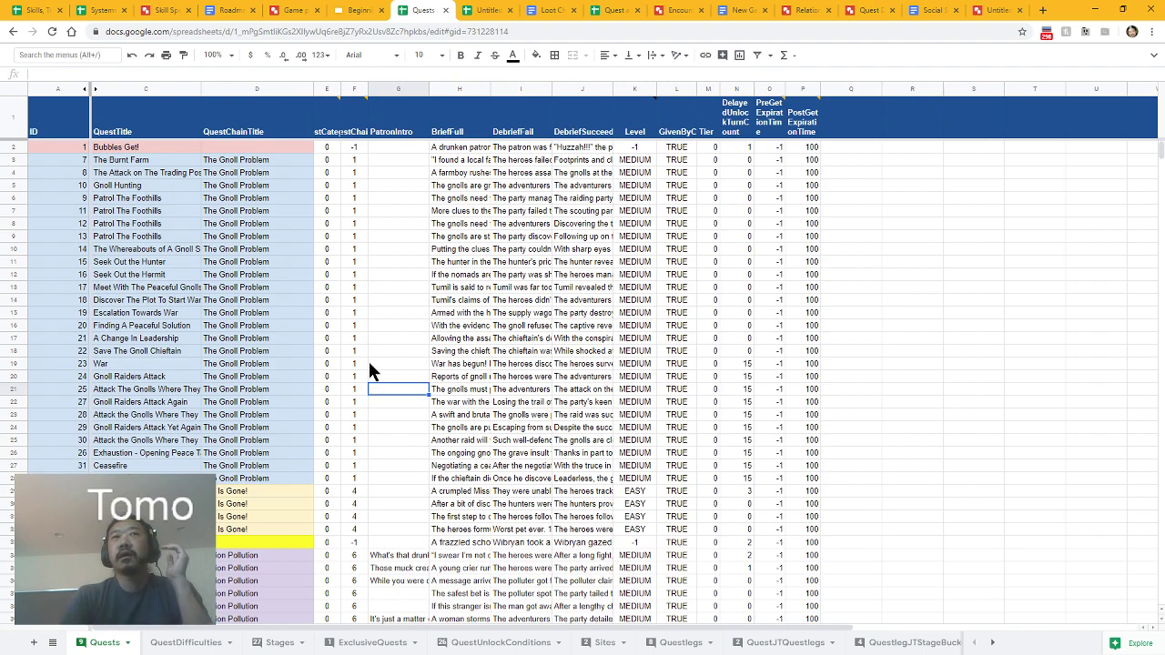
mouse_move(497, 352)
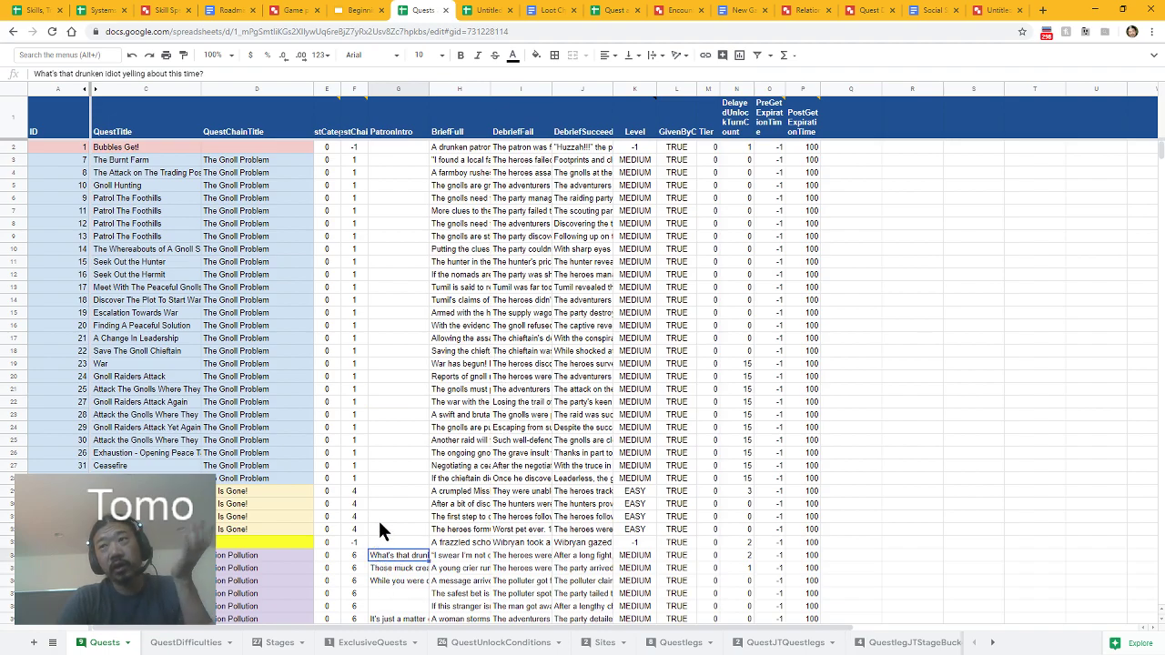
scroll(down, 3)
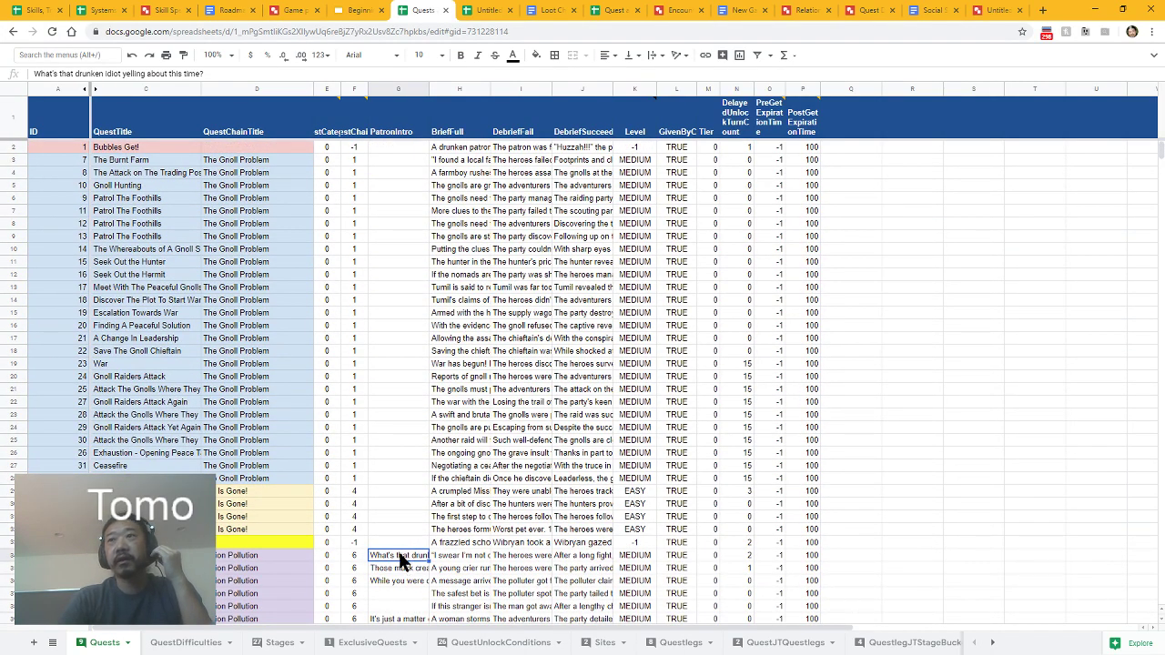
scroll(down, 3)
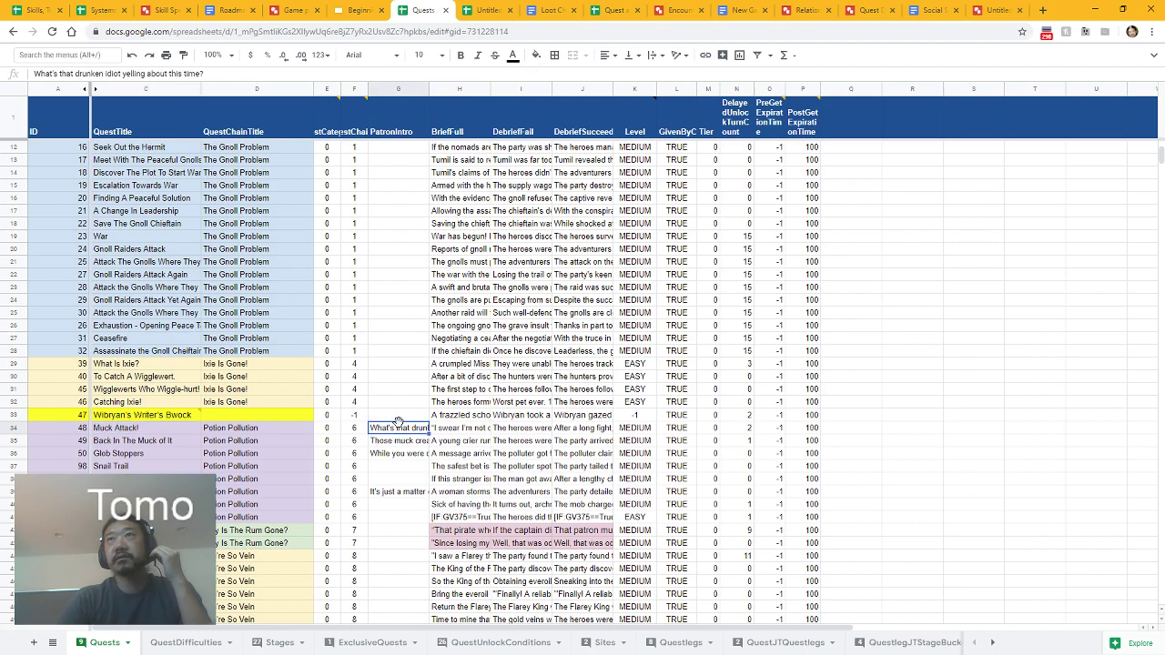
mouse_move(398, 442)
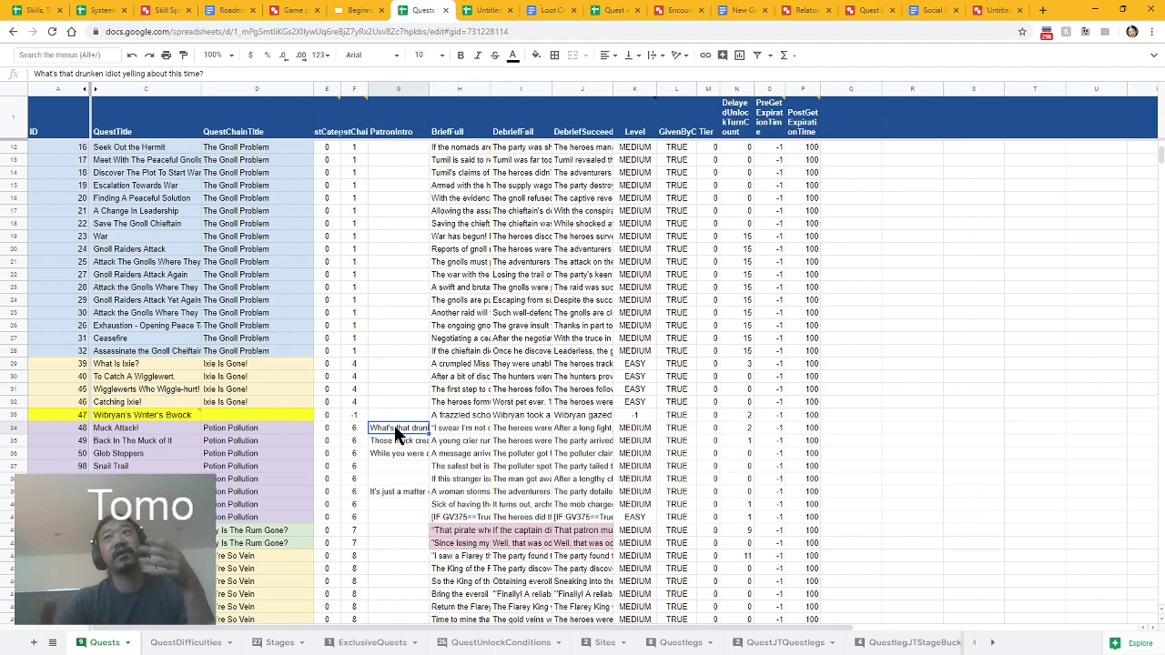
mouse_move(427, 442)
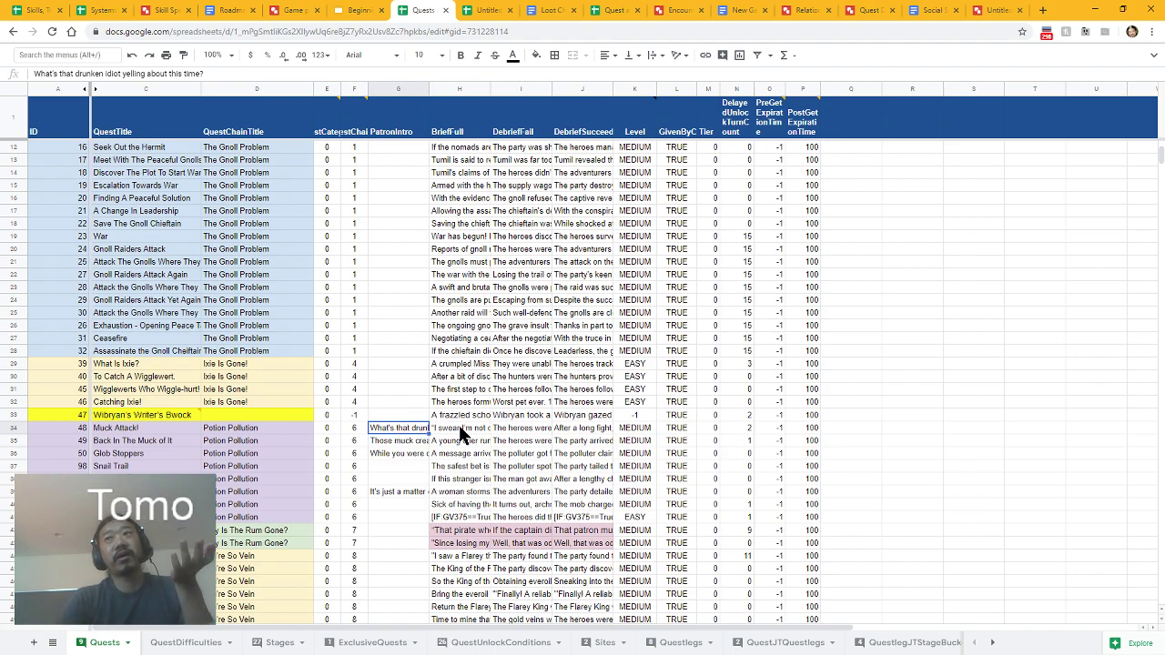
click(458, 428)
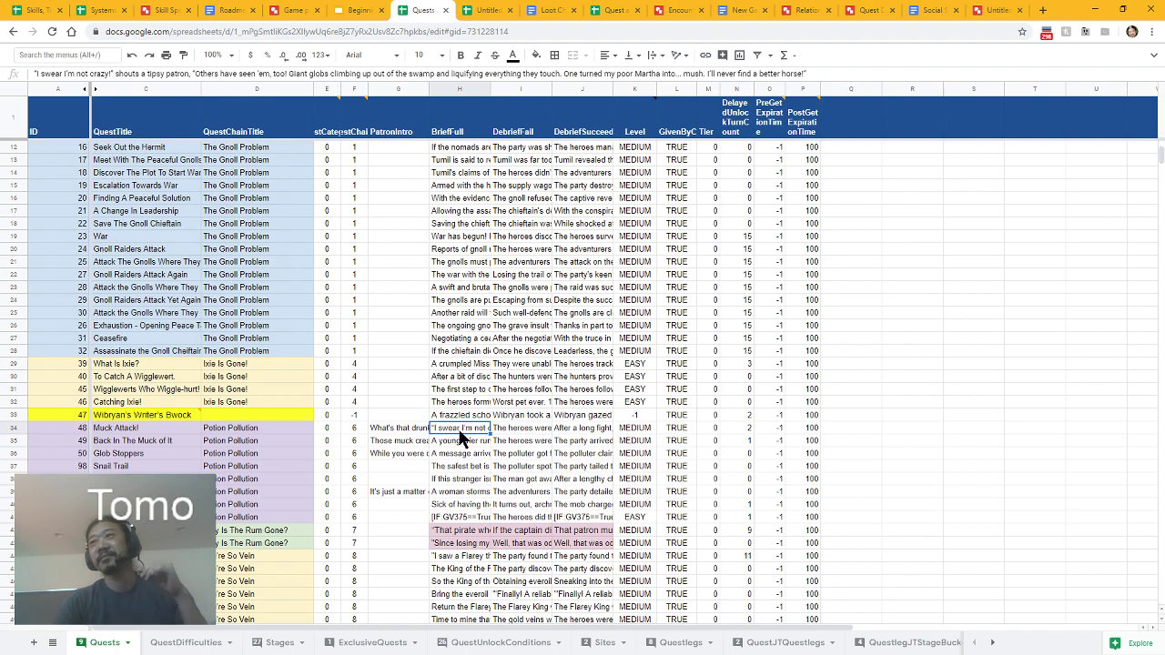
click(521, 428)
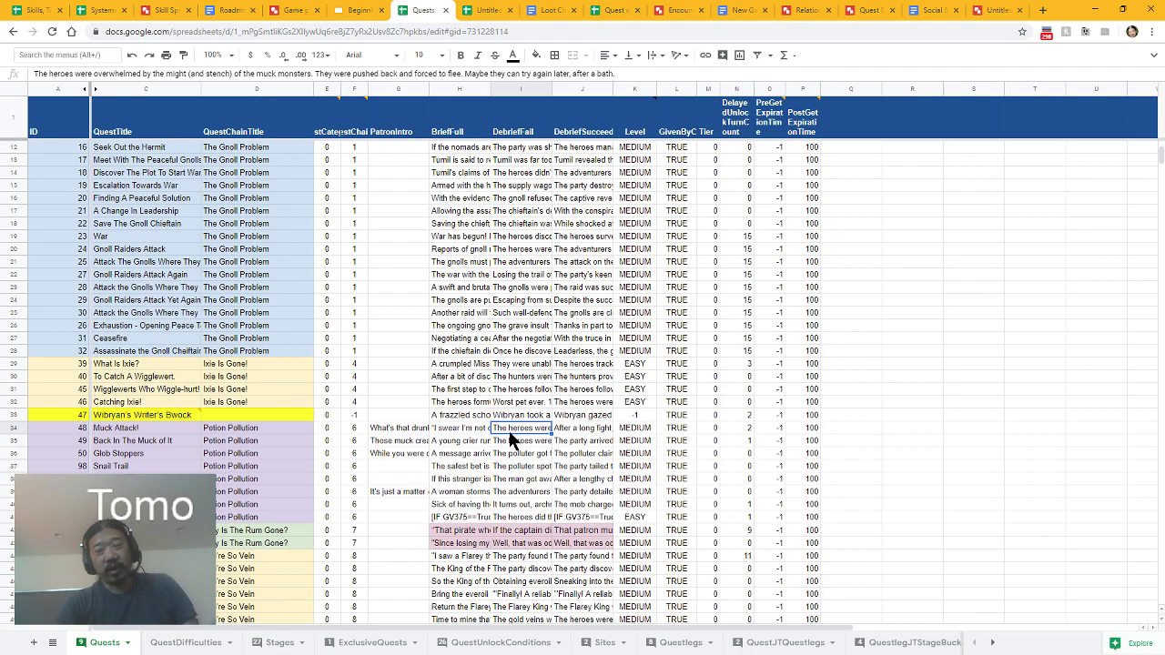
mouse_move(509, 443)
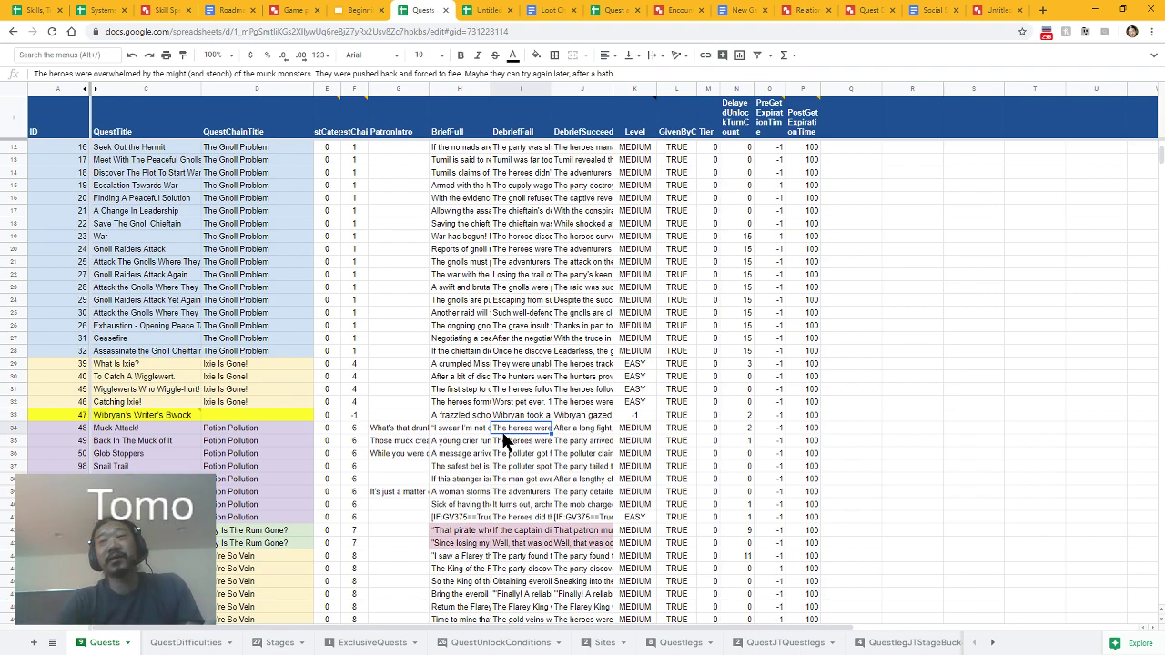
click(635, 427)
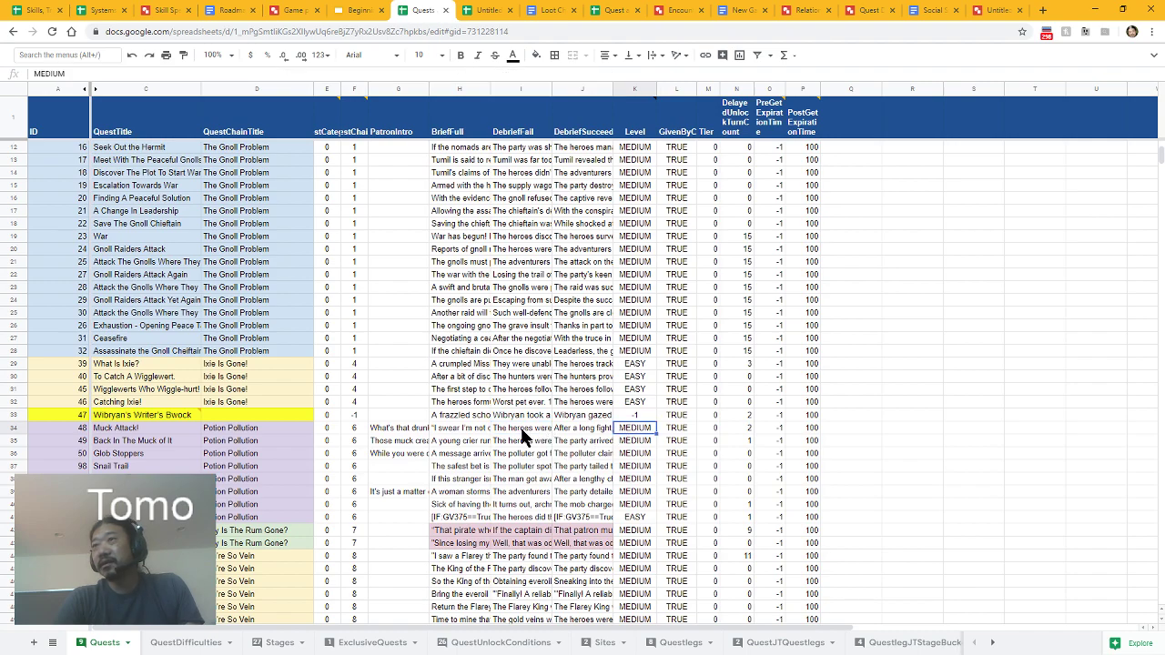
click(582, 428)
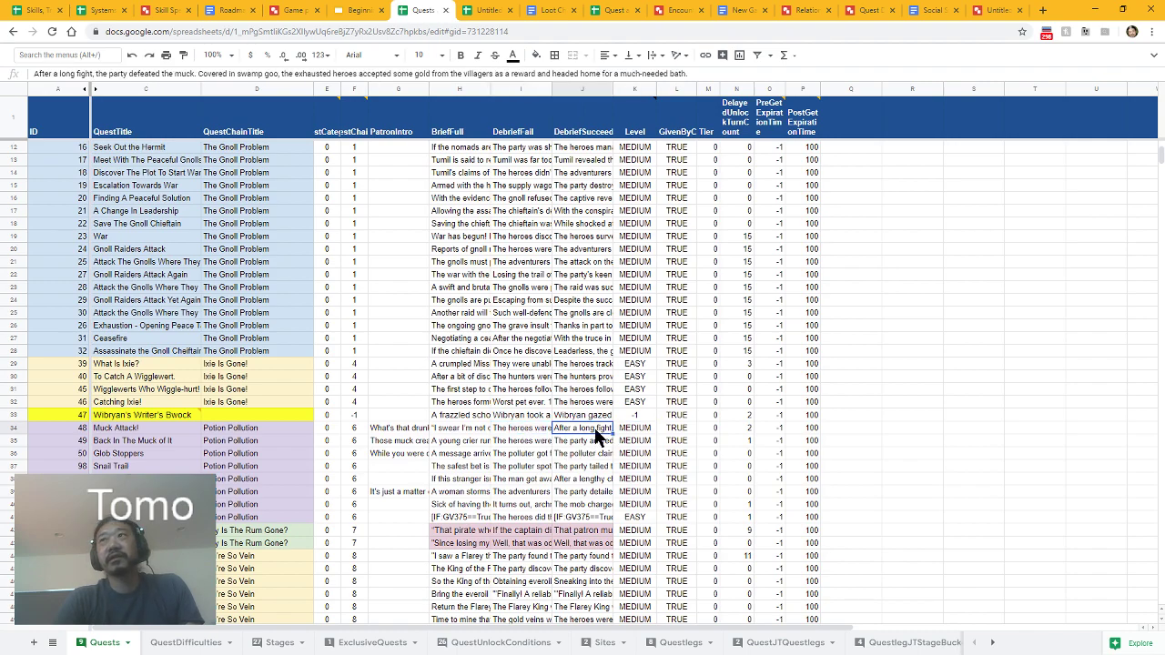
mouse_move(557, 452)
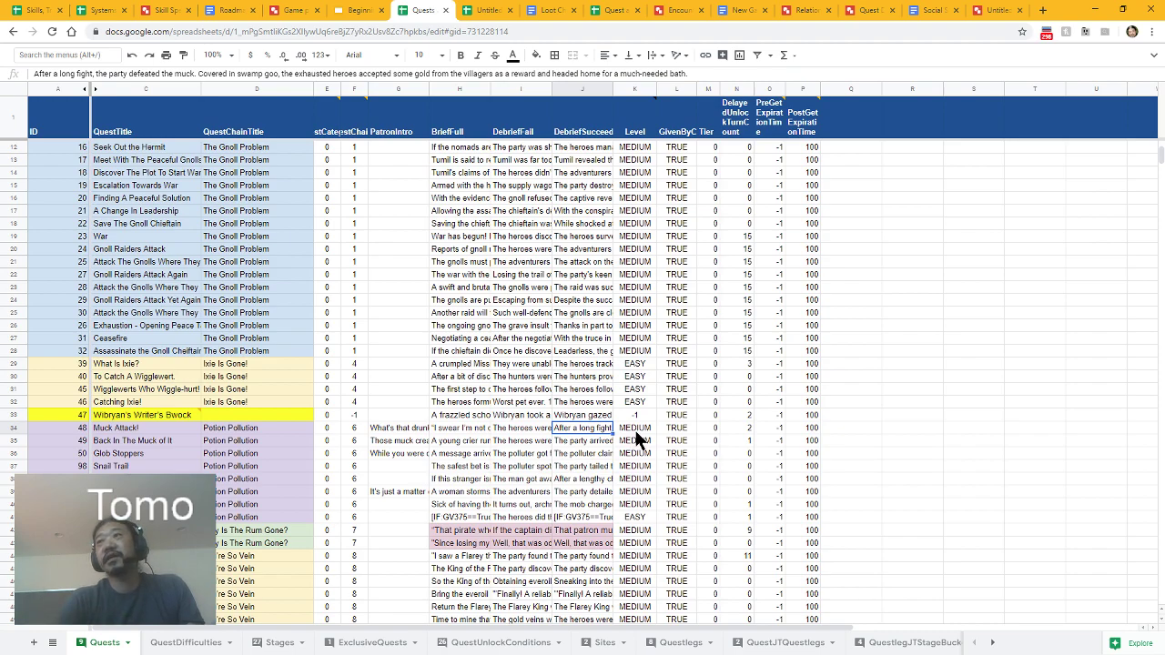
click(634, 428)
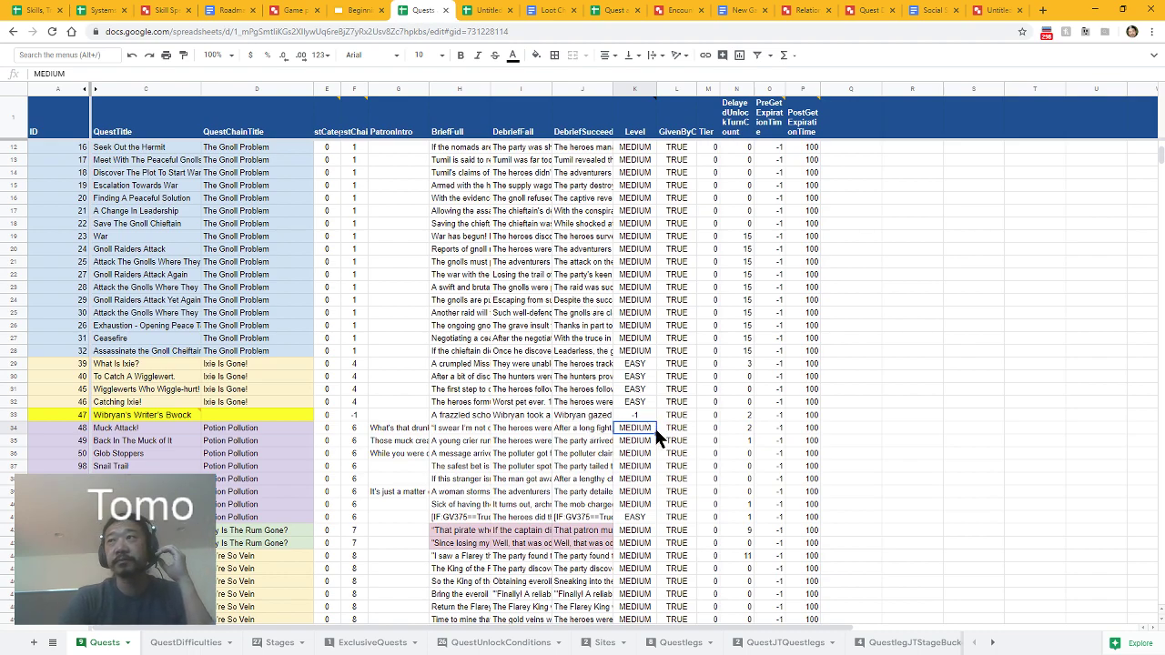
click(677, 427)
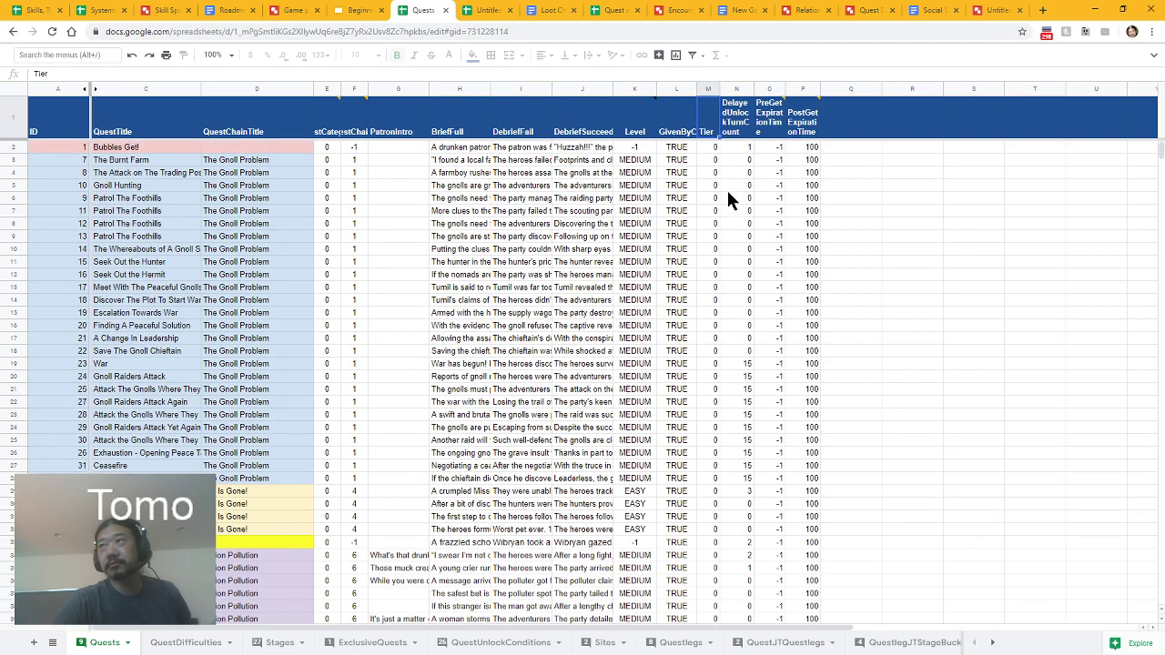
mouse_move(716, 134)
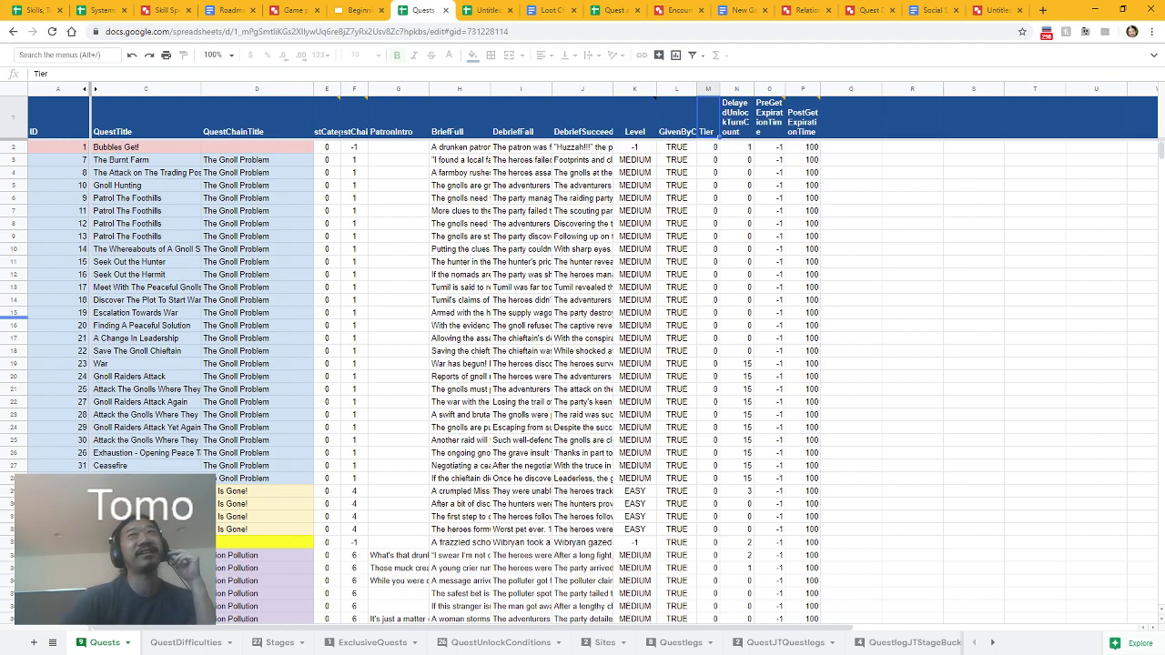
mouse_move(698, 312)
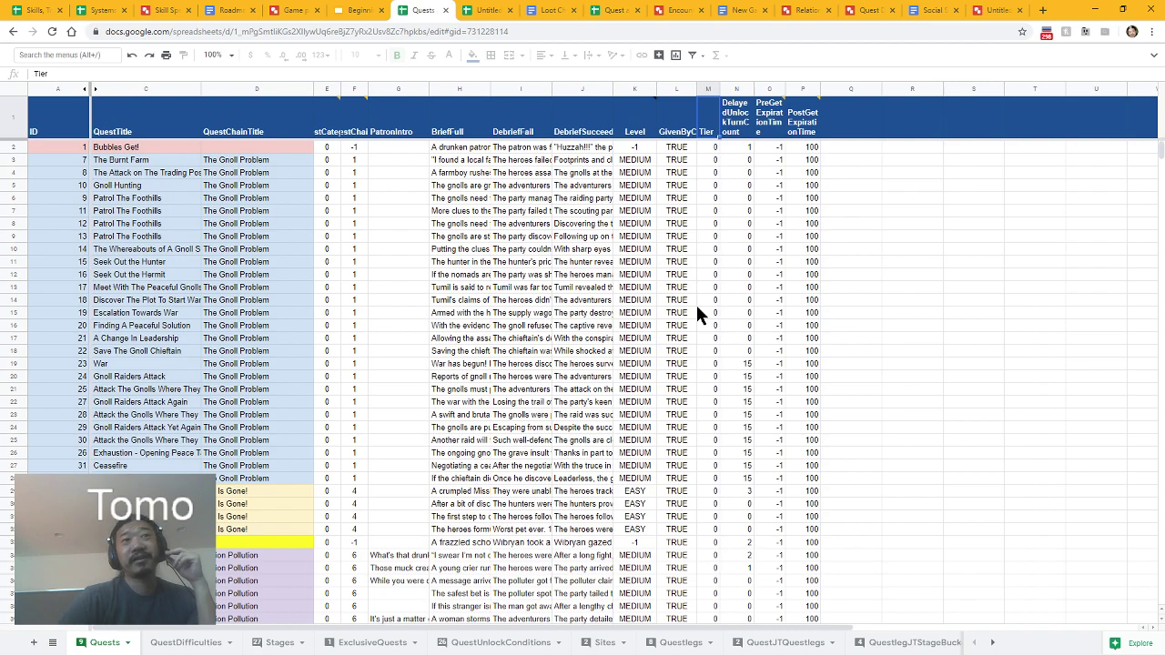
mouse_move(720, 161)
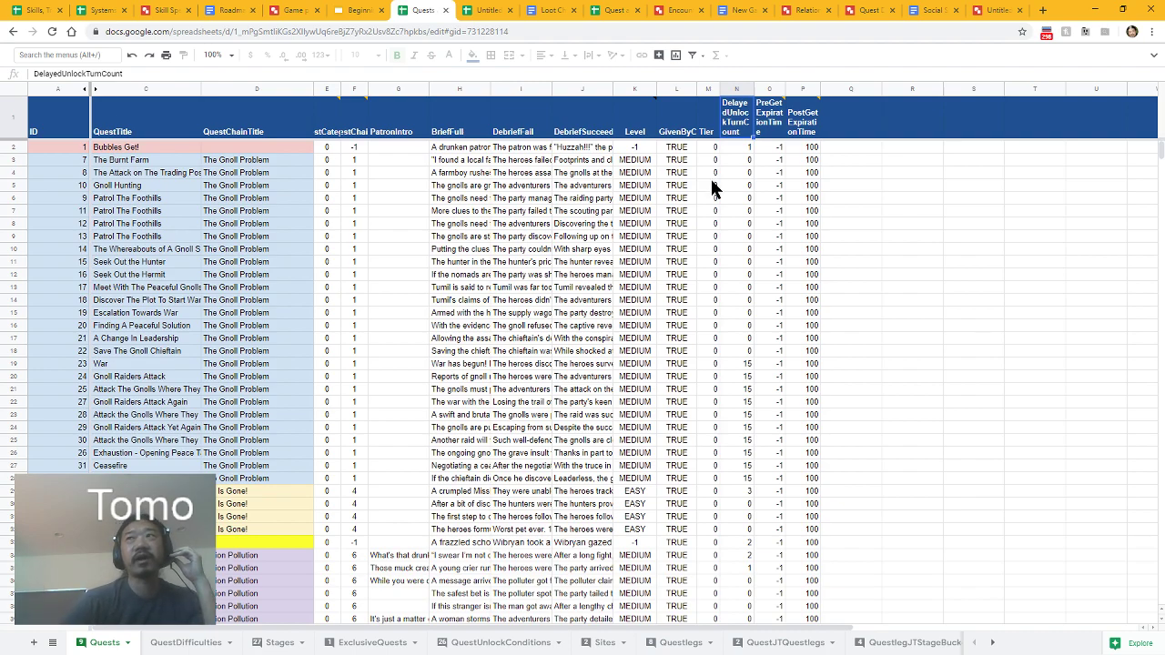
- Read the PreGetExpirationTime and PostGetExpirationTime column notes on quest turn limits
click(769, 117)
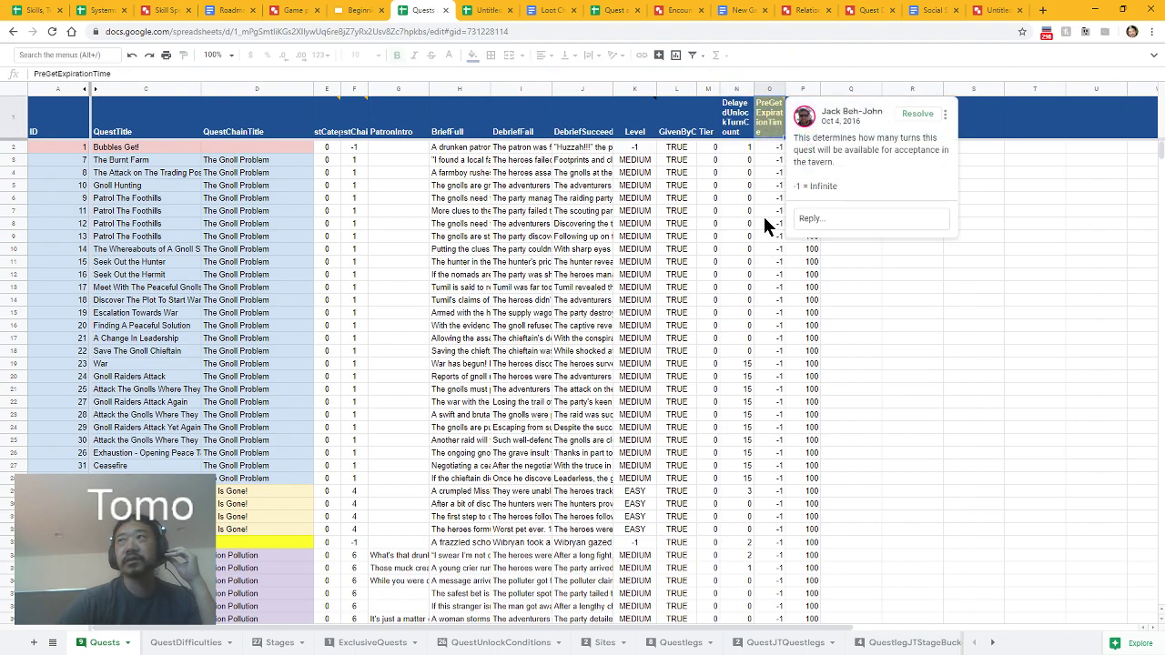
click(768, 427)
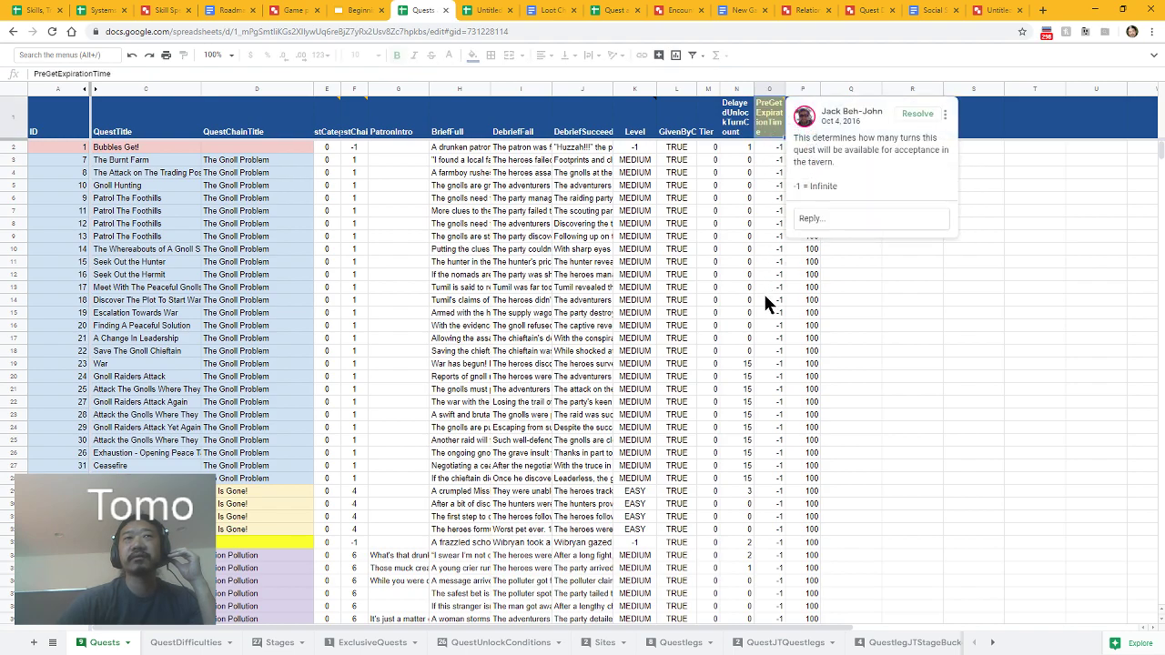
mouse_move(761, 303)
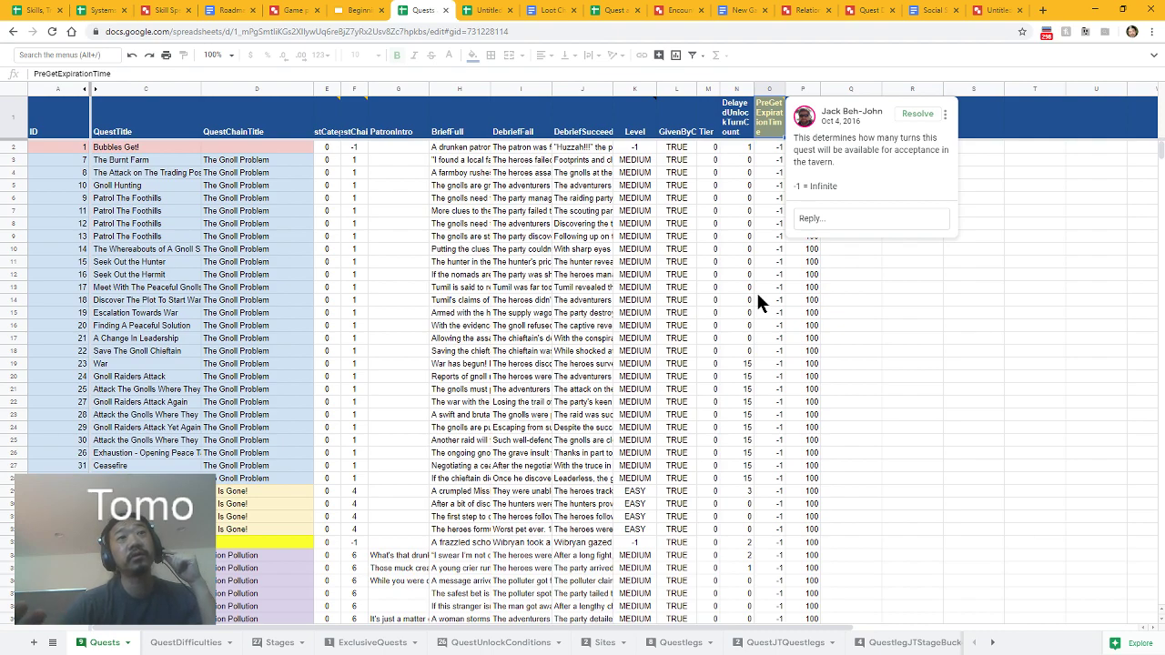
mouse_move(771, 301)
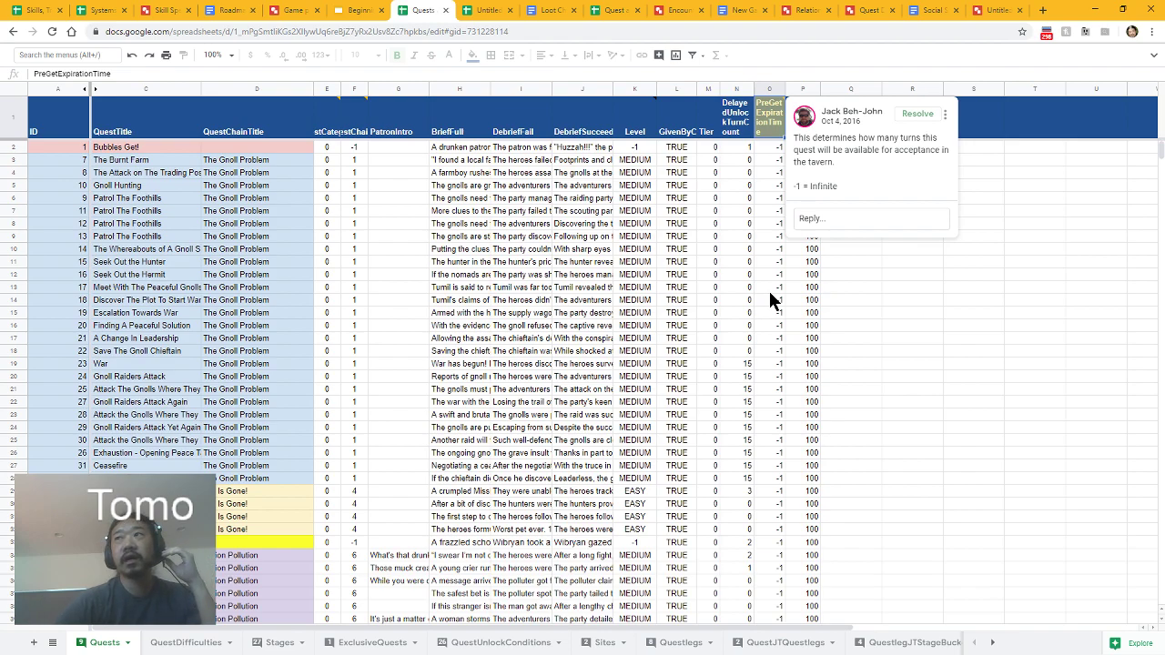
click(769, 287)
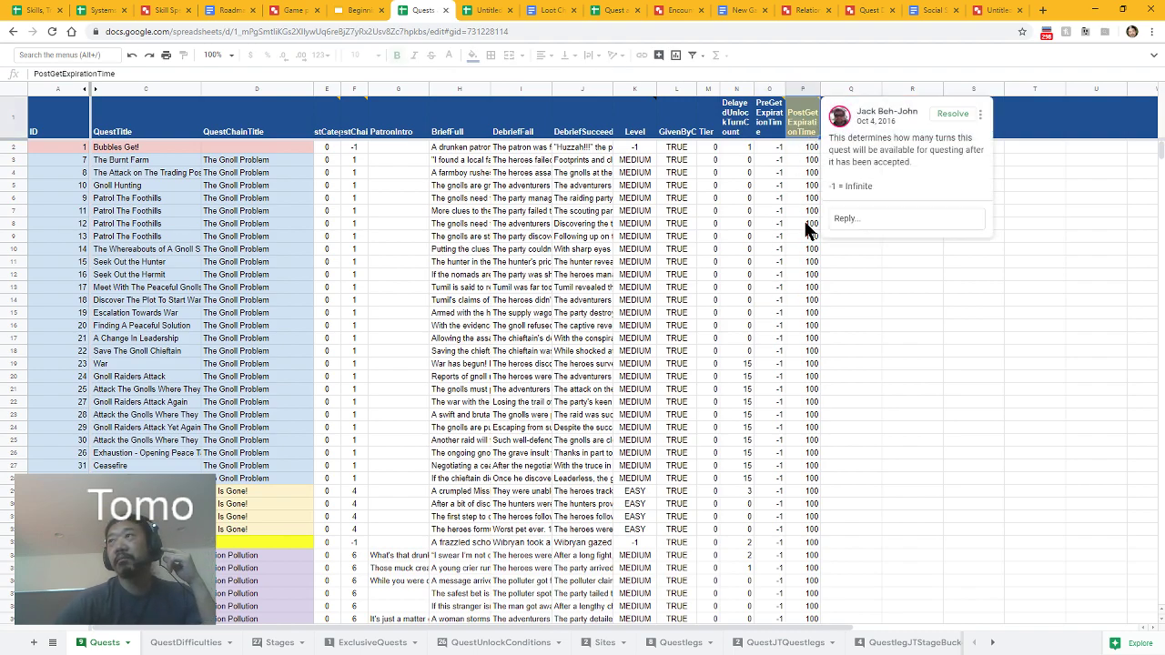
- Dismiss the PostGetExpirationTime note by selecting a column P cell
click(802, 363)
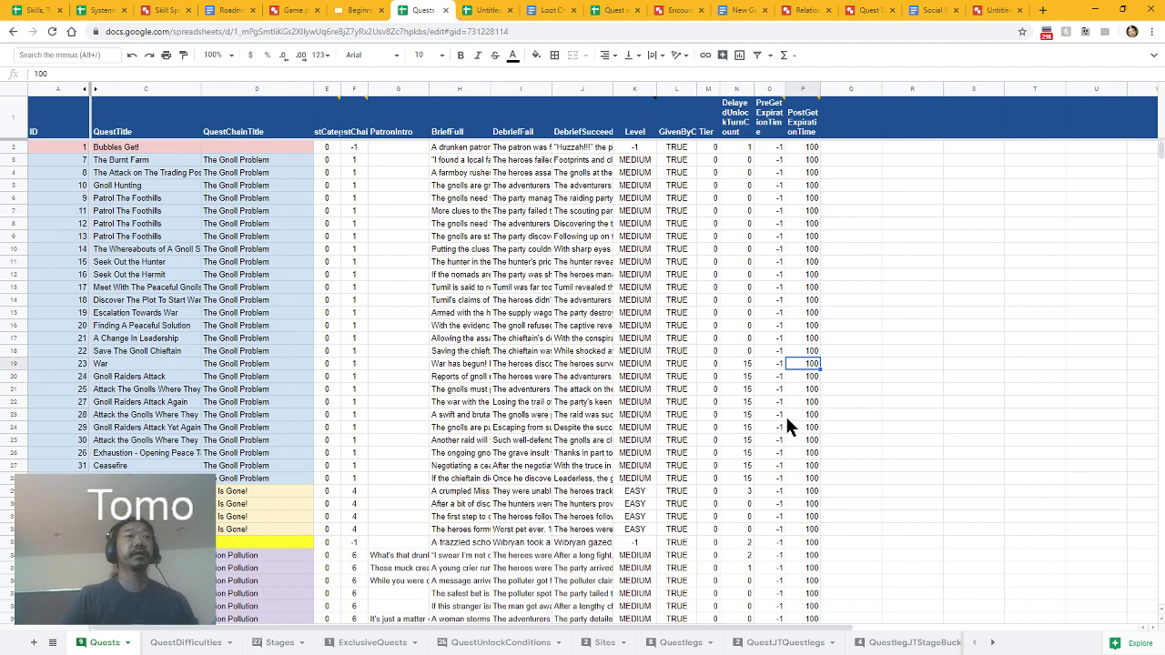
mouse_move(787, 243)
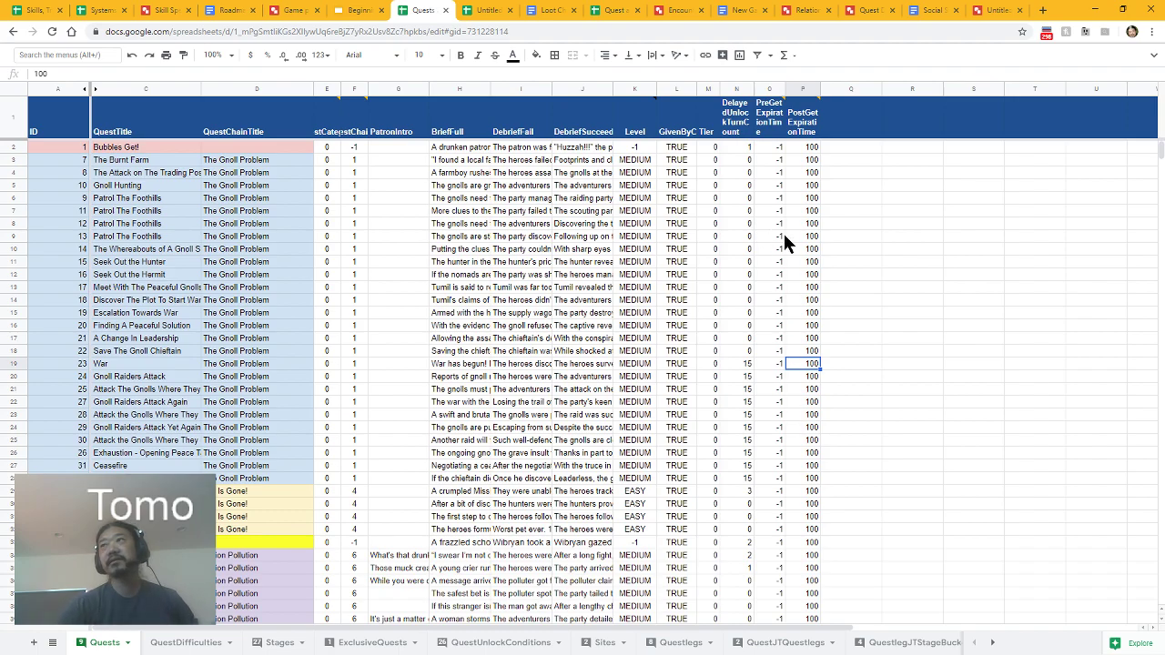
- Scan the later quest chains on the Quests sheet, then return to the Stages sheet
scroll(down, 3)
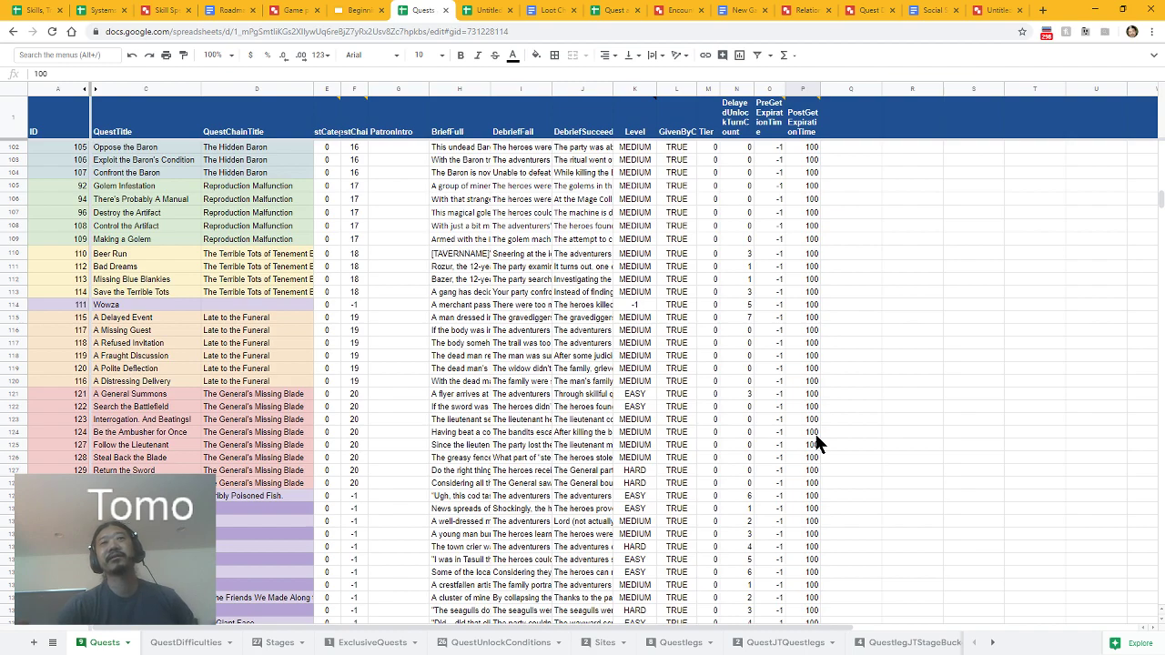
mouse_move(796, 396)
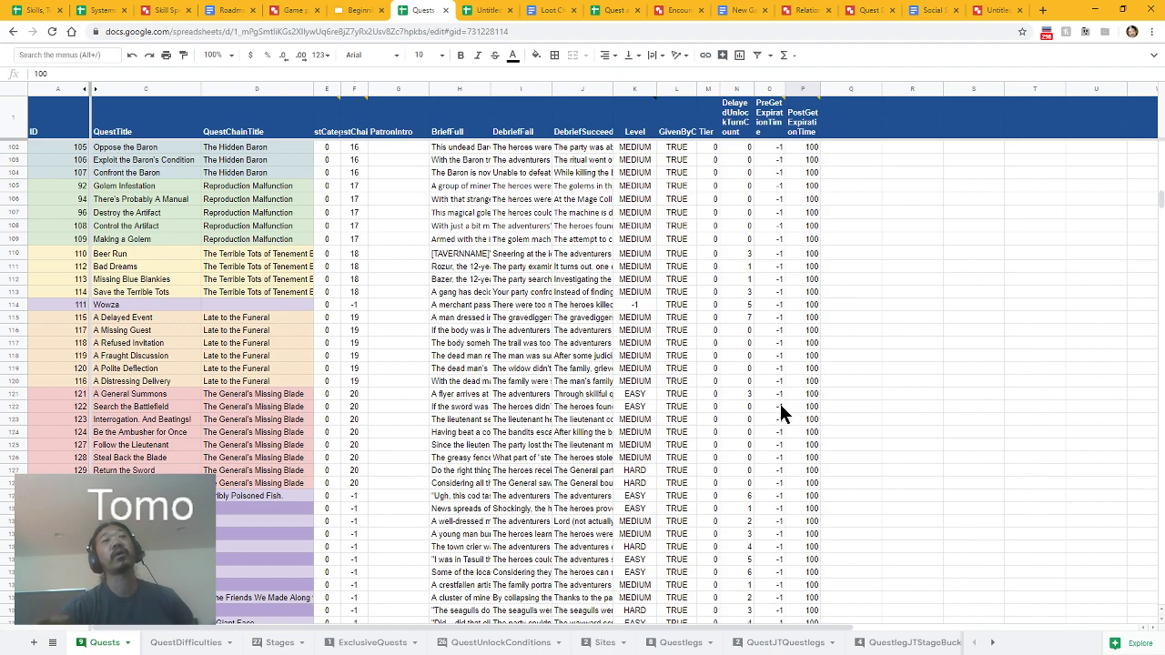
scroll(up, 3)
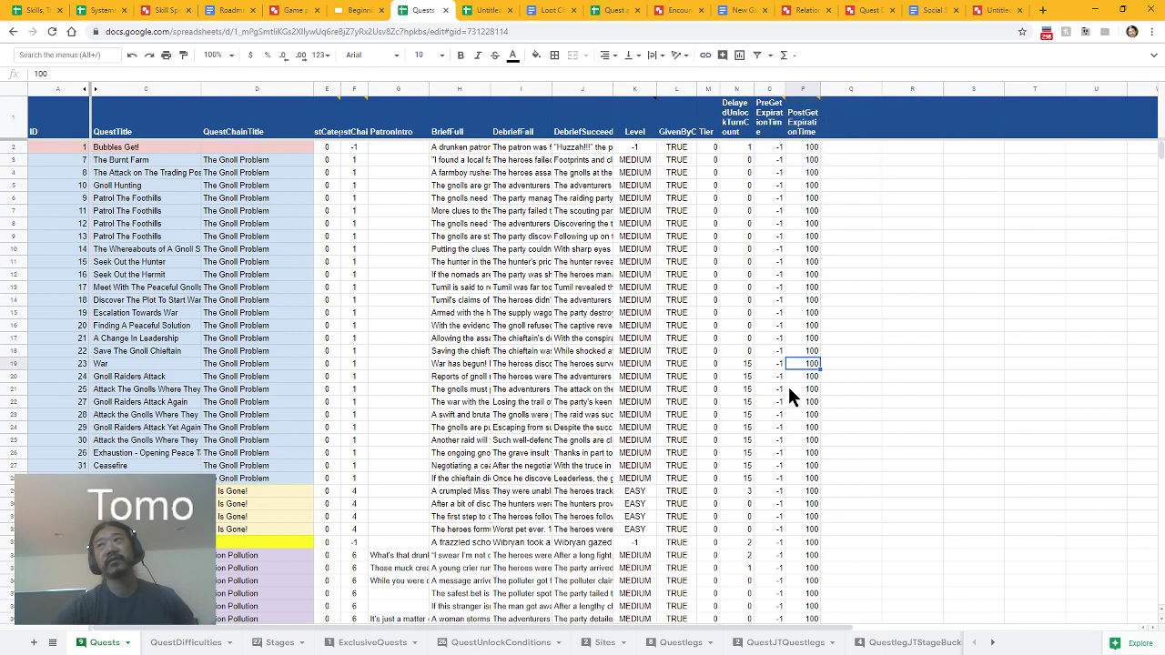
click(803, 351)
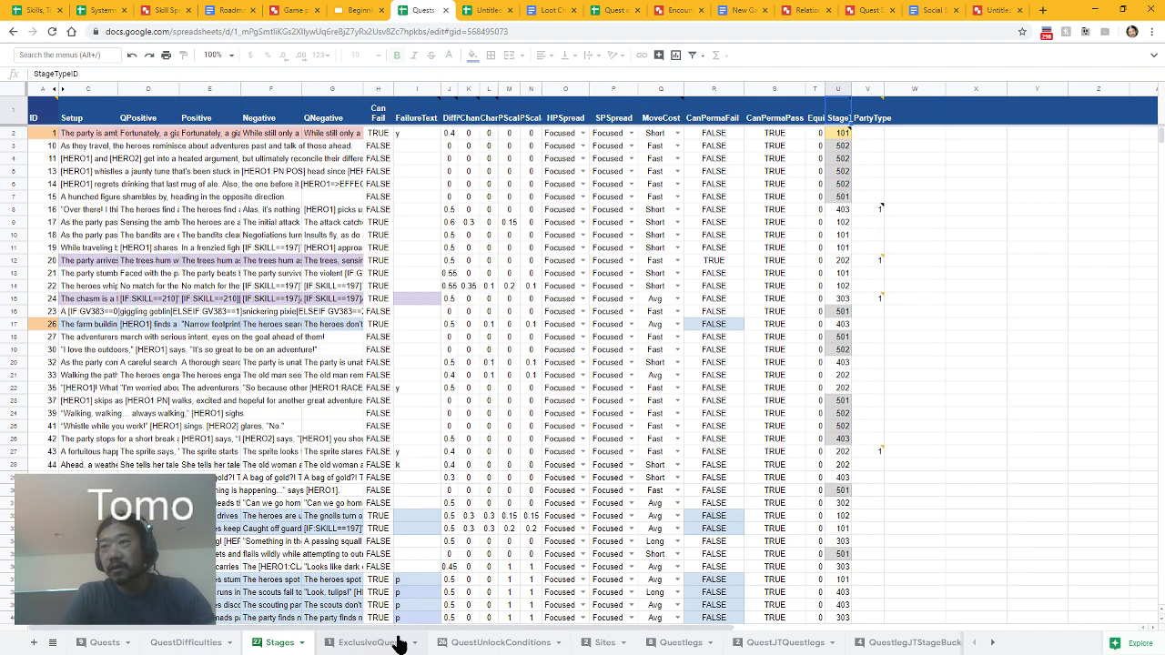
- Browse the QuestUnlockConditions rows of quest IDs with QuestComplete/QuestSuccess tokens and values
click(498, 642)
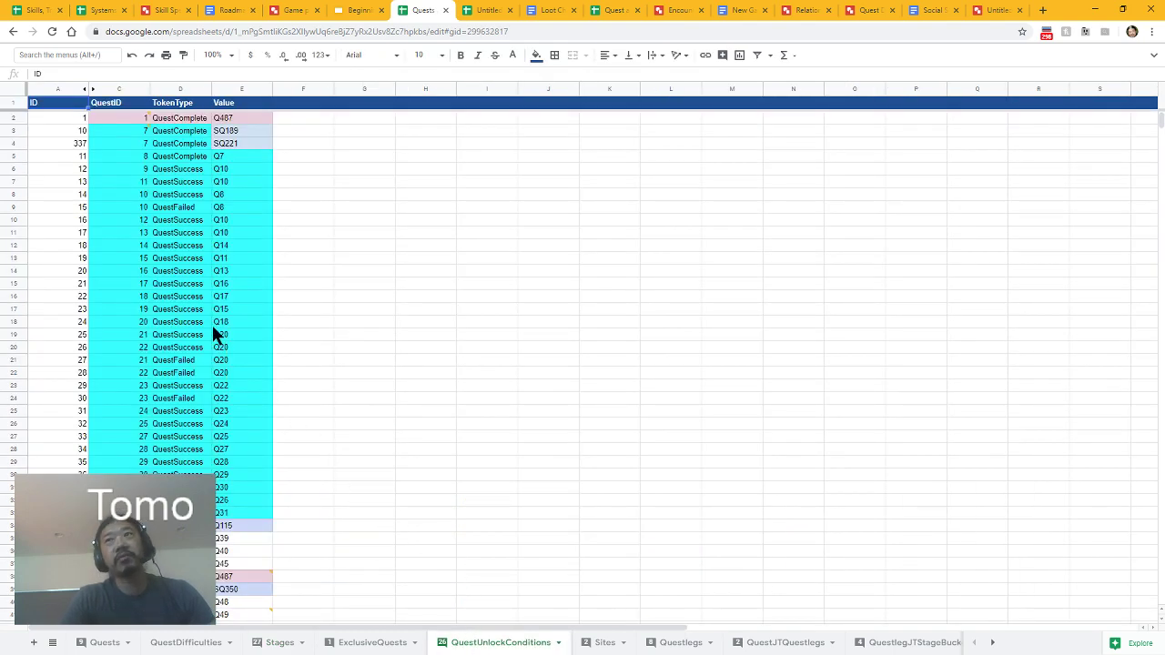
mouse_move(210, 321)
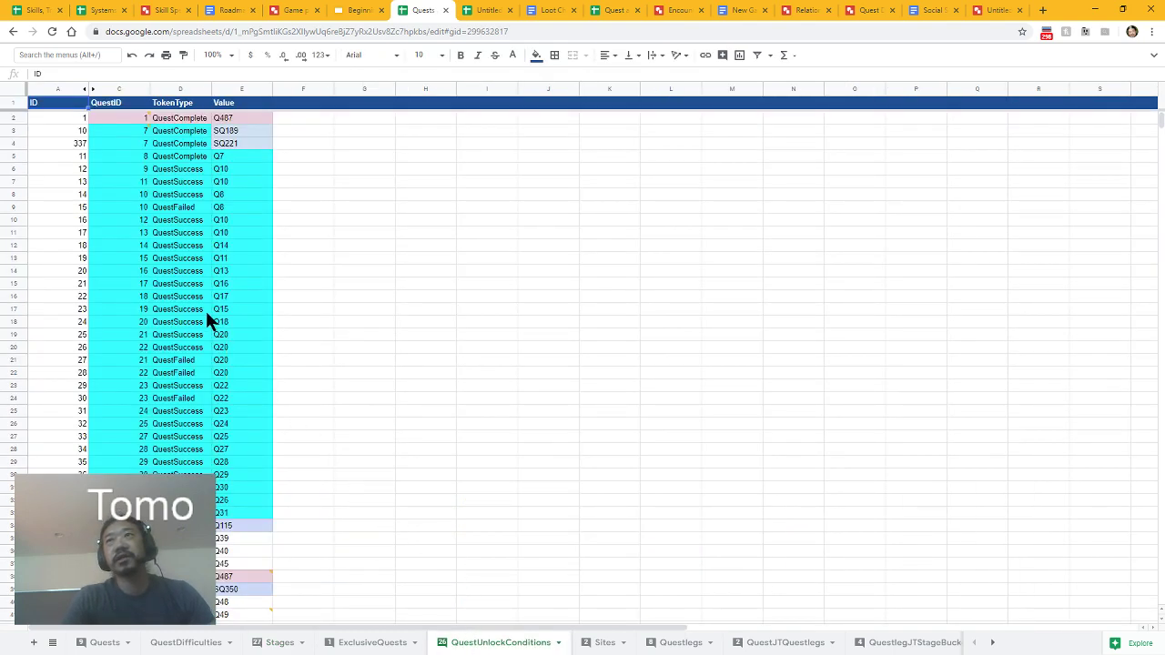
scroll(down, 3)
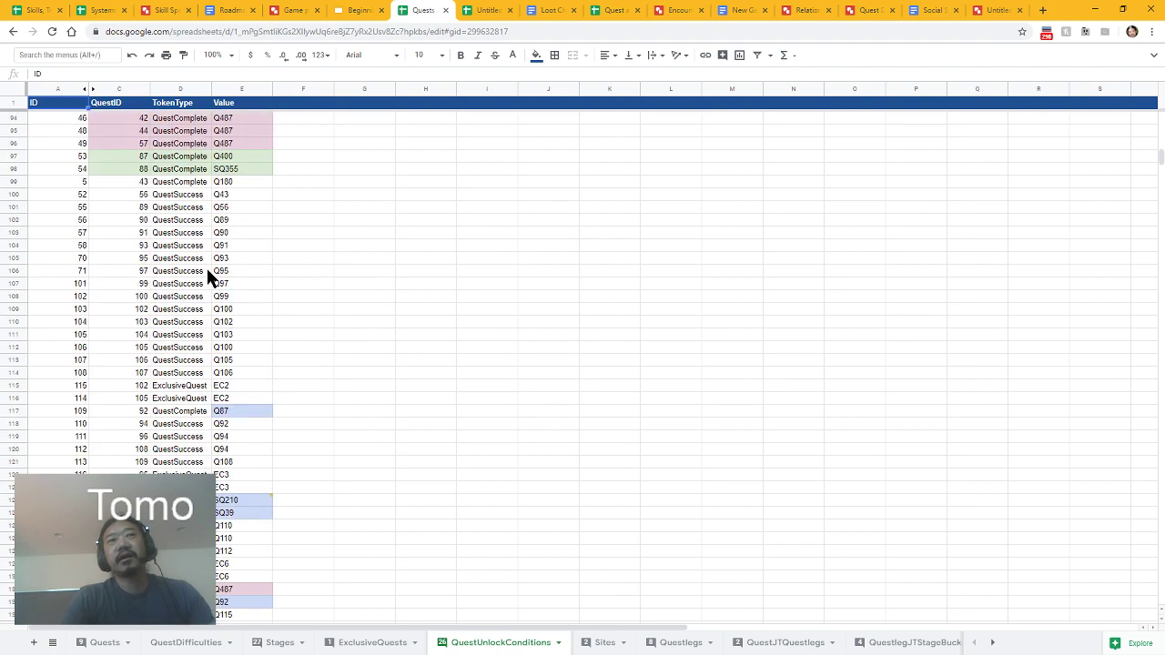
scroll(down, 3)
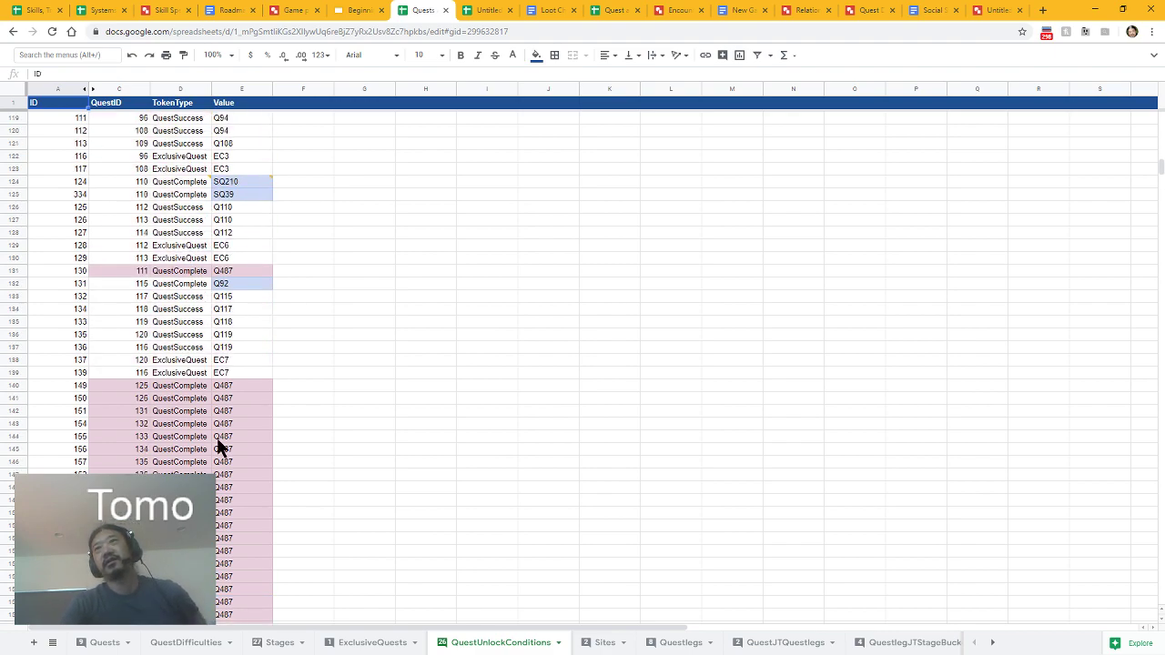
scroll(up, 3)
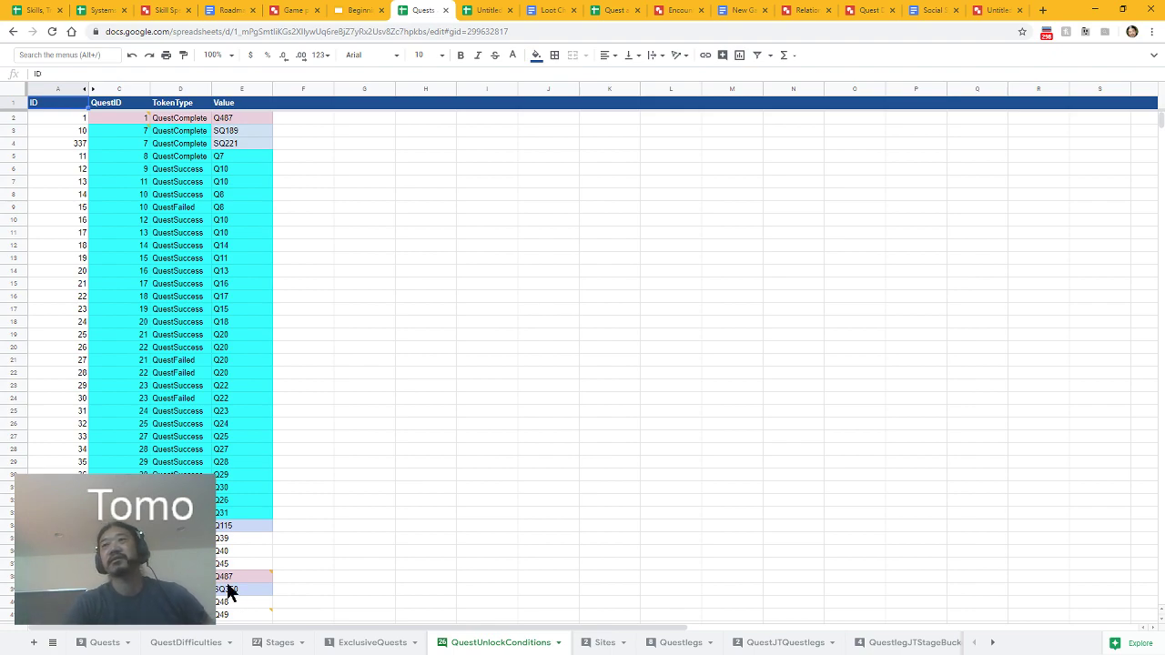
click(228, 592)
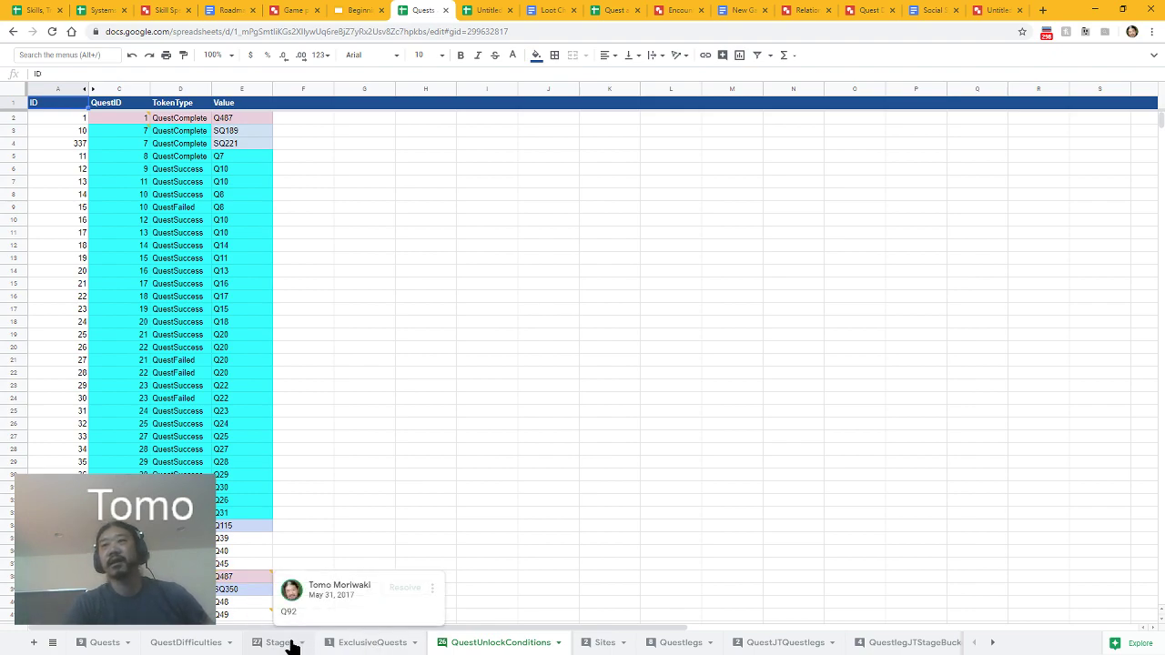
click(280, 642)
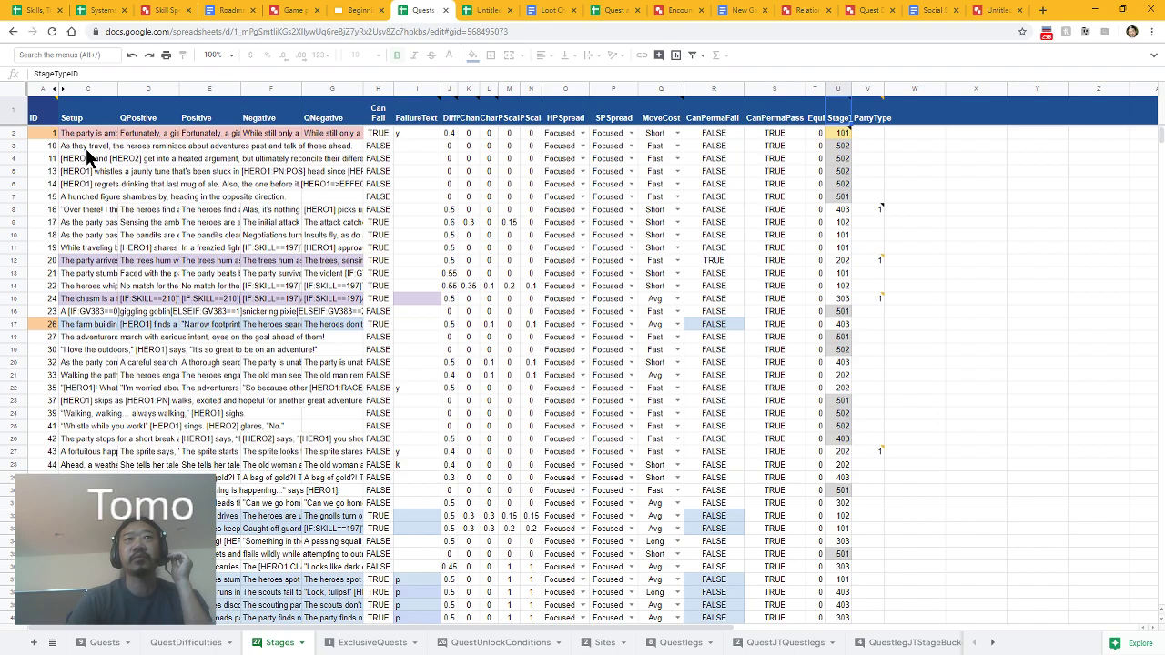
mouse_move(239, 450)
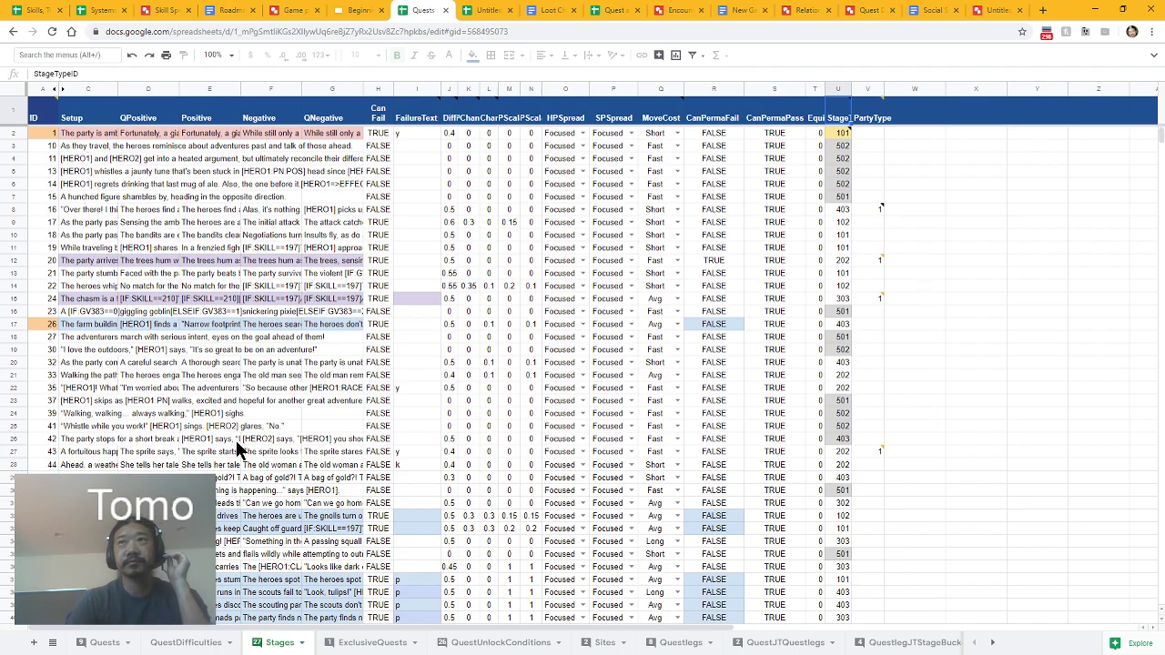
scroll(down, 3)
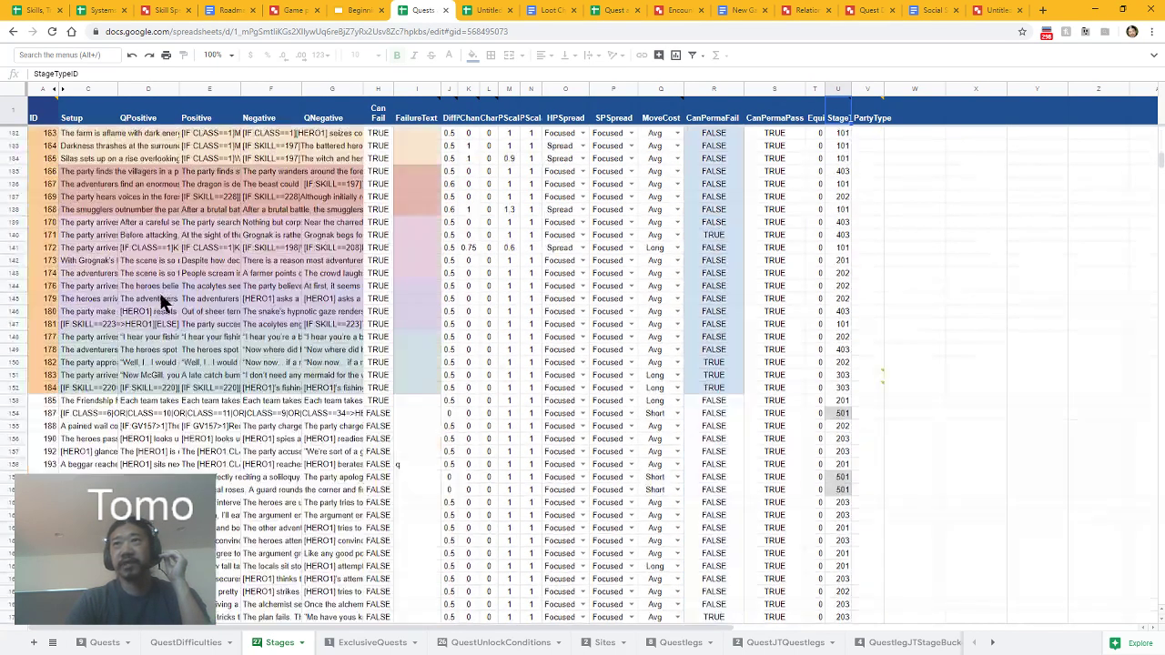
scroll(down, 3)
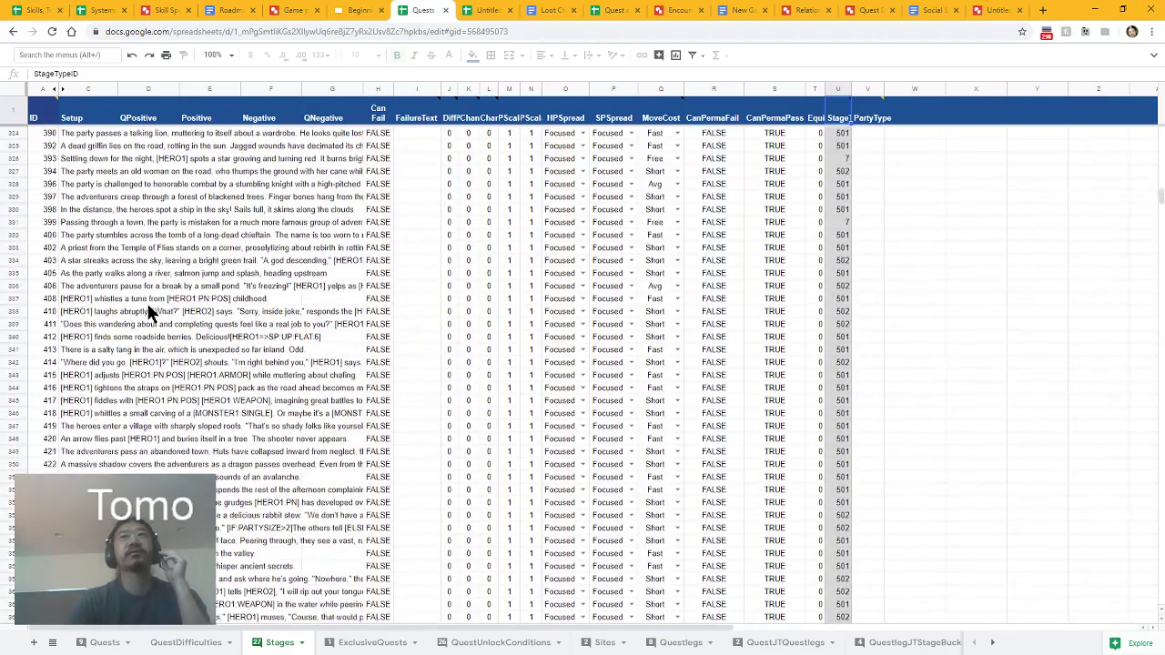
scroll(down, 3)
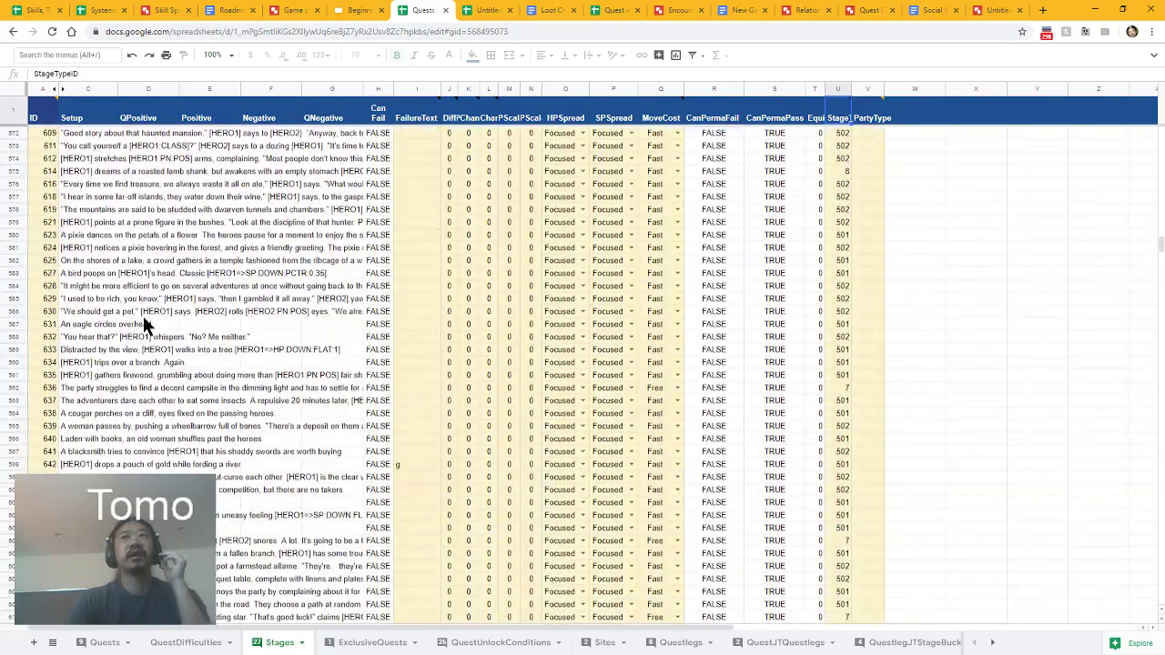
scroll(down, 3)
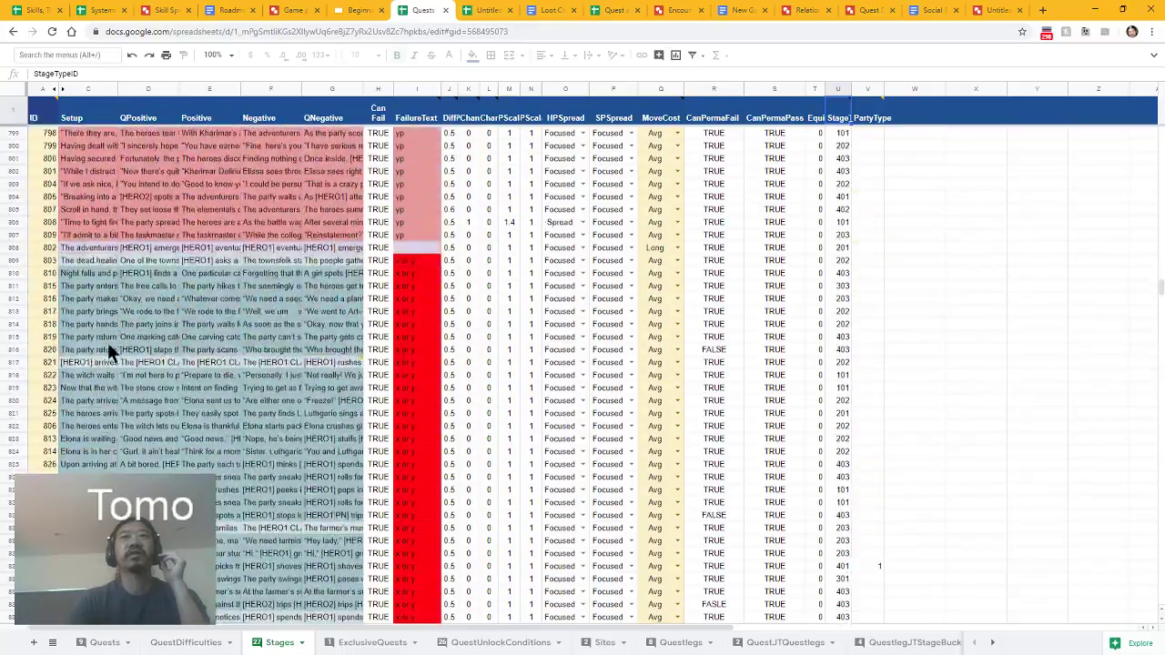
scroll(down, 3)
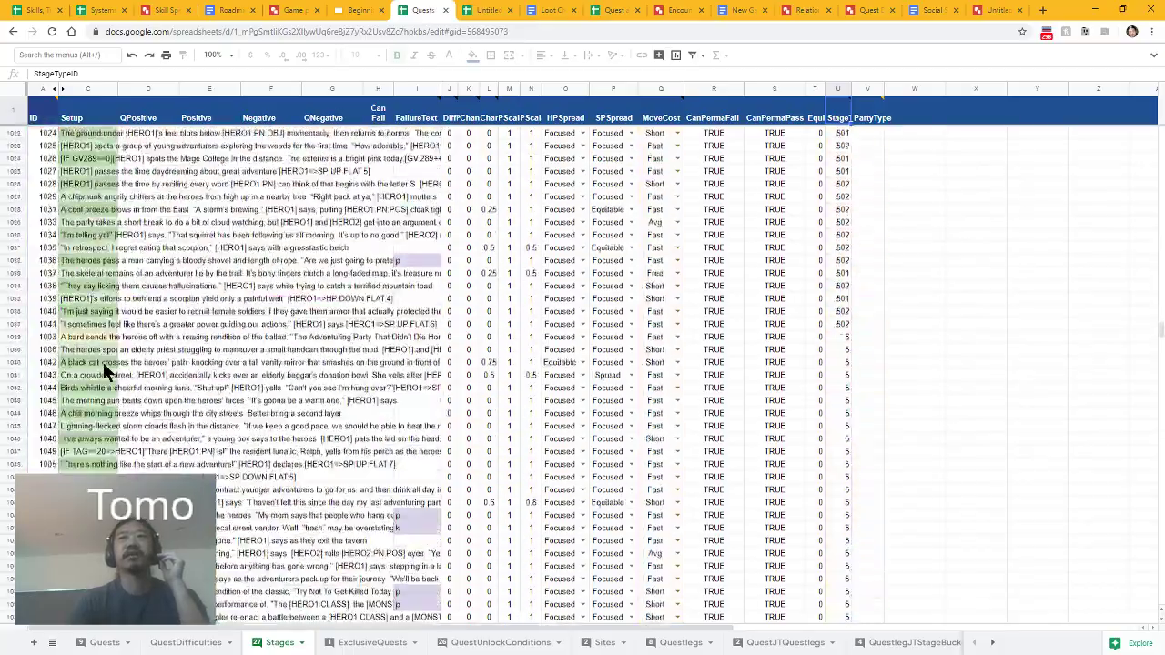
scroll(down, 3)
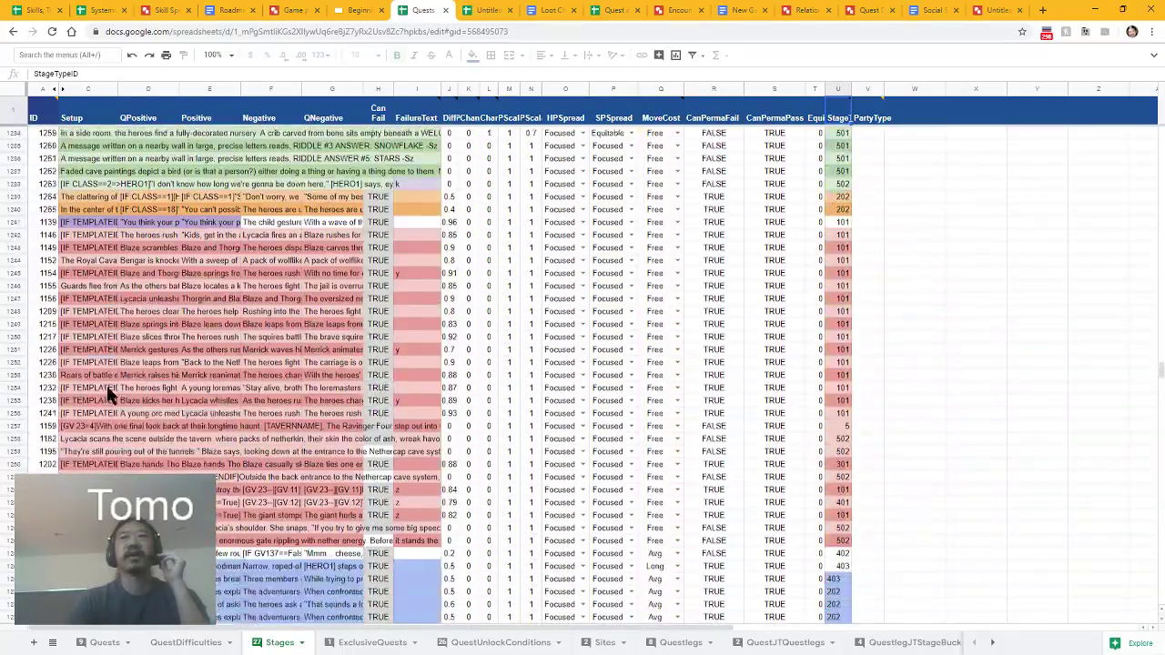
scroll(down, 3)
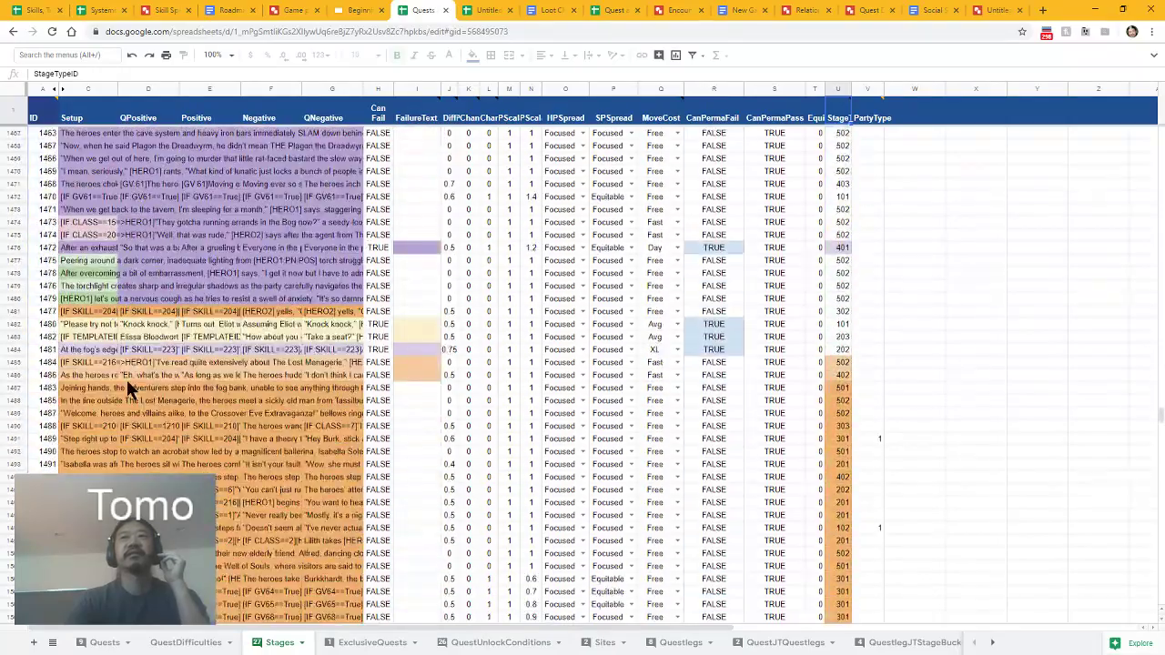
scroll(down, 3)
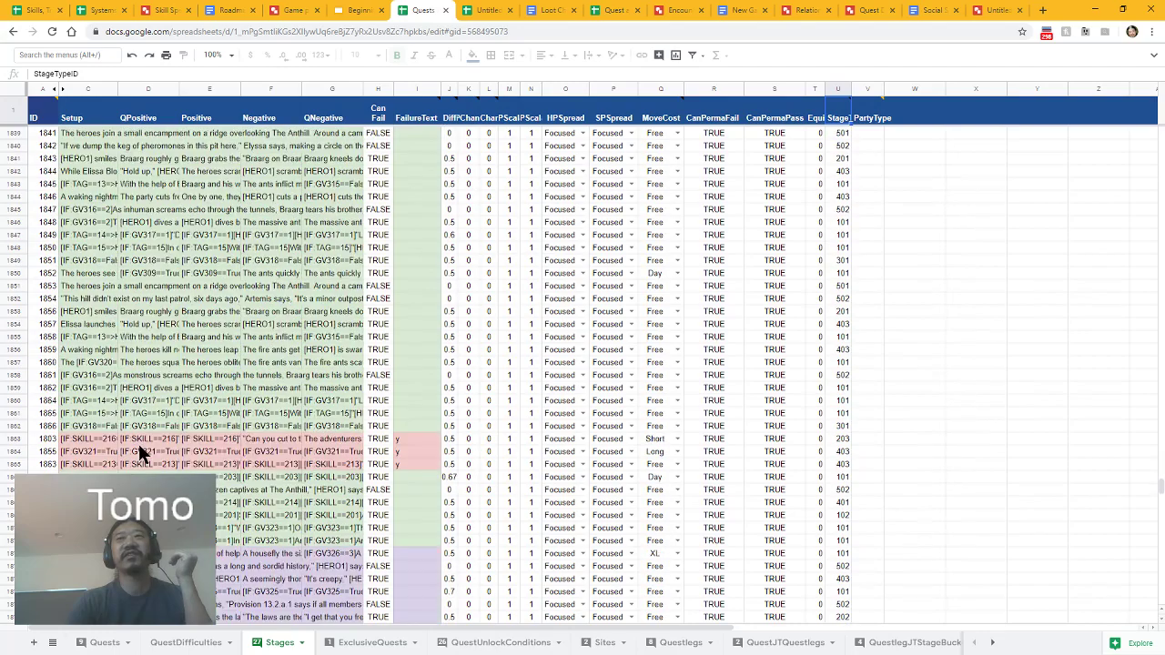
scroll(down, 3)
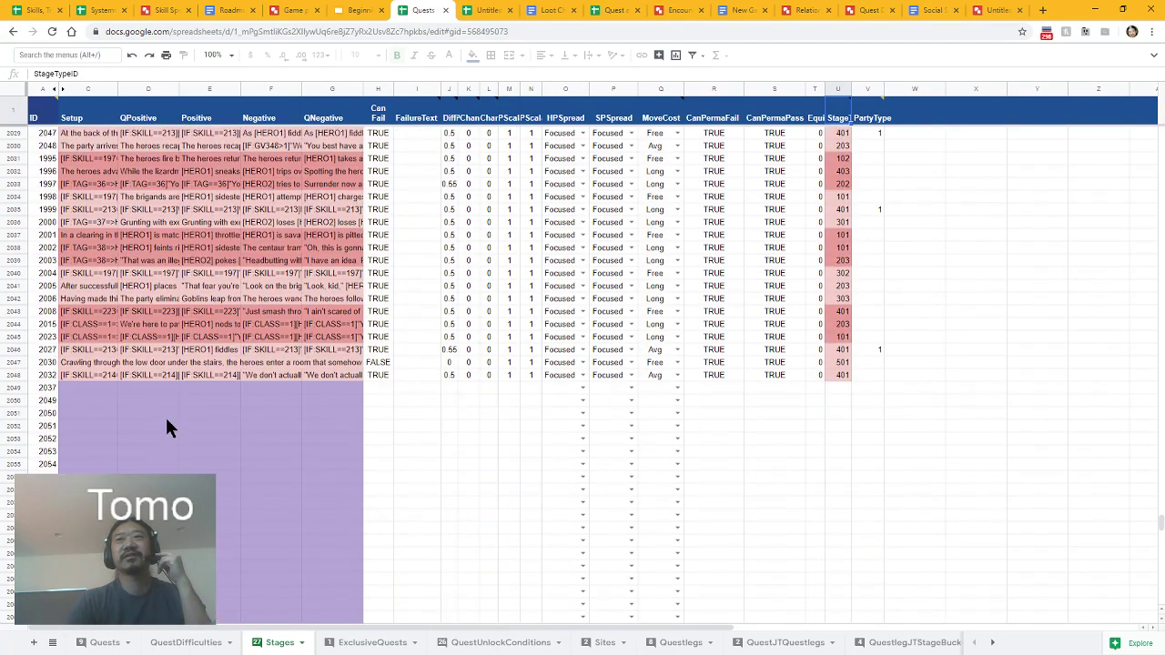
mouse_move(167, 435)
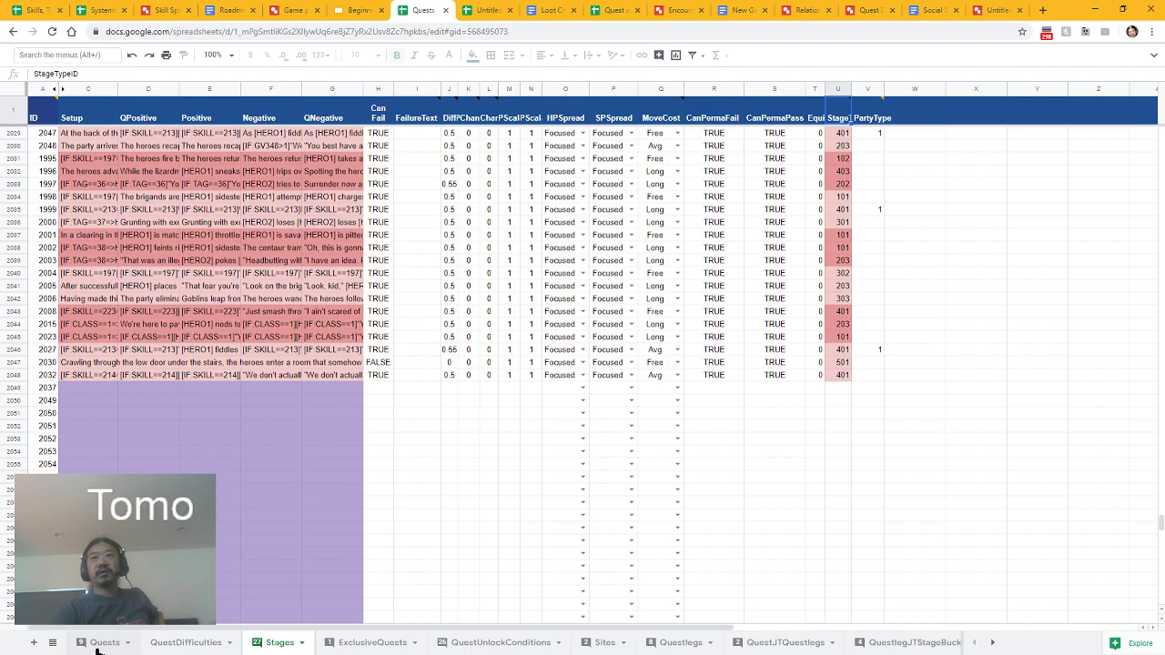
click(105, 643)
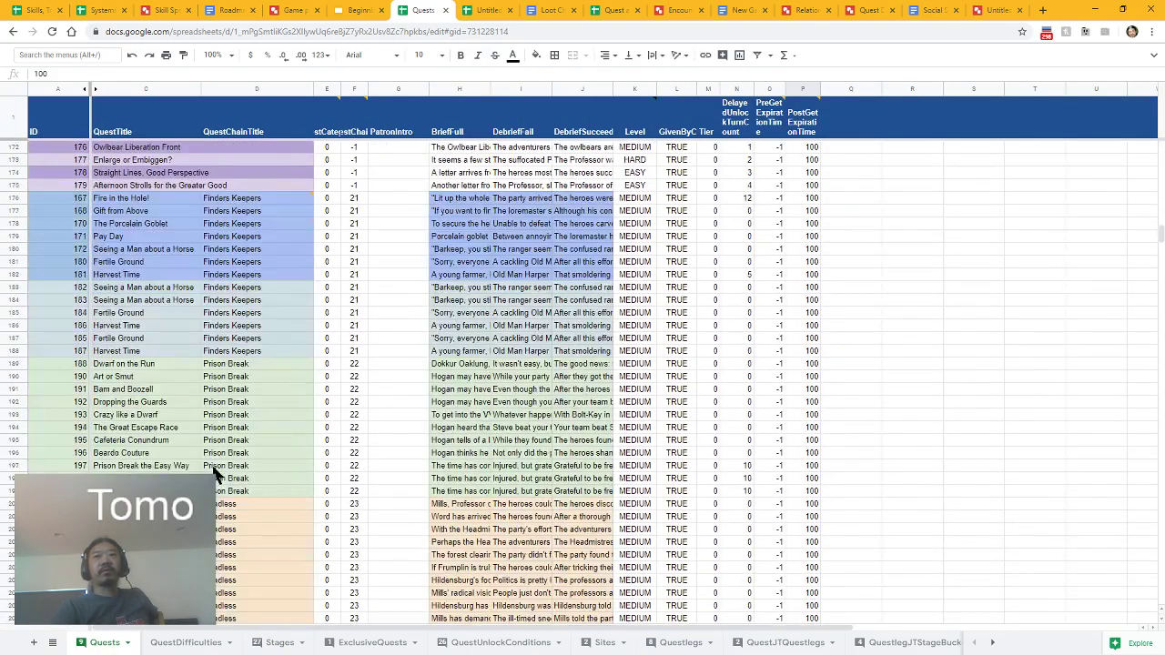
scroll(down, 3)
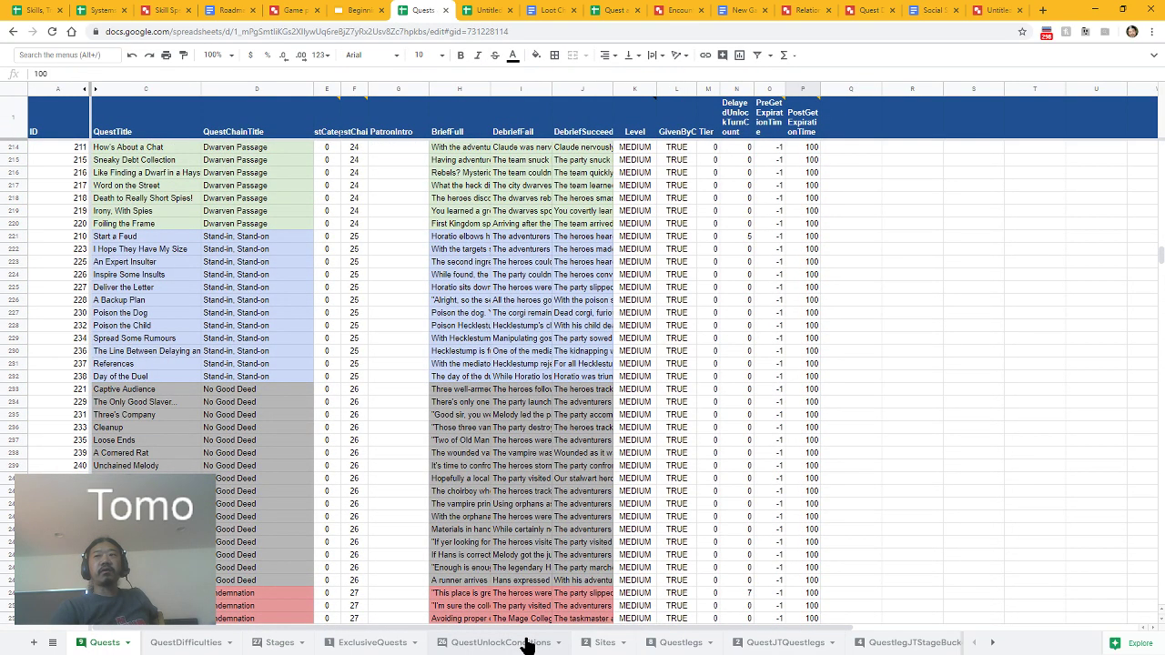
click(278, 643)
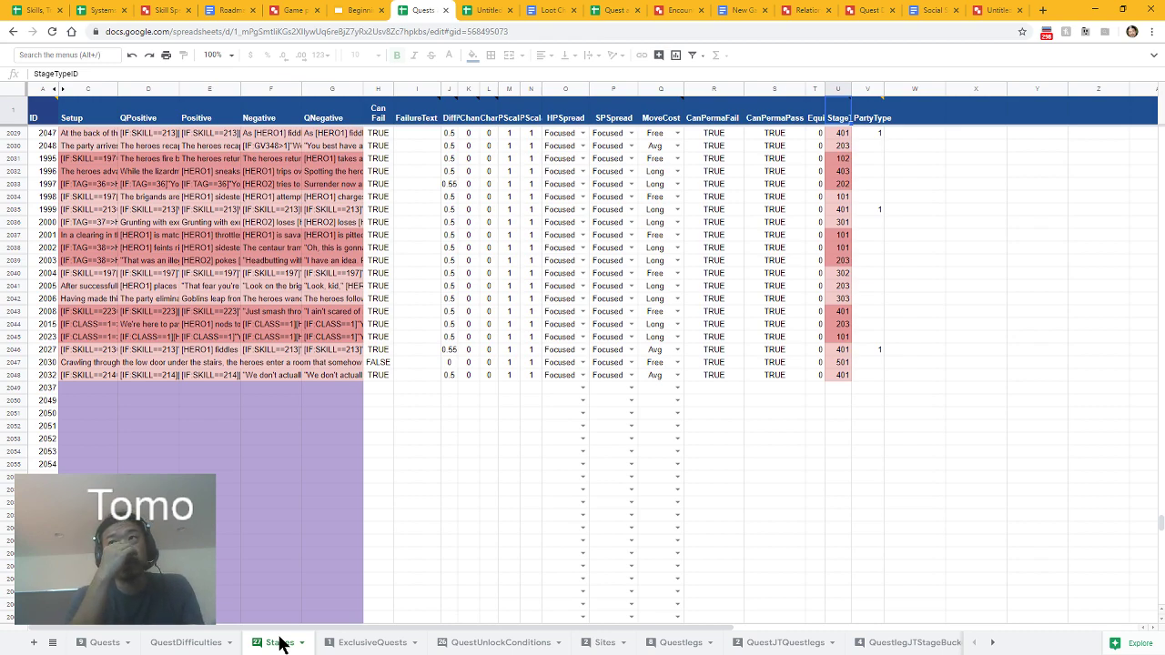
mouse_move(398, 554)
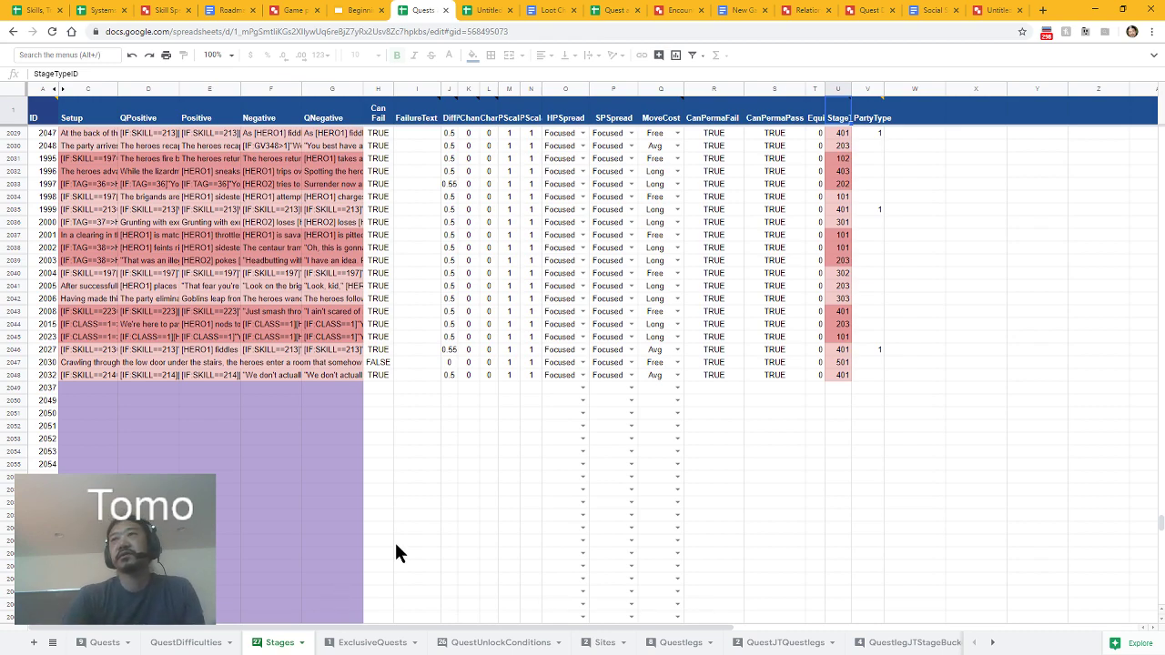
click(86, 184)
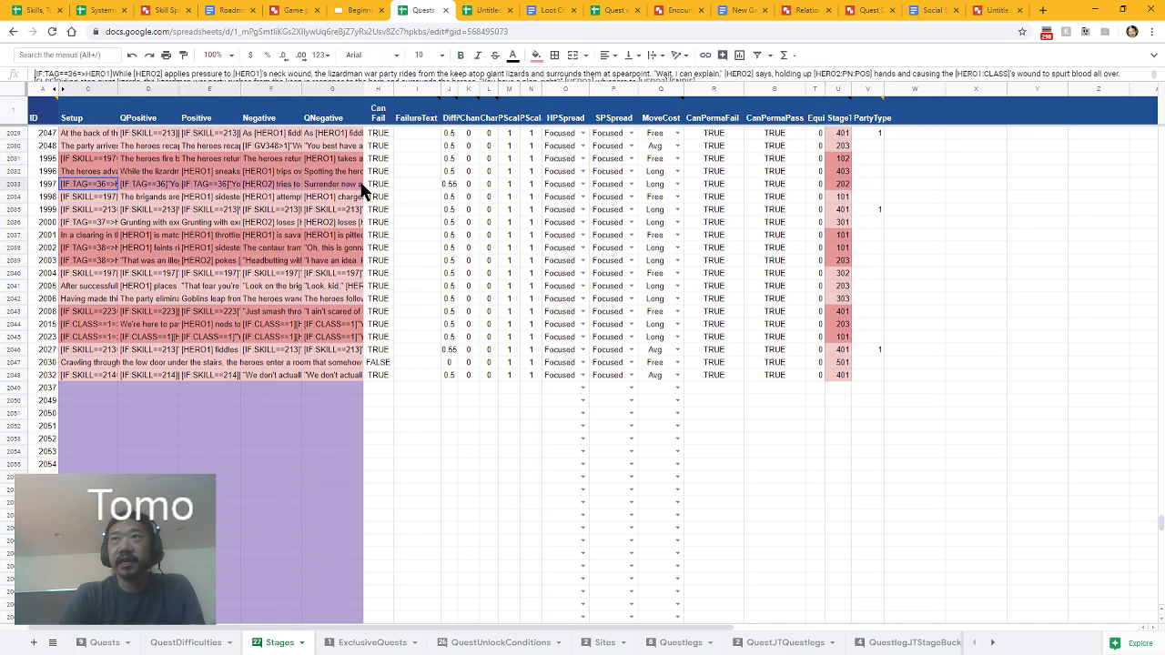
click(86, 183)
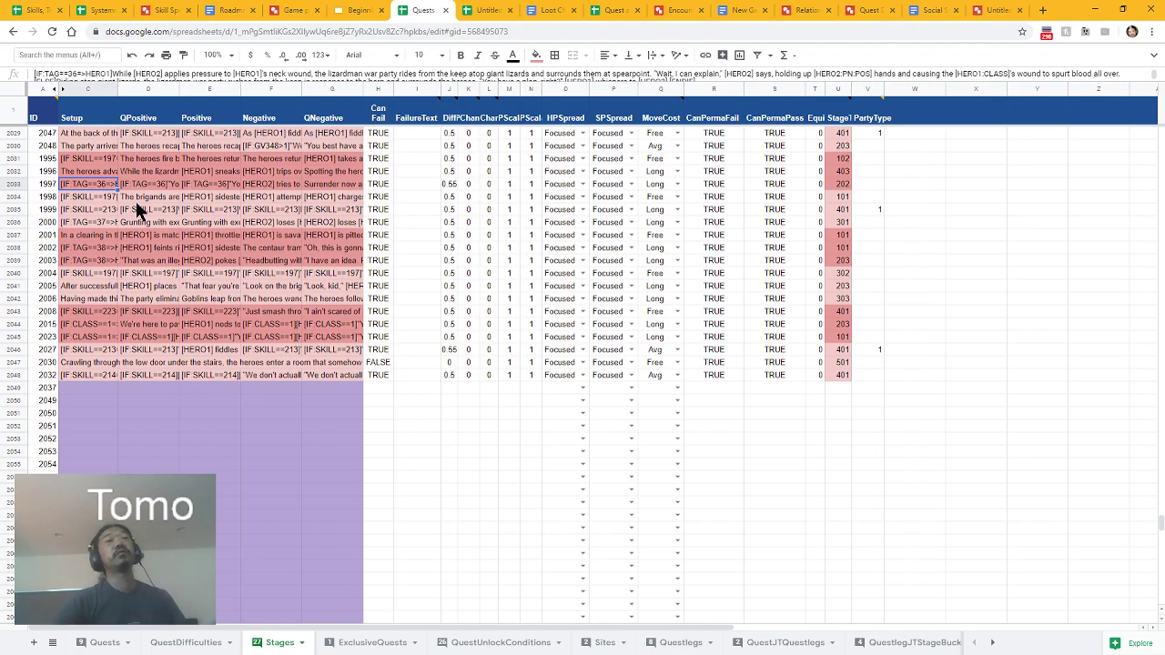
click(210, 184)
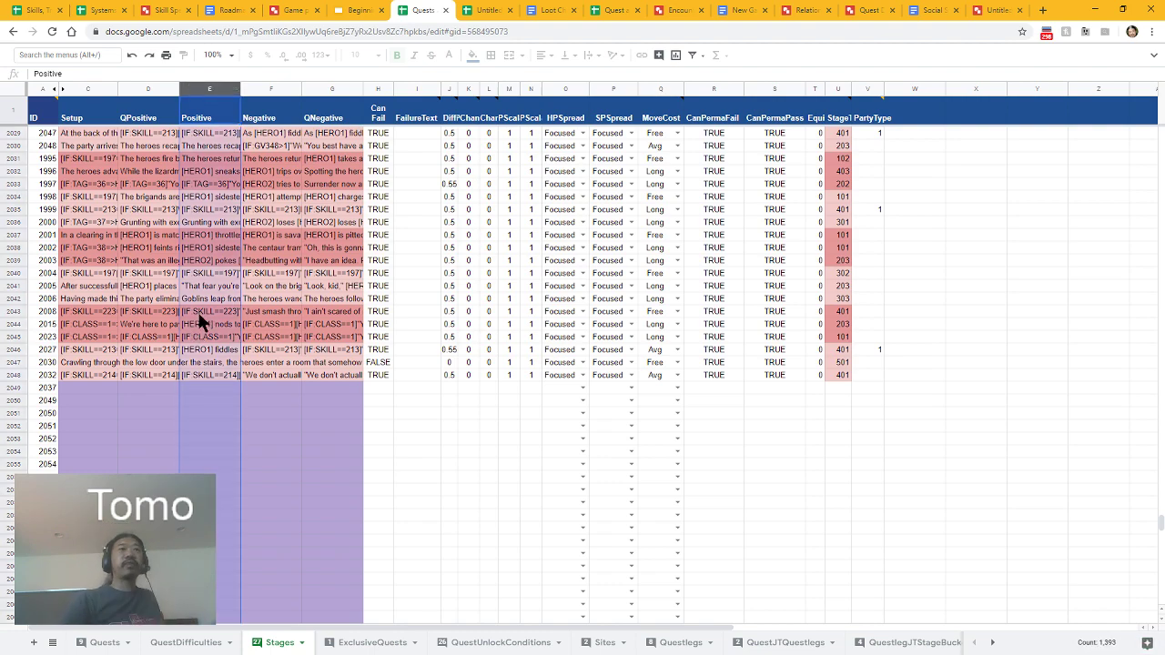
mouse_move(87, 91)
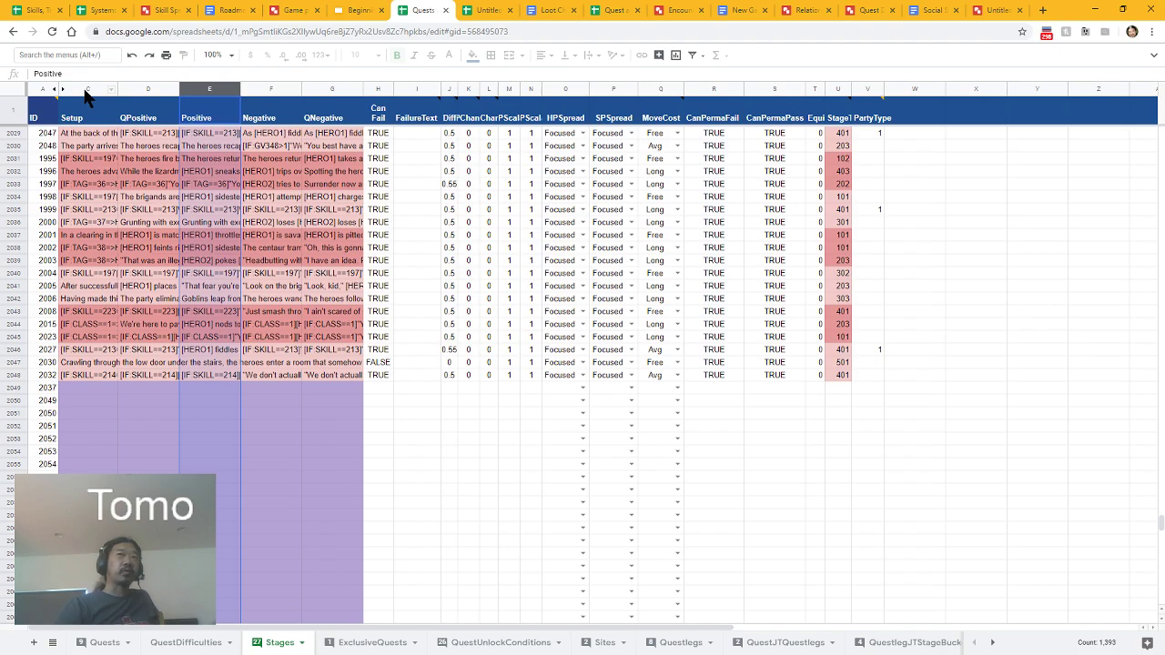
mouse_move(136, 152)
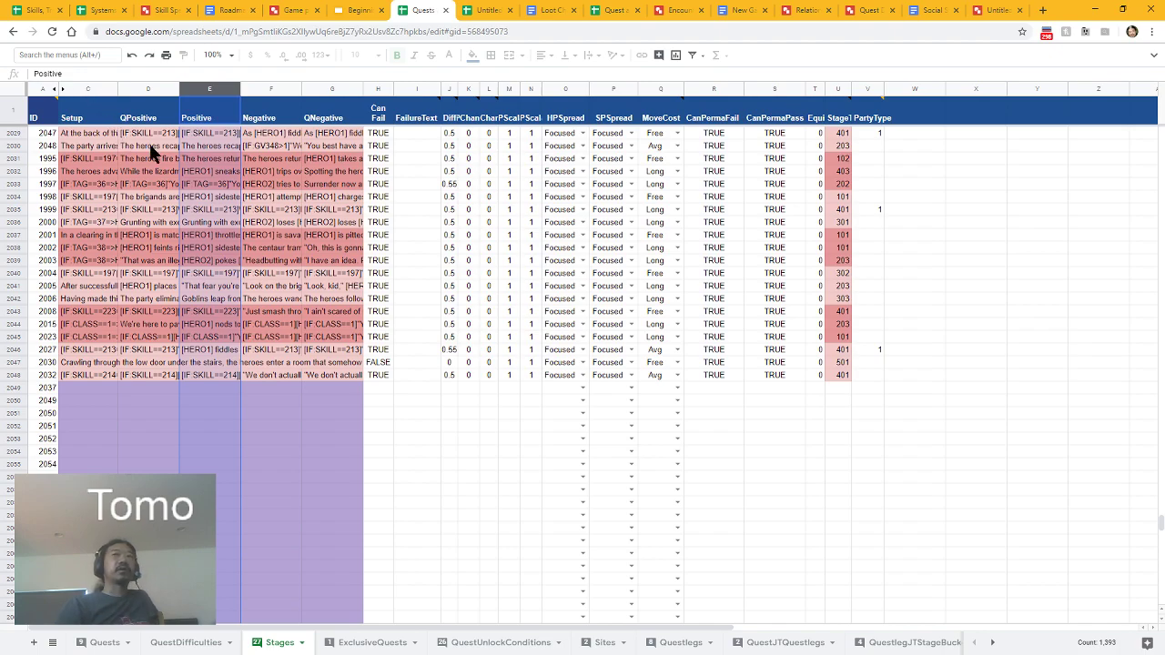
click(148, 133)
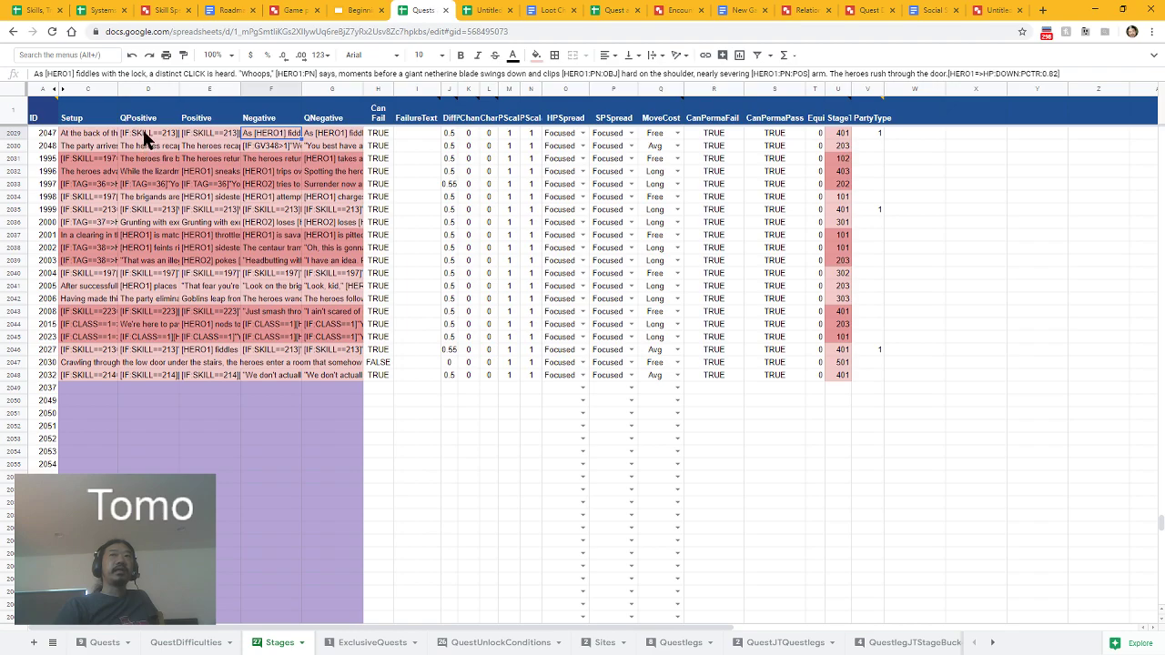
click(332, 132)
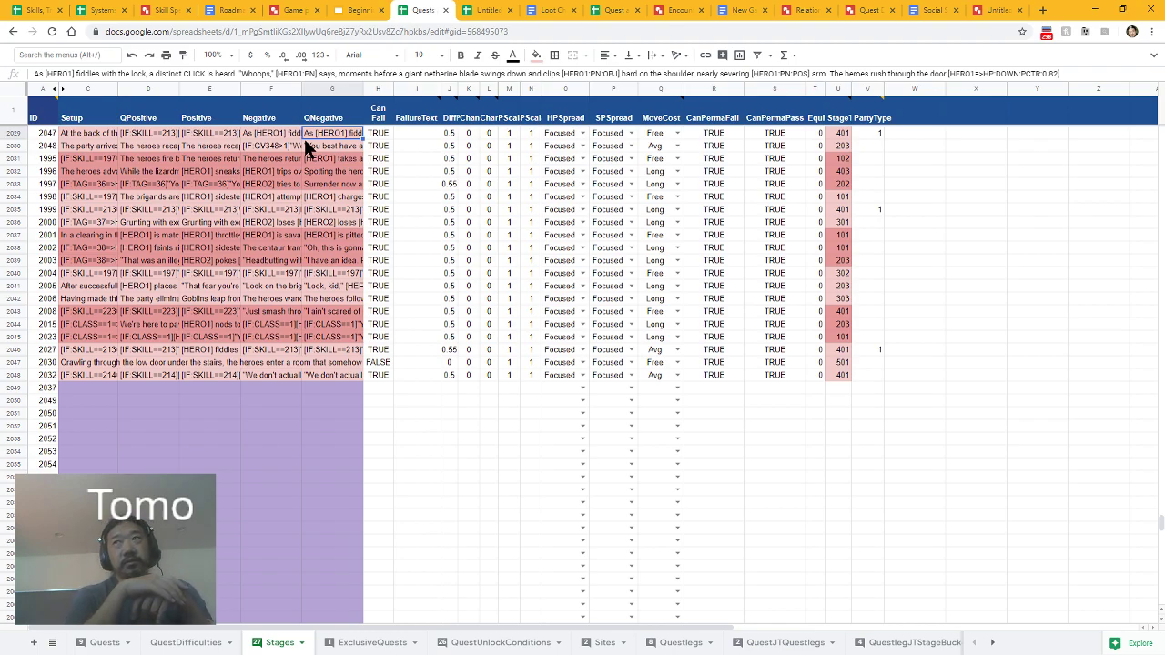
mouse_move(303, 203)
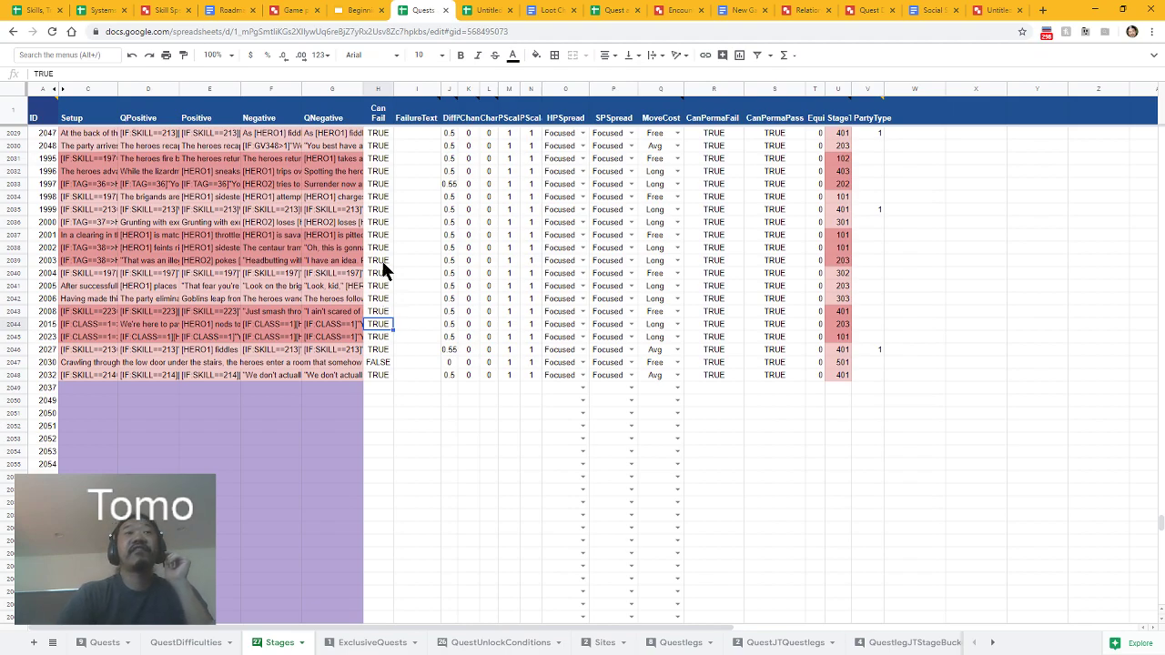
mouse_move(403, 212)
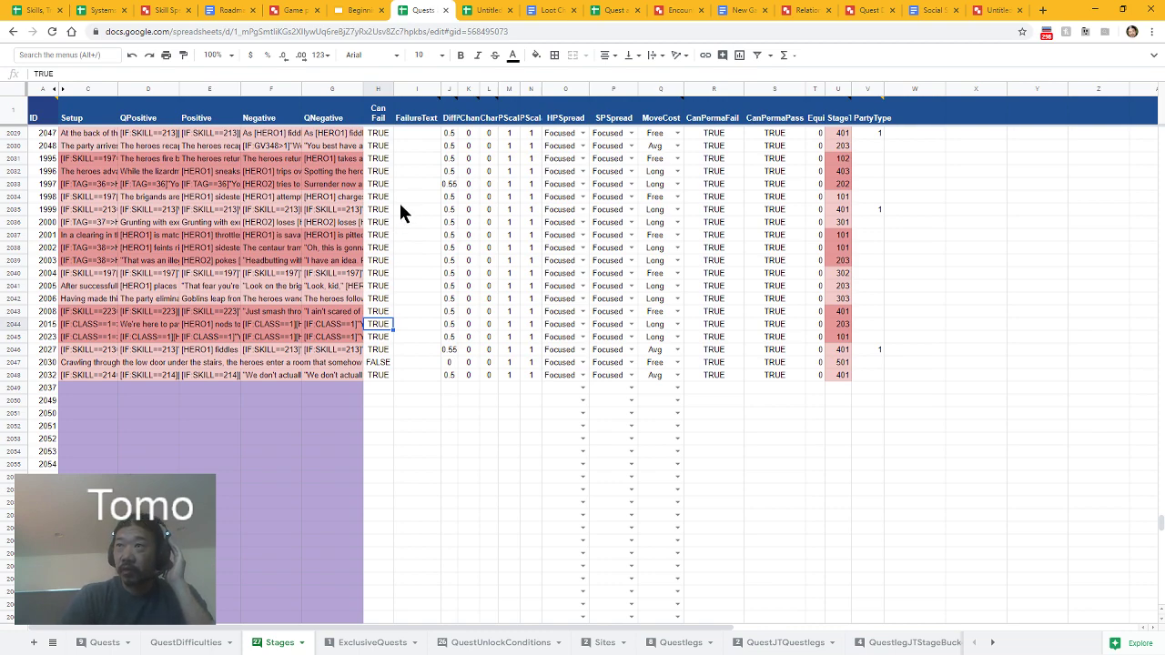
mouse_move(404, 218)
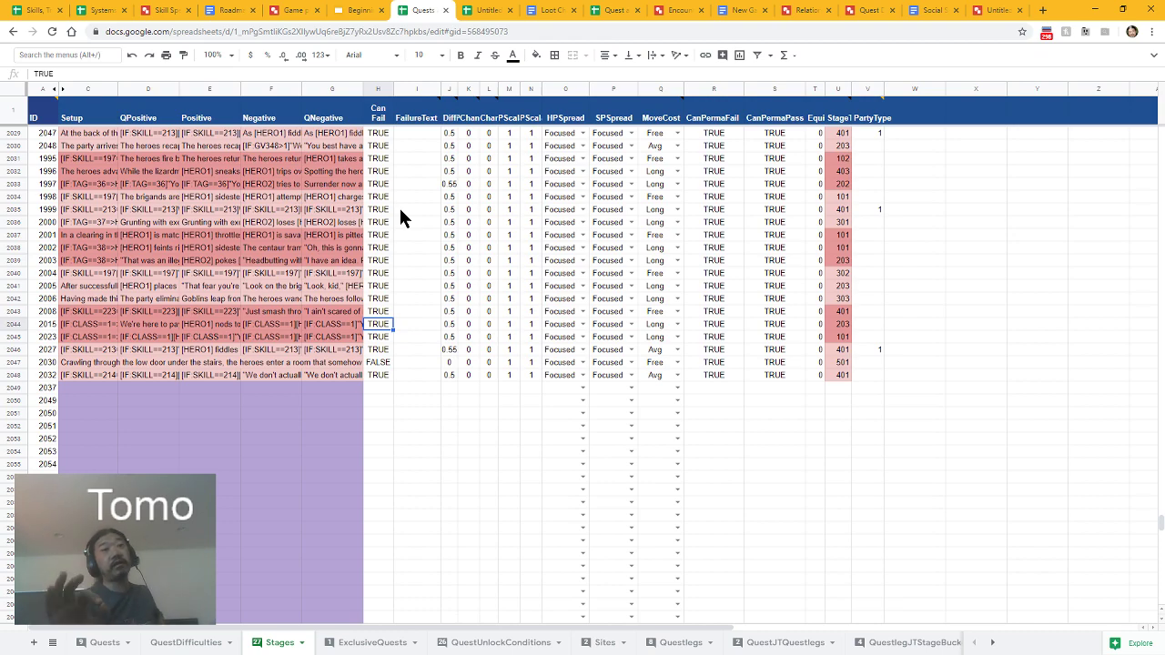
mouse_move(389, 222)
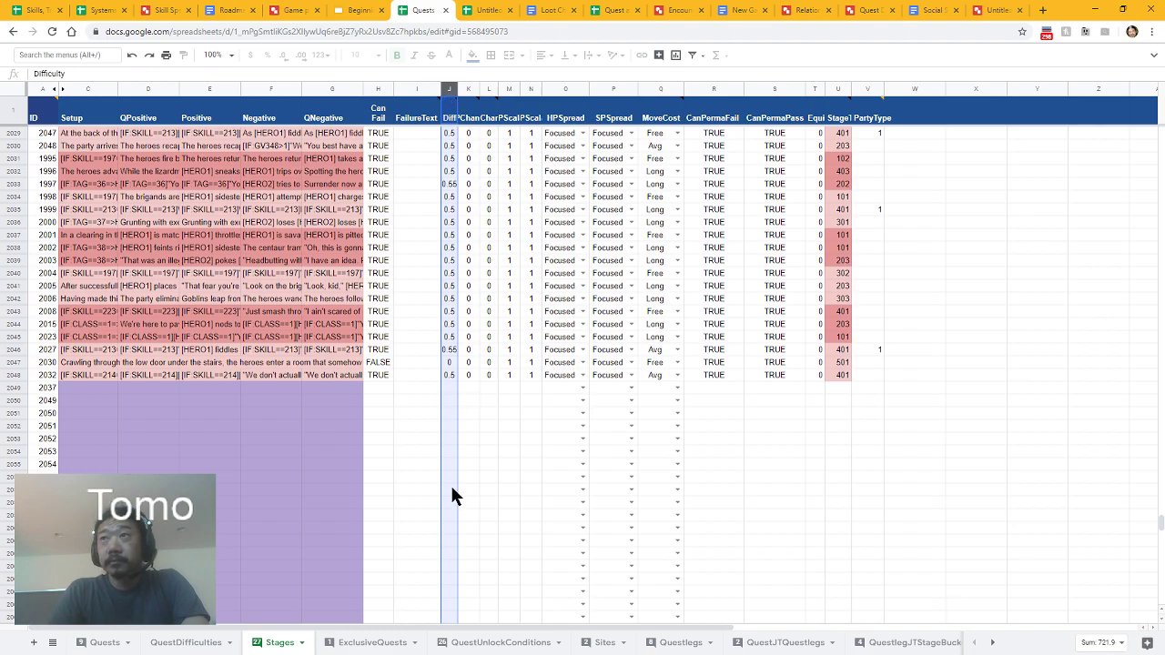
mouse_move(464, 400)
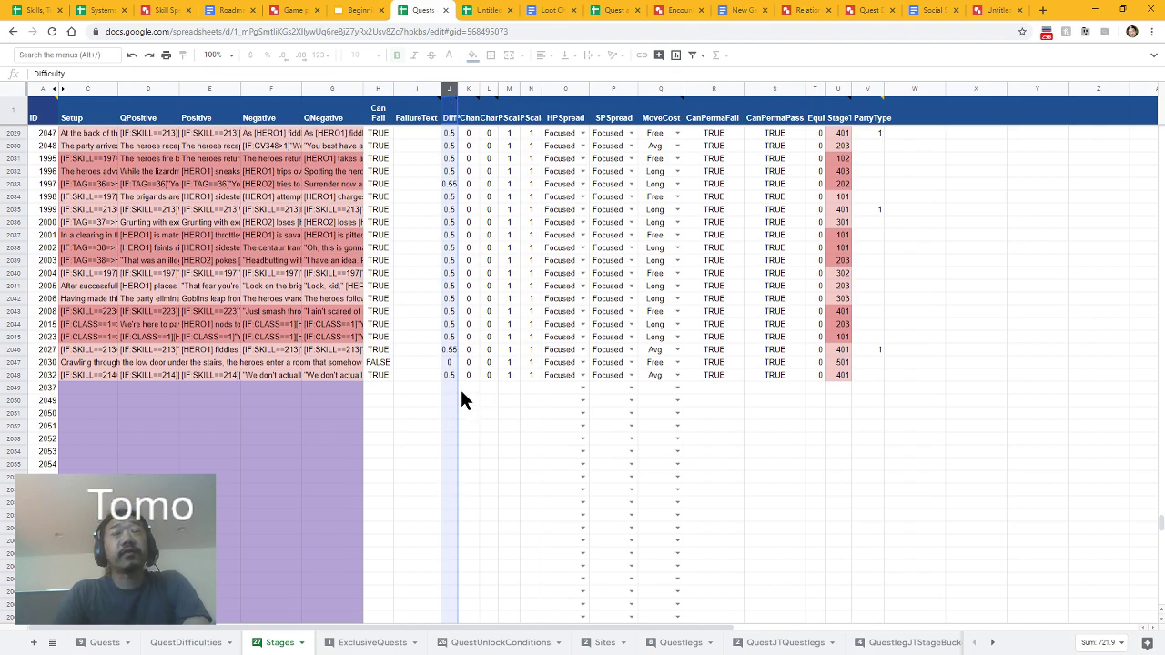
click(449, 171)
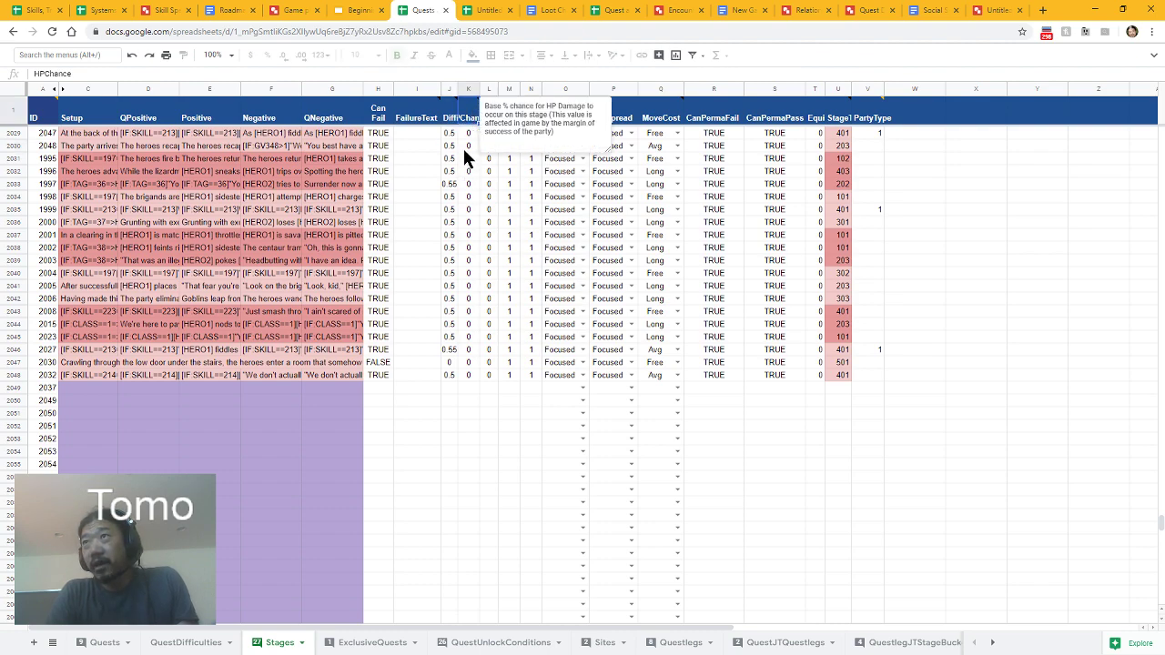
- Read the HPChance and SPChance notes, then check HP chance, scaling and spreads for quests 2030 and 2027
click(468, 197)
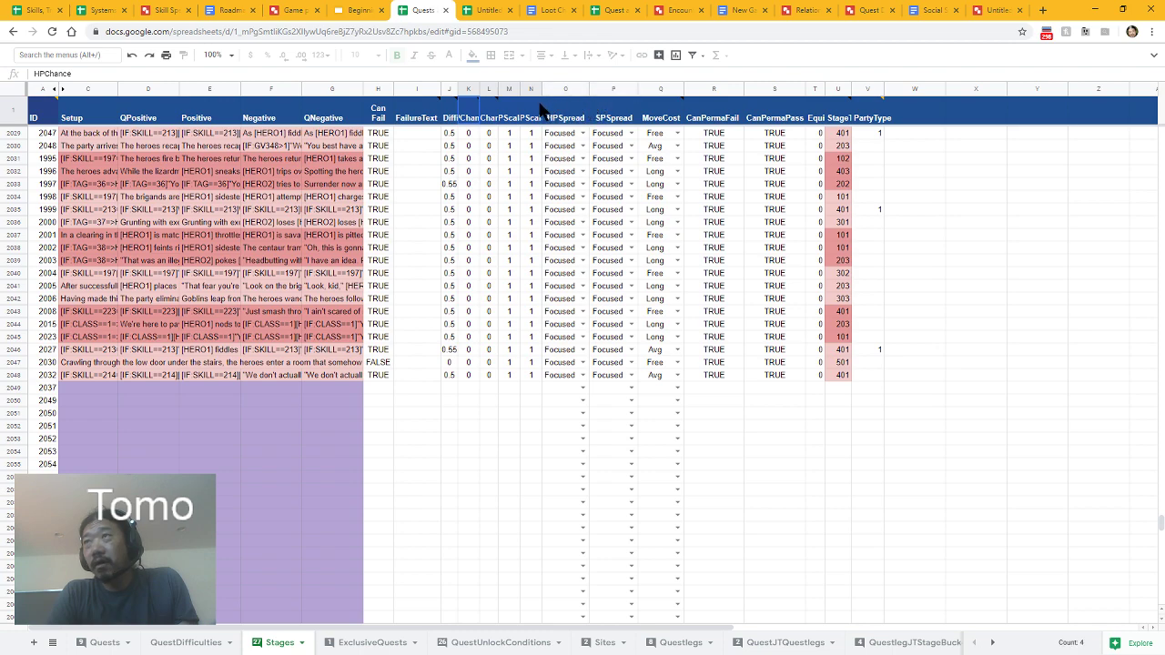
mouse_move(523, 156)
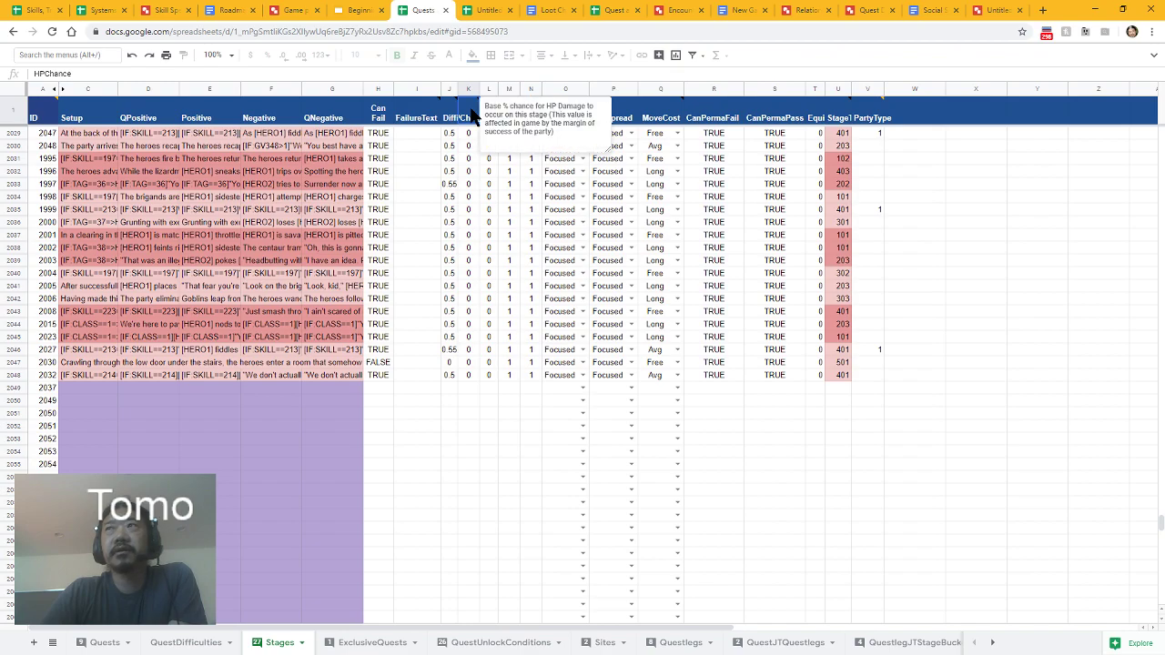
mouse_move(472, 119)
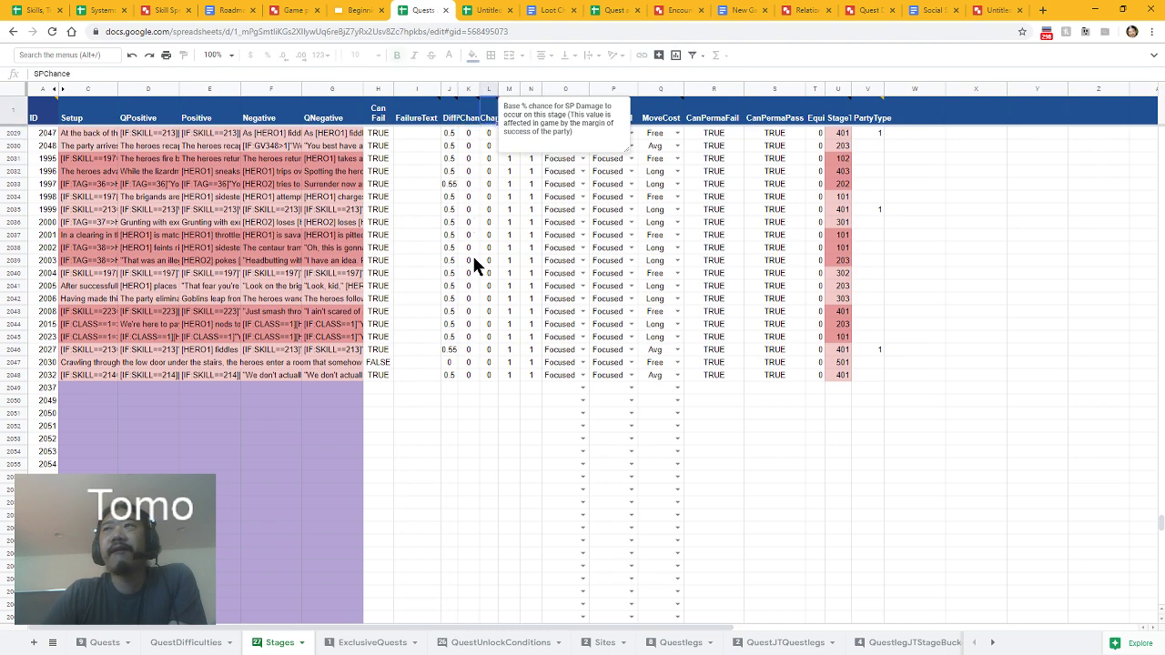
click(466, 362)
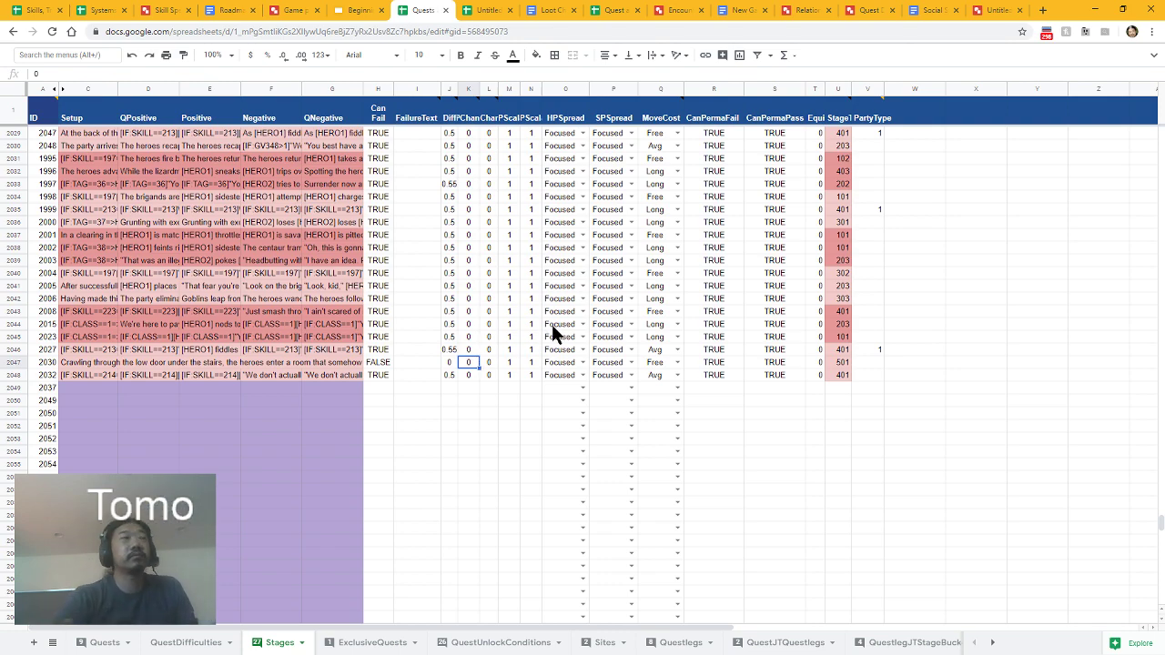
mouse_move(565, 320)
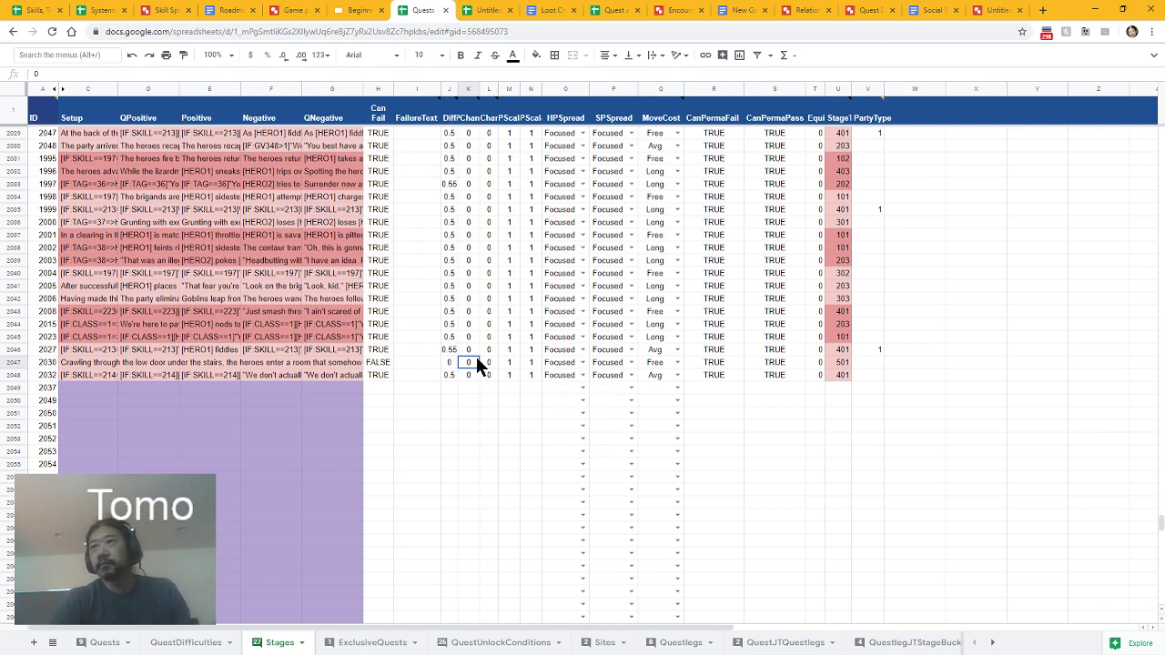
click(489, 362)
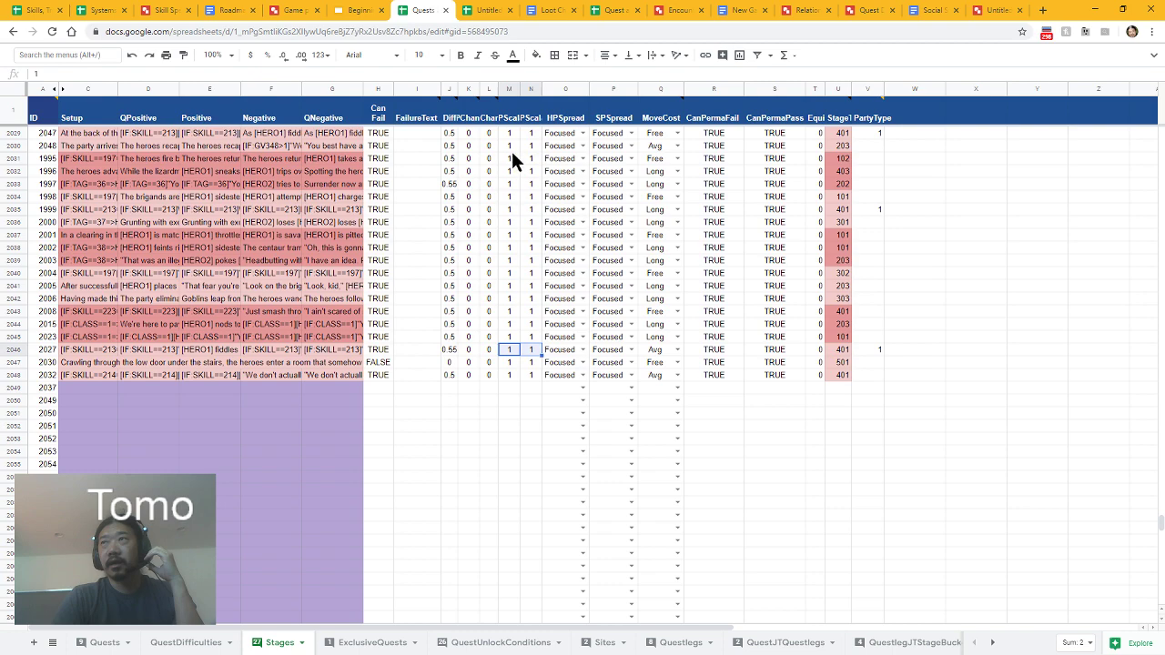
mouse_move(511, 148)
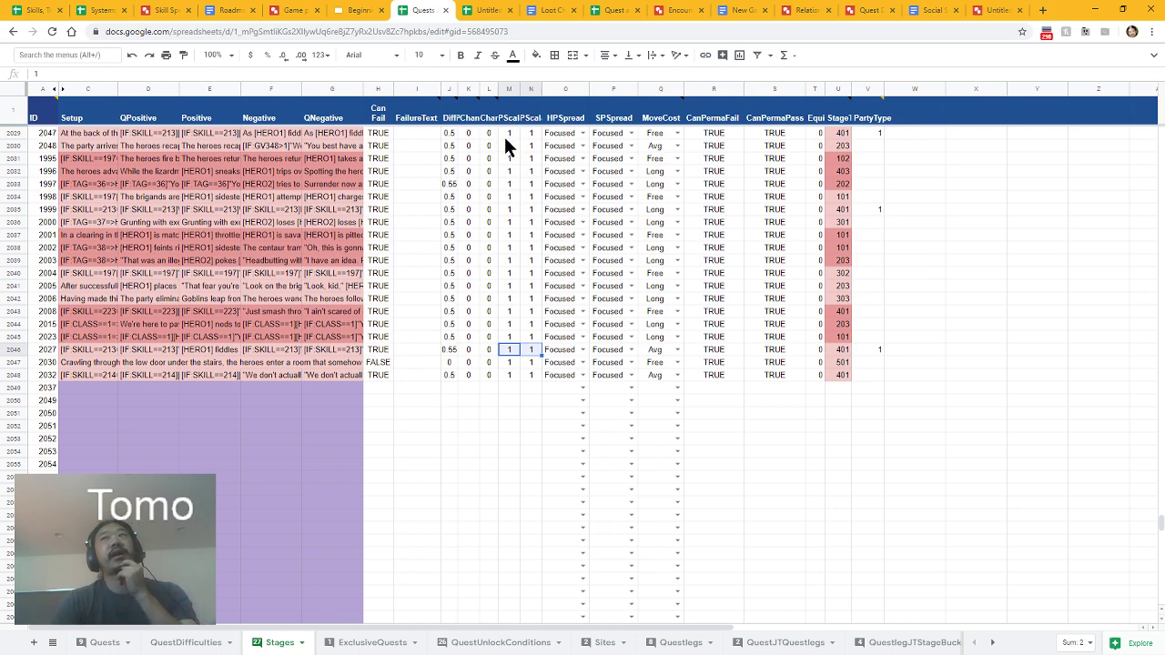
mouse_move(502, 247)
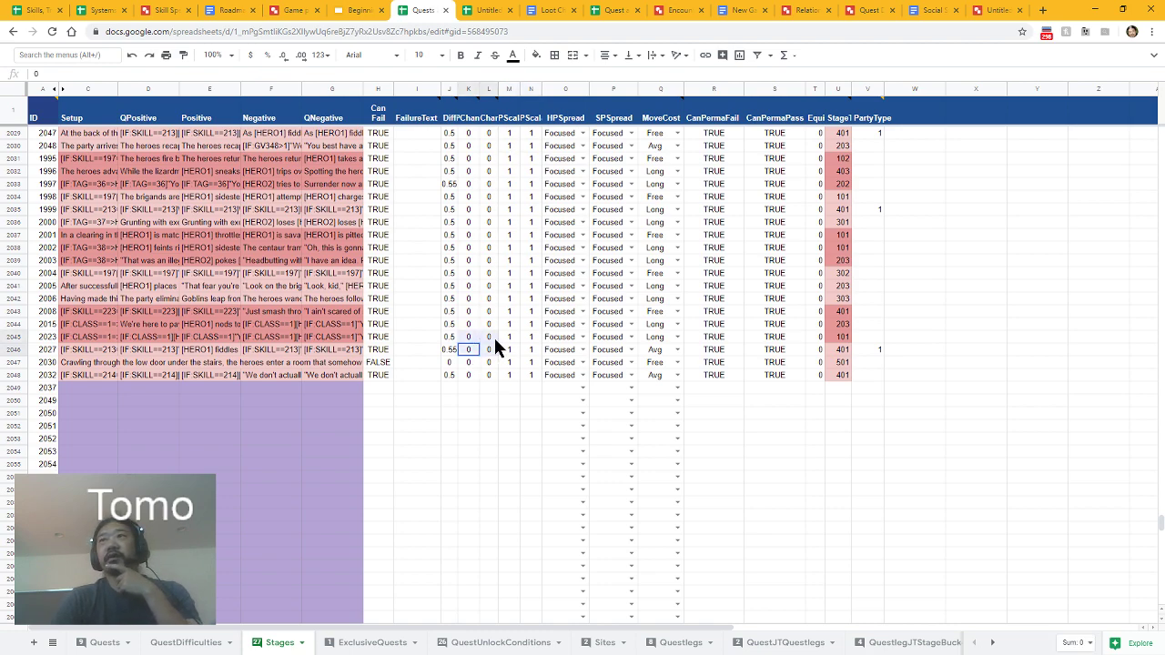
click(509, 350)
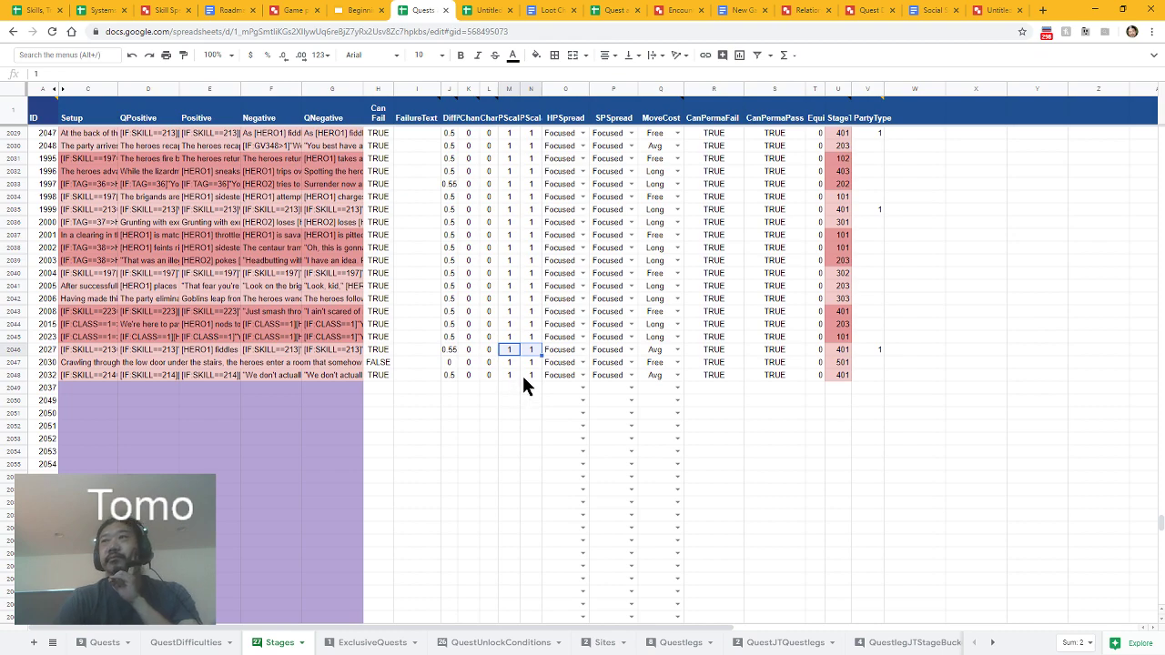
click(561, 350)
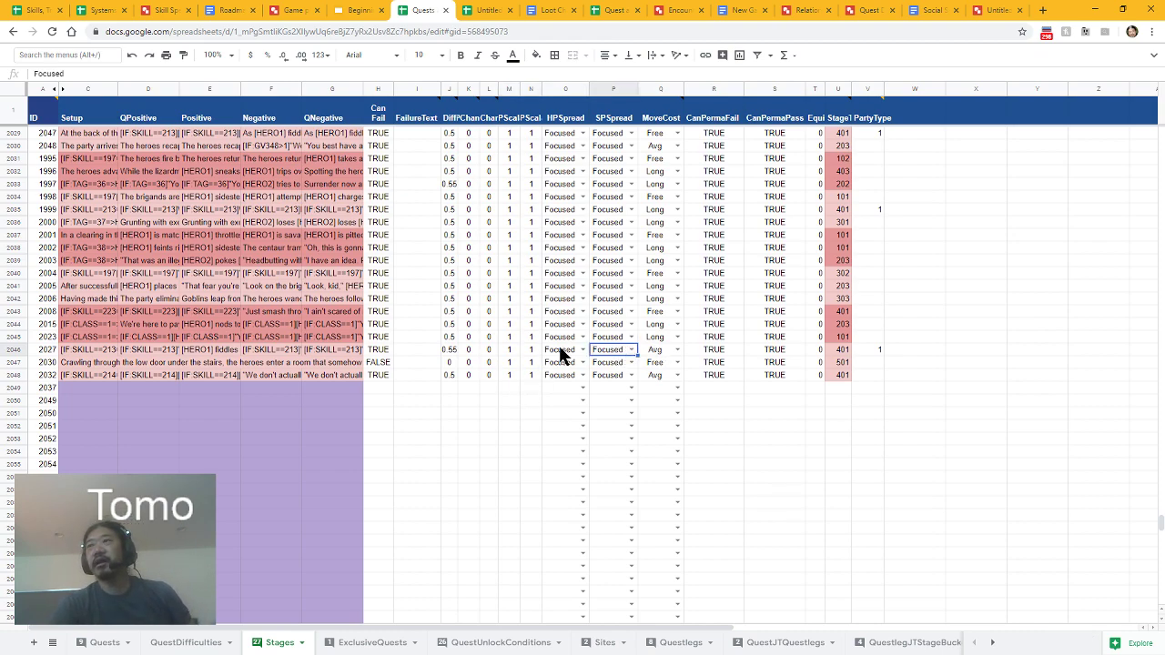
click(582, 349)
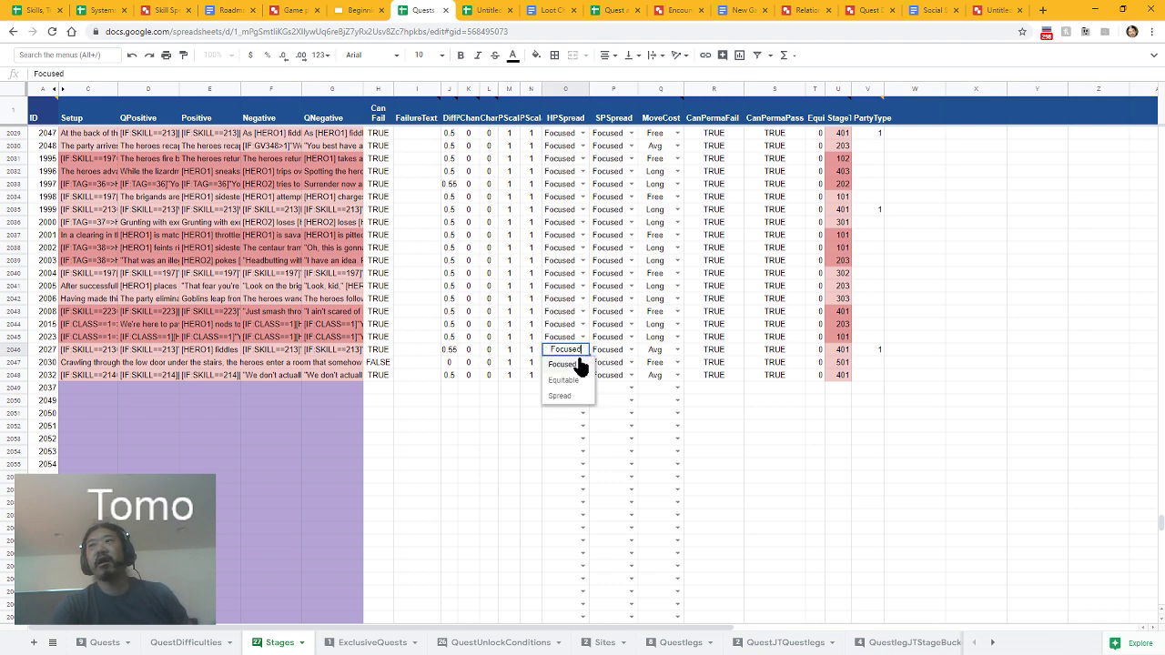
mouse_move(583, 317)
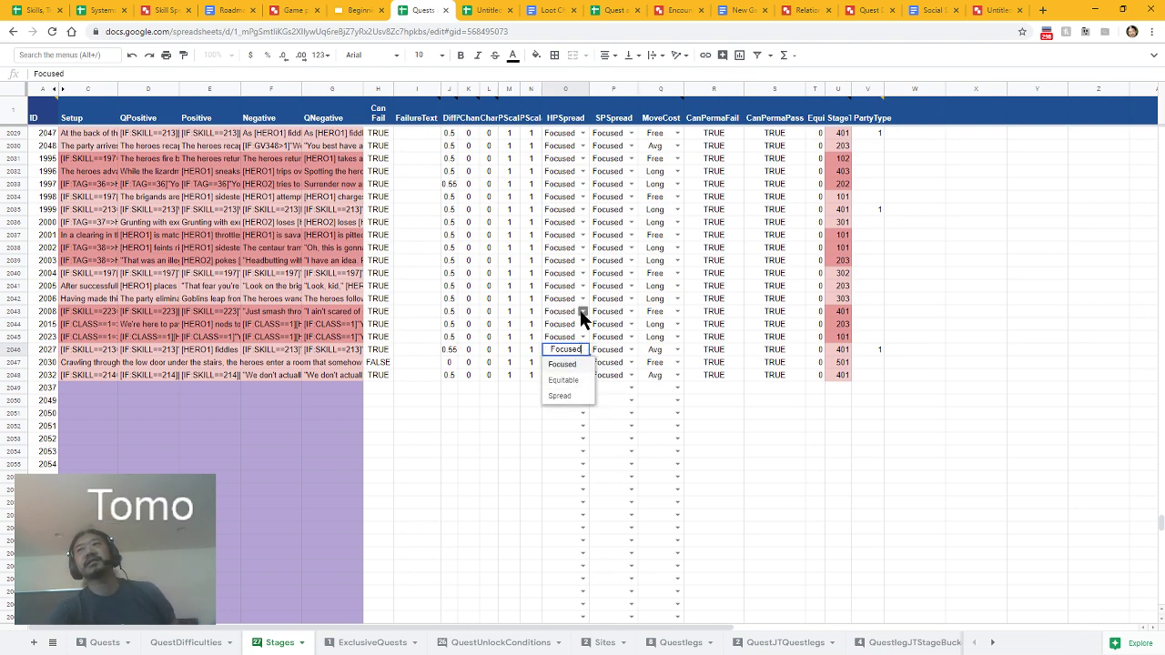
click(530, 426)
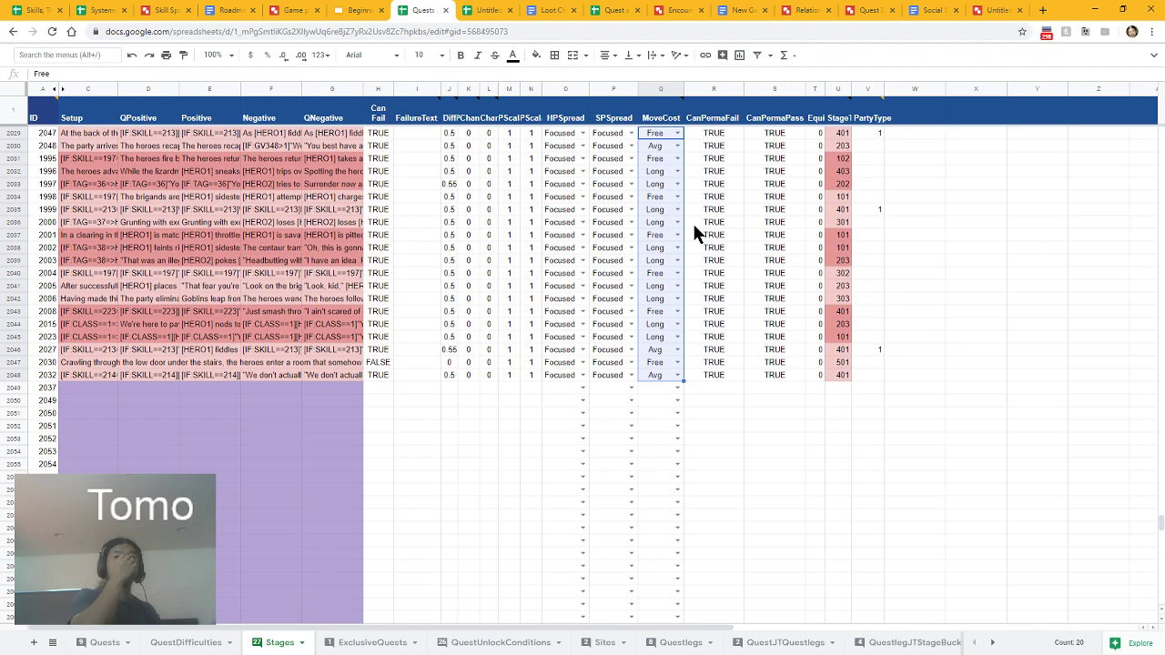
mouse_move(762, 202)
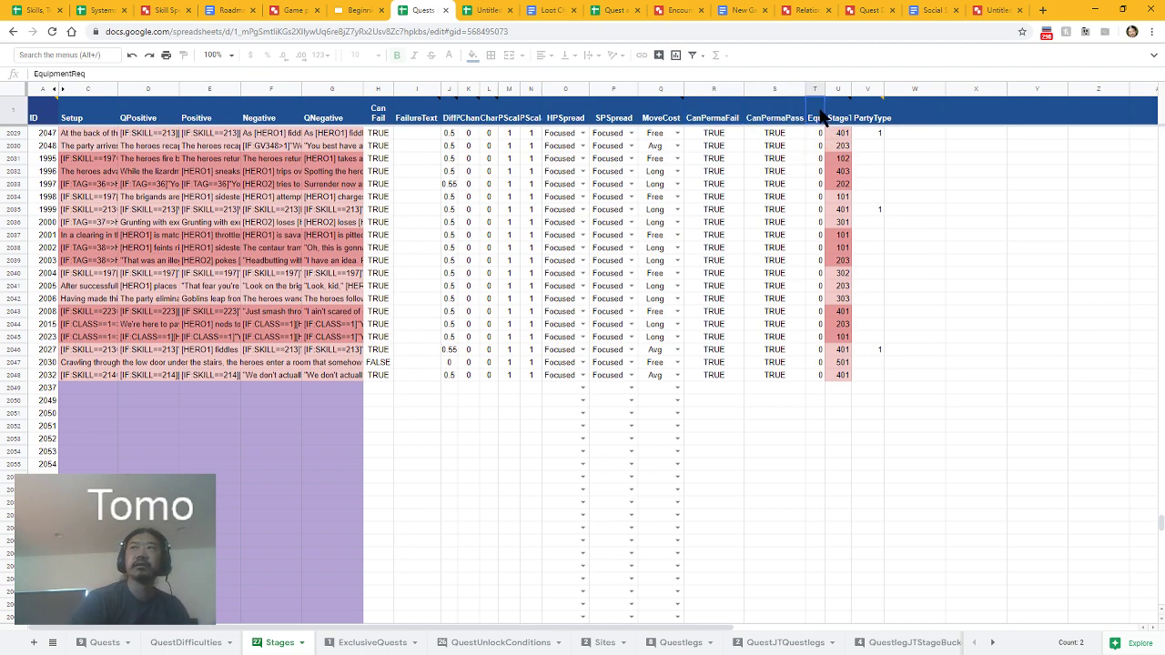
mouse_move(823, 109)
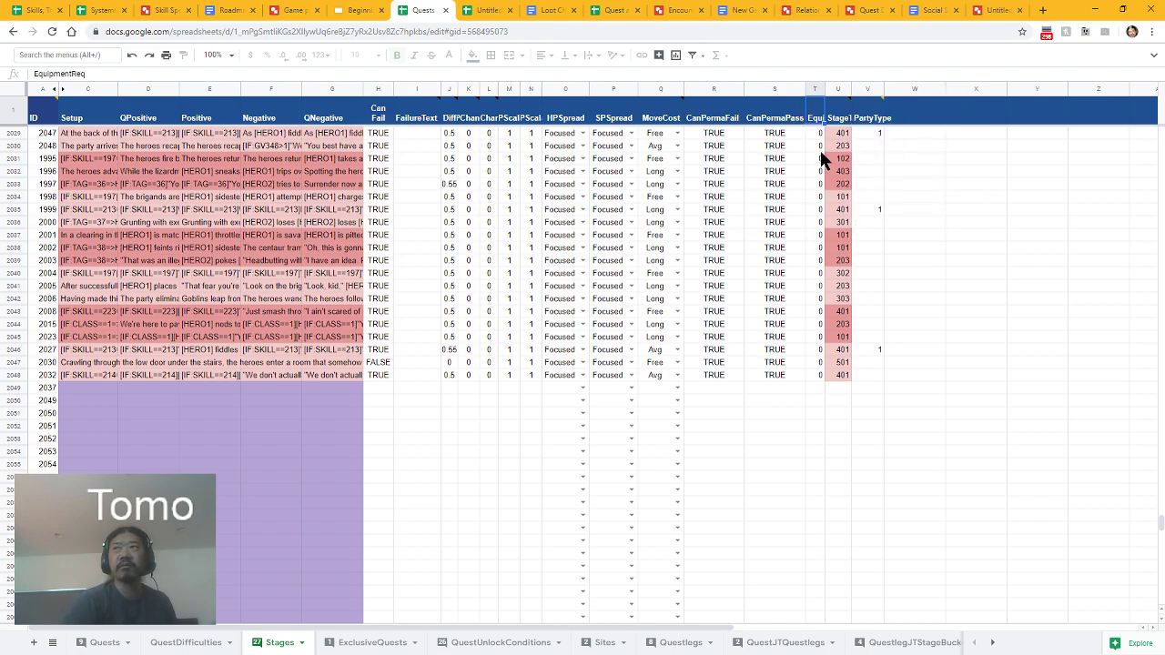
mouse_move(821, 116)
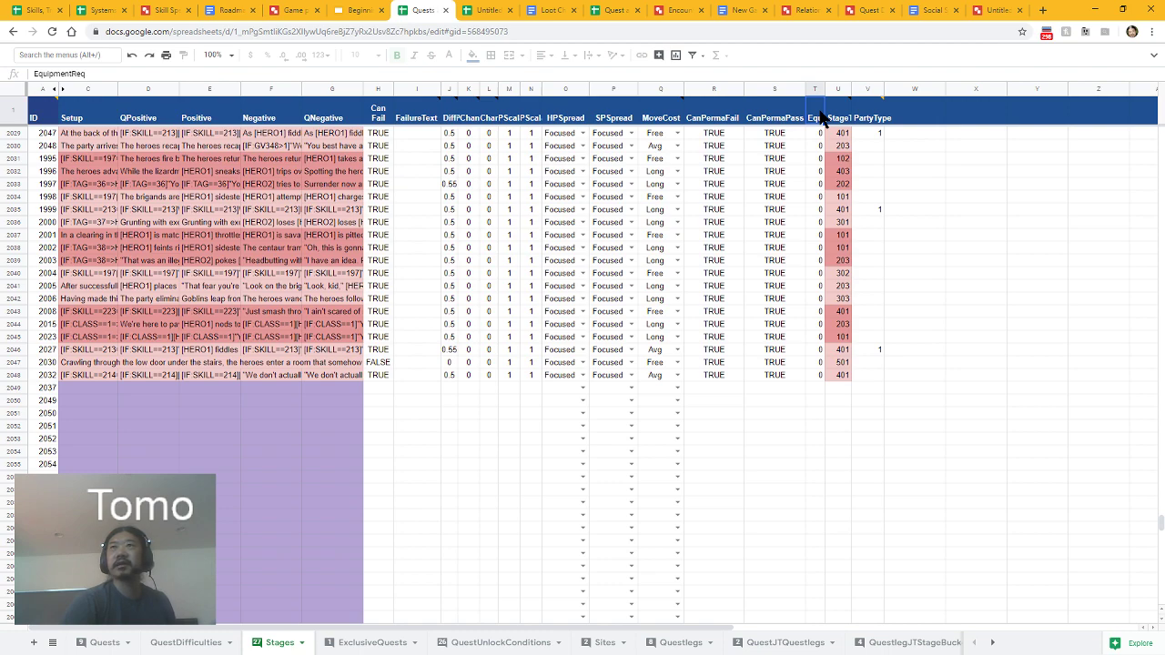
mouse_move(826, 147)
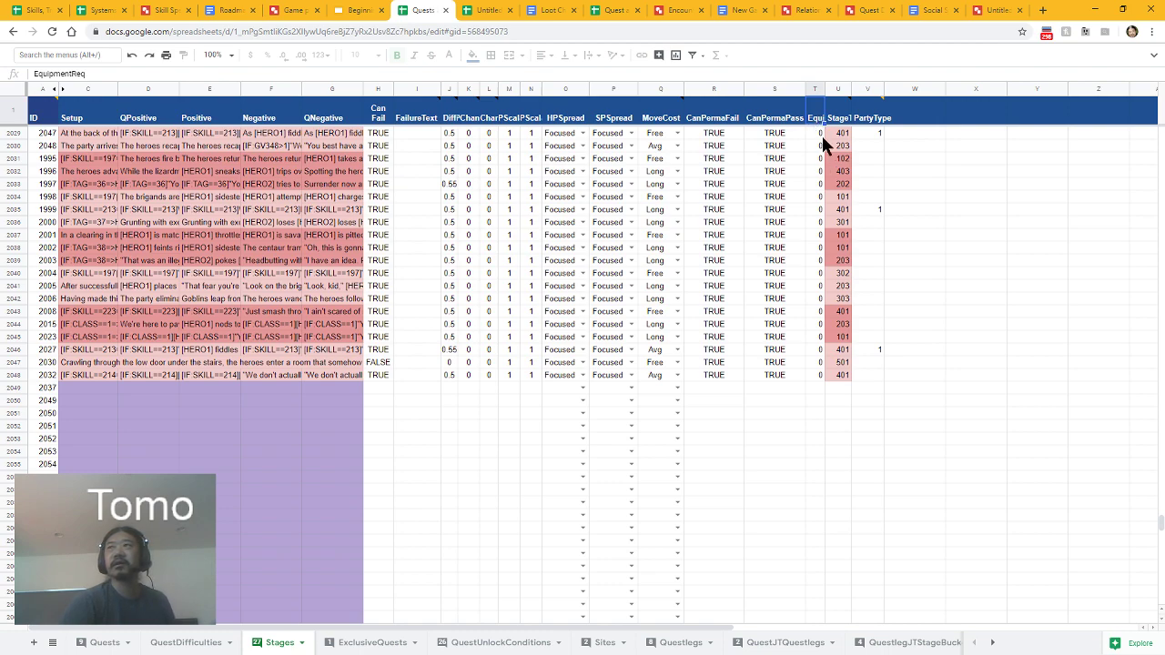
- Select the EquipmentReq column, which is zero for every stage
click(815, 133)
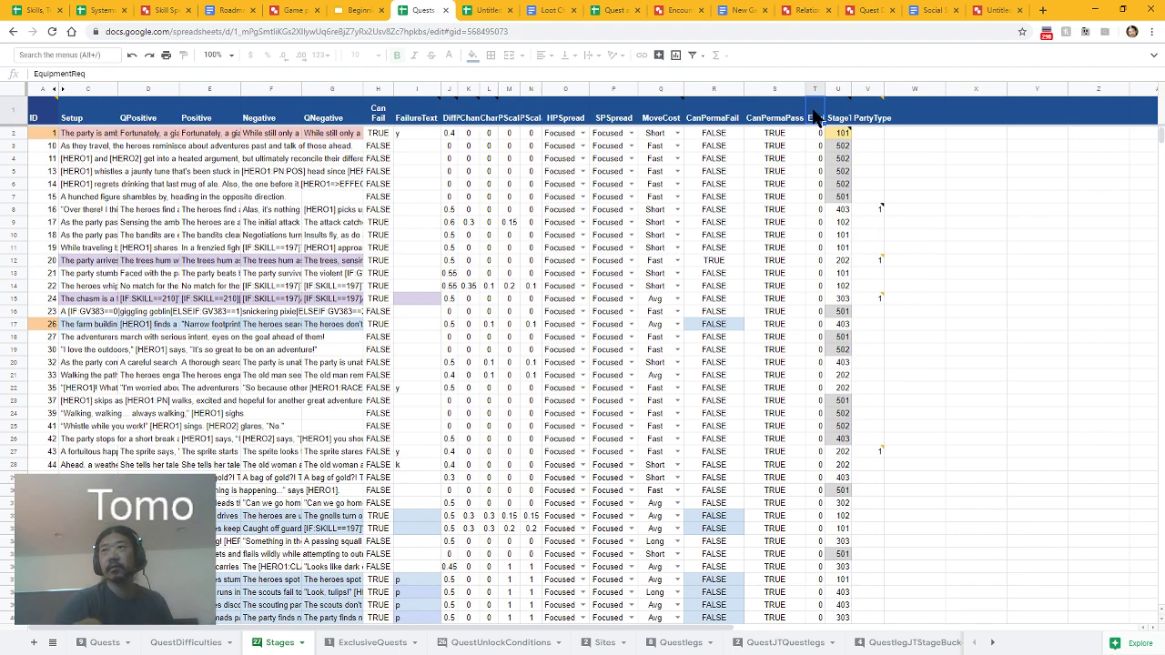
mouse_move(752, 358)
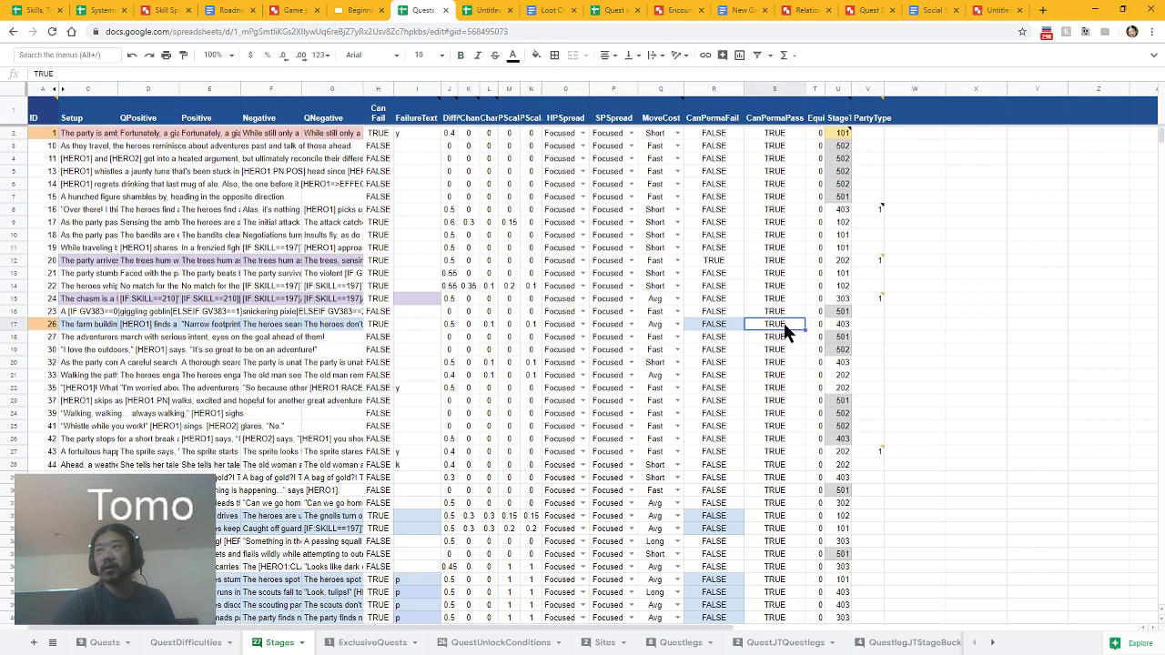
mouse_move(779, 348)
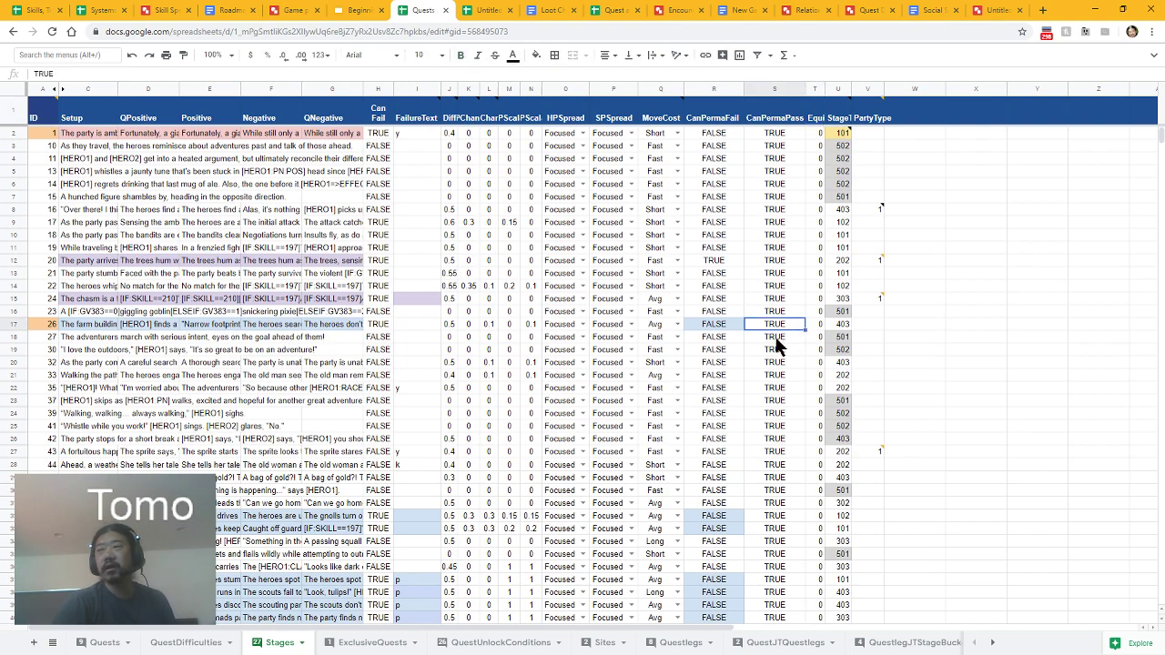
mouse_move(771, 379)
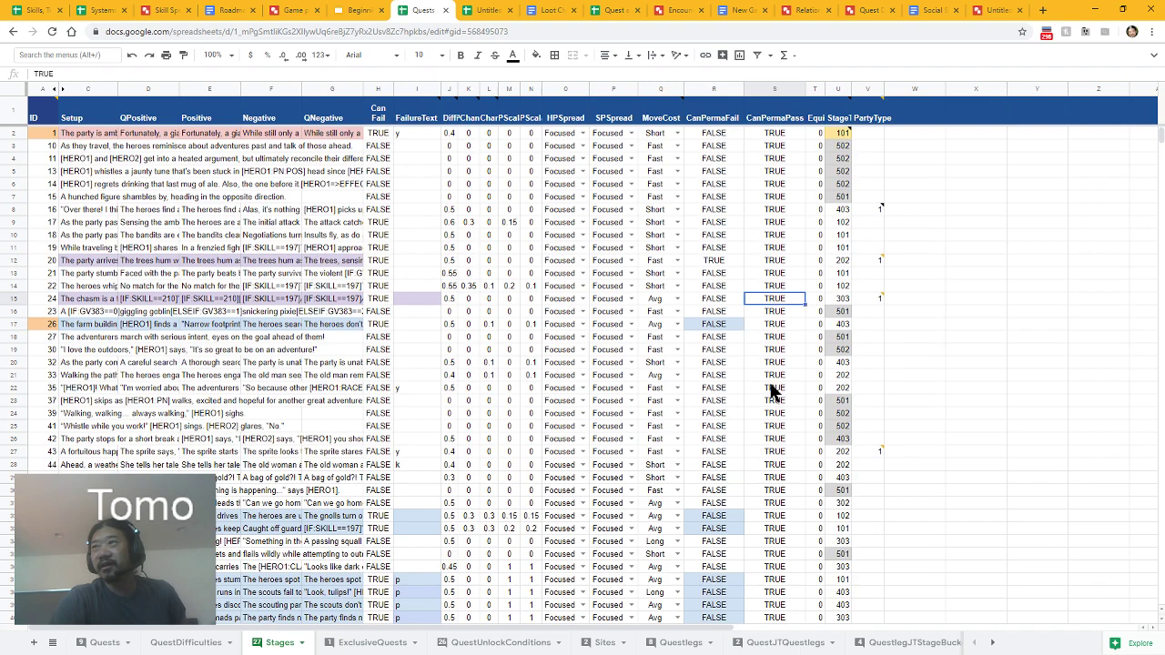
click(837, 337)
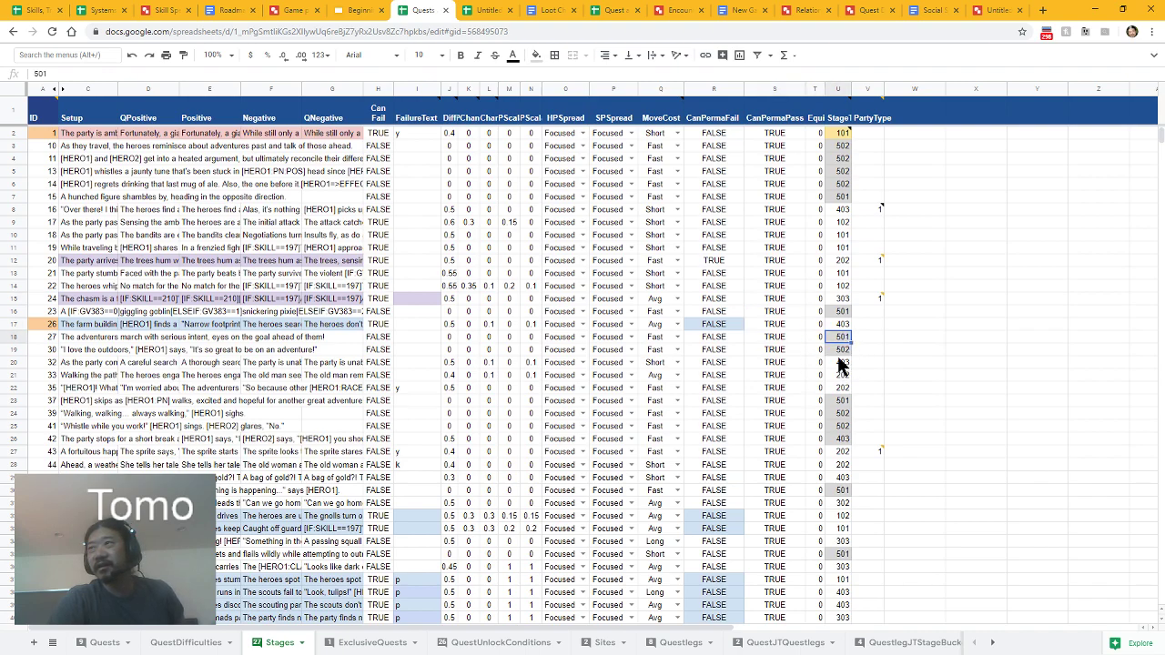
click(775, 350)
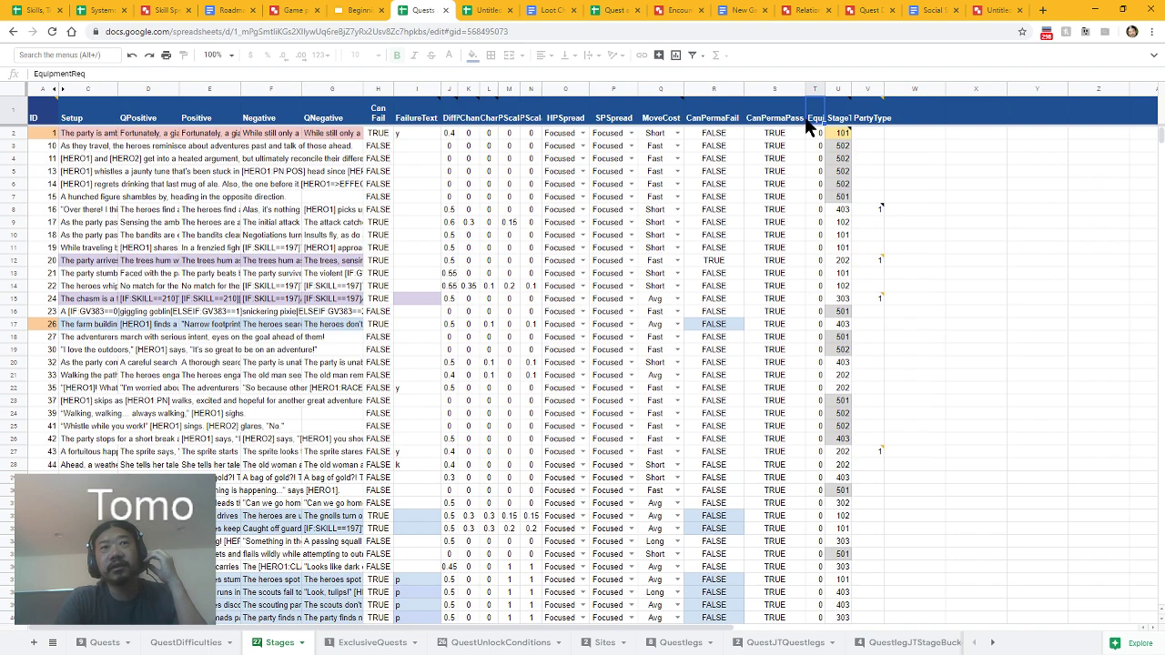
click(815, 171)
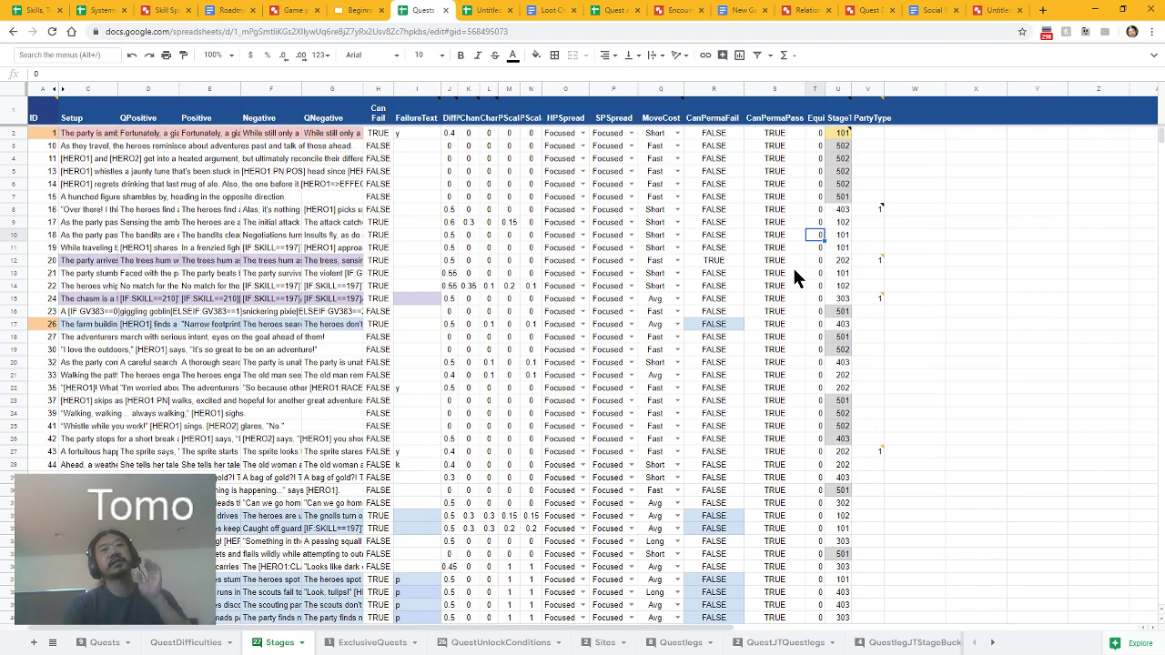
mouse_move(838, 127)
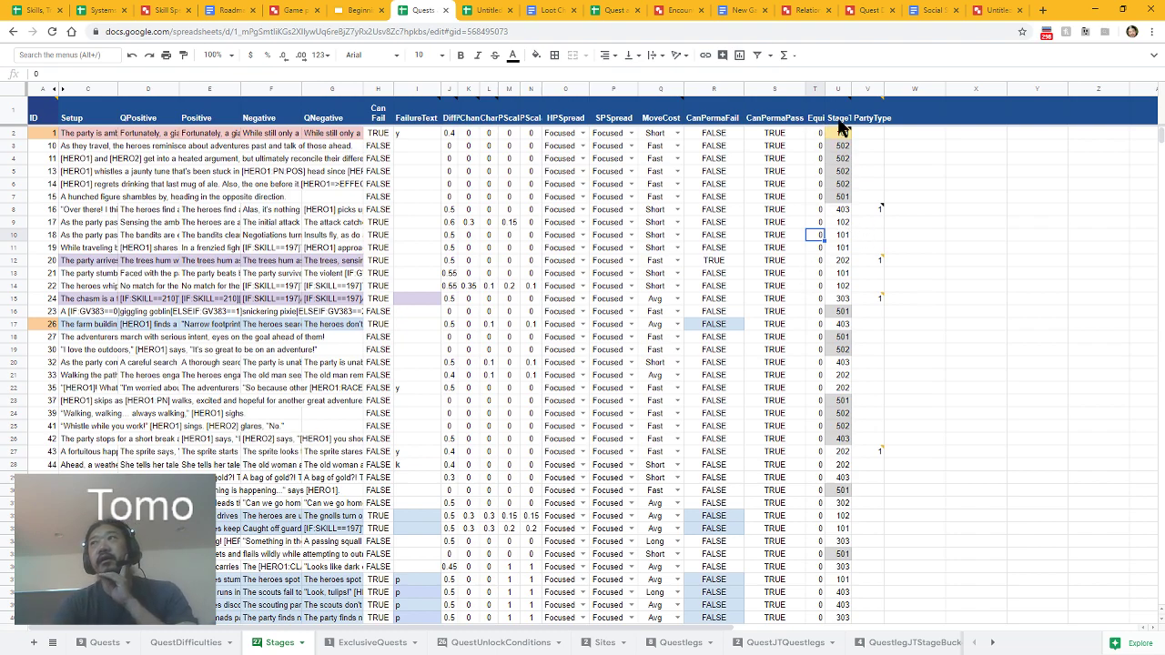
click(840, 133)
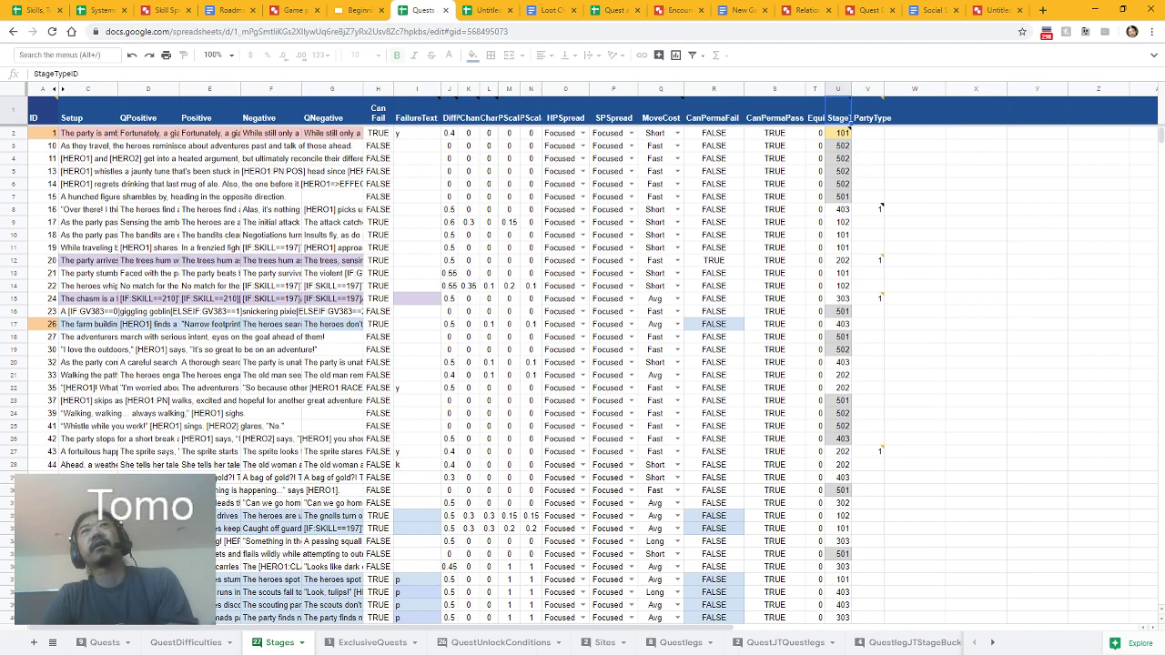
mouse_move(265, 395)
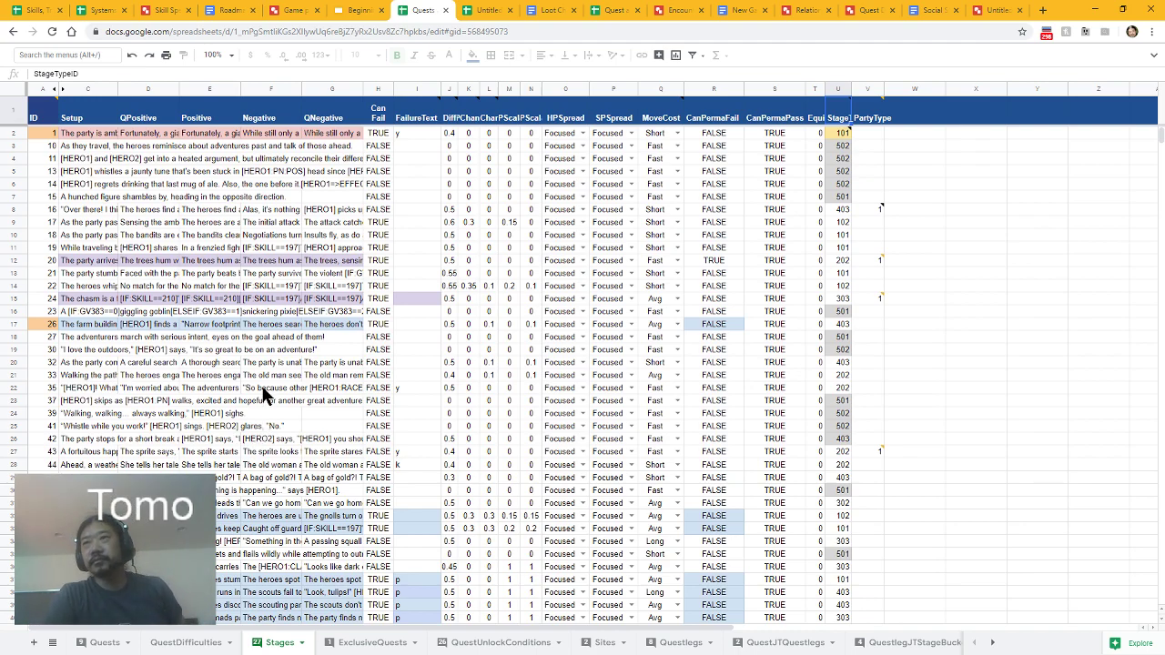
- Glance at QuestDifficulties, then read the Captain Newbury choice description on ExclusiveQuests
click(367, 643)
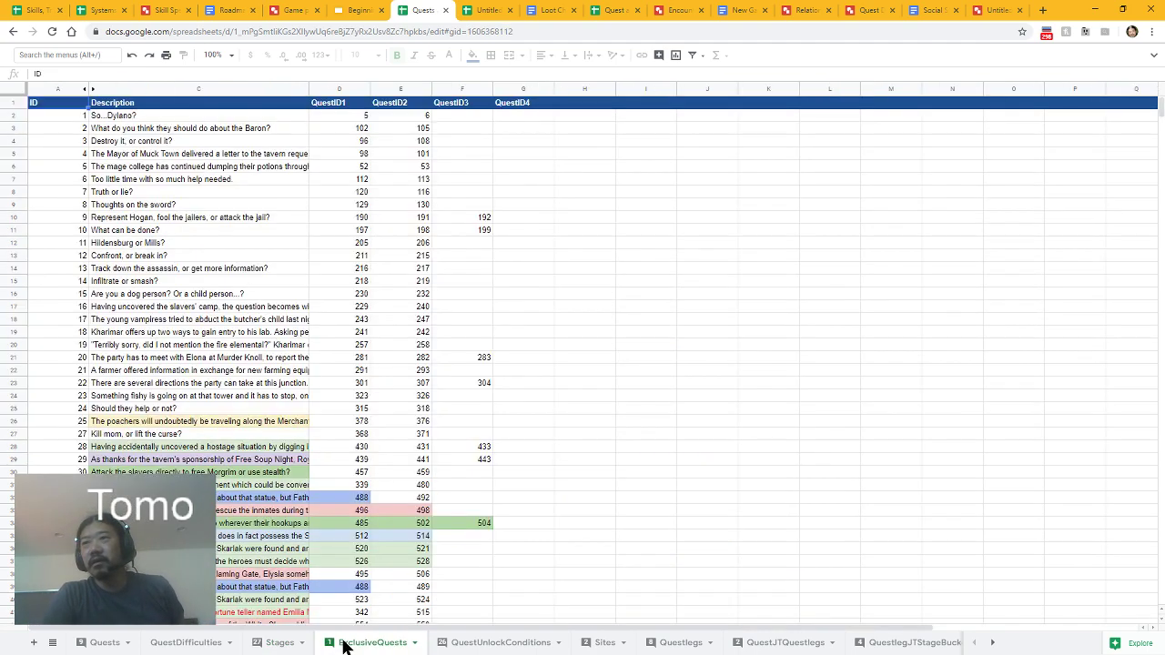
click(182, 641)
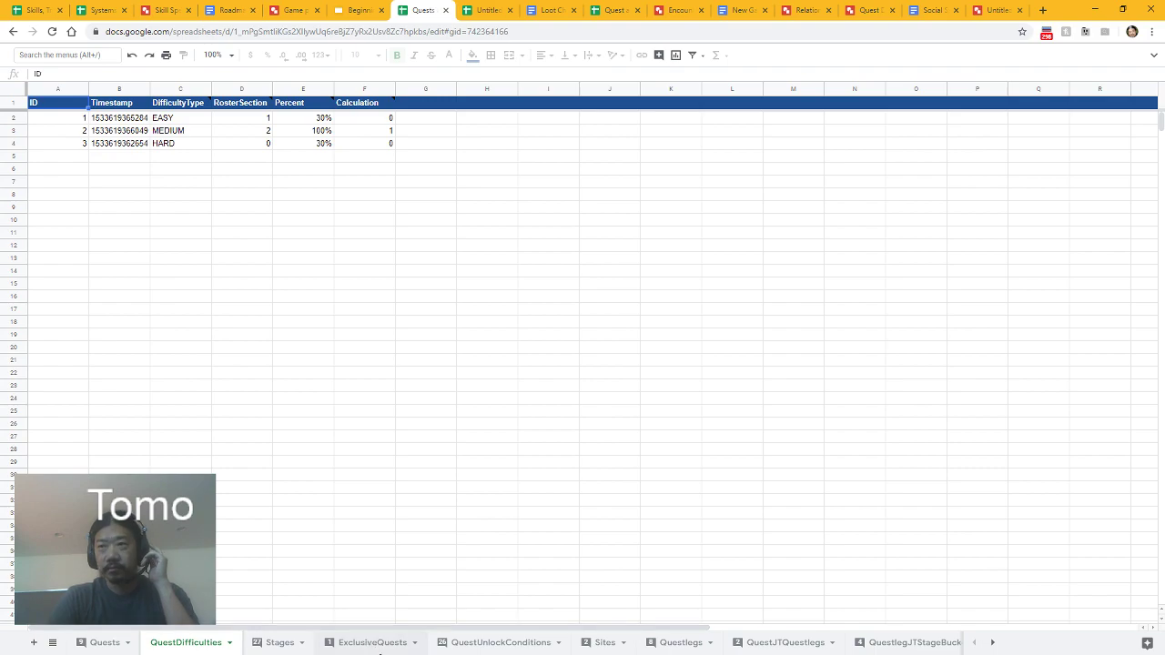
click(370, 642)
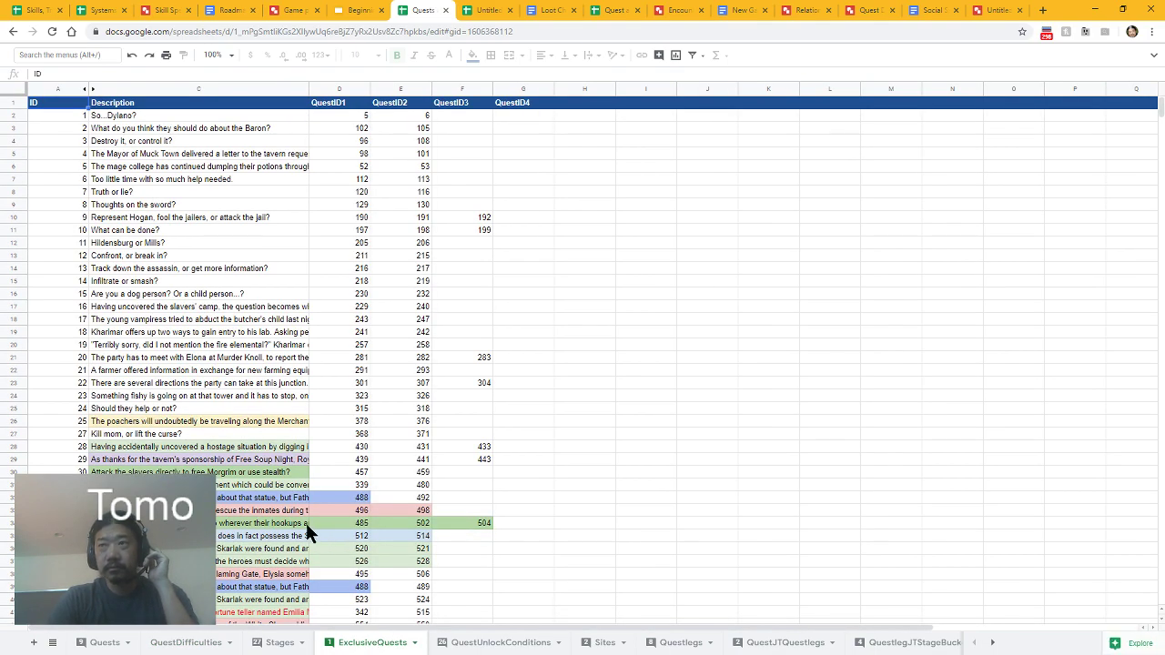
mouse_move(352, 602)
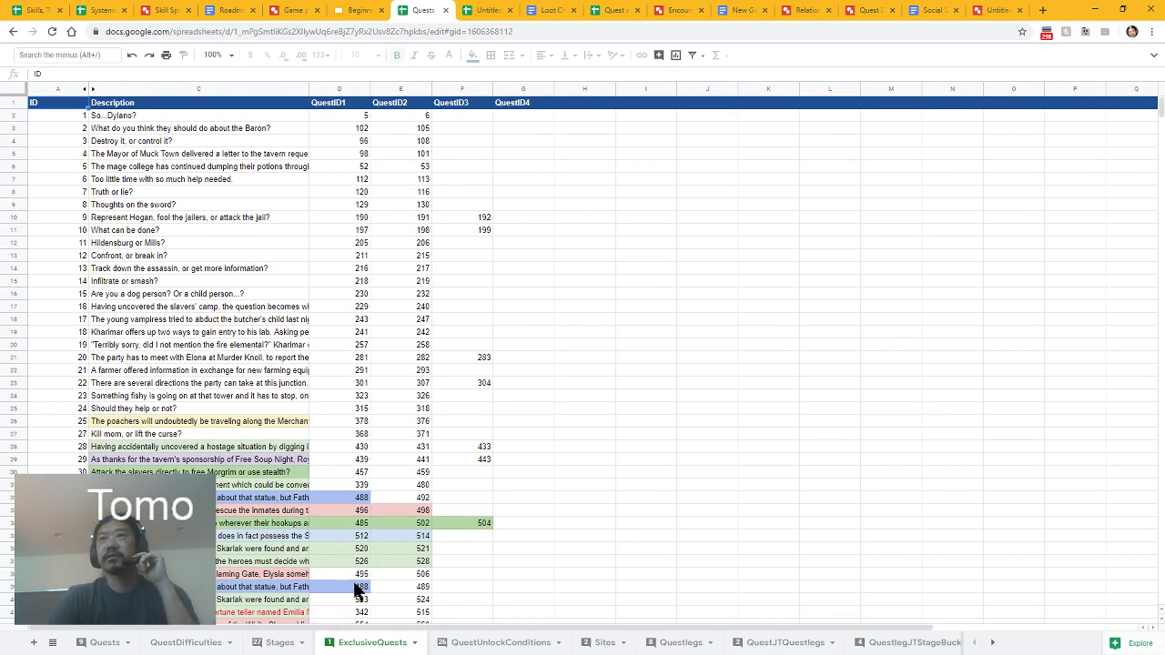
scroll(down, 3)
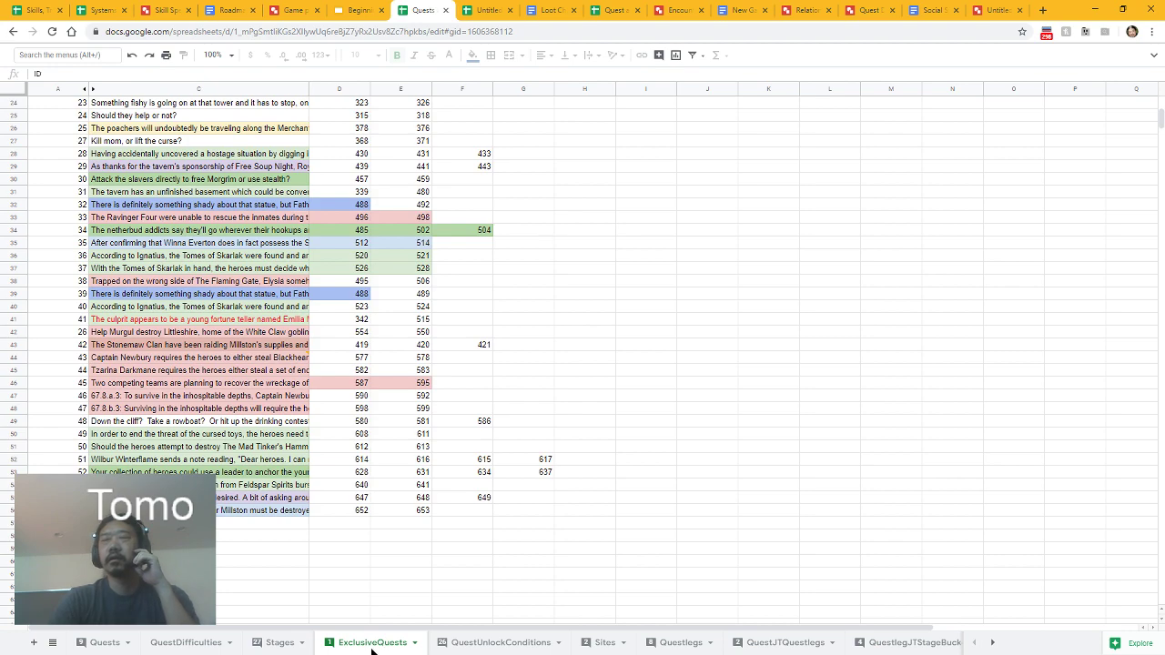
mouse_move(382, 516)
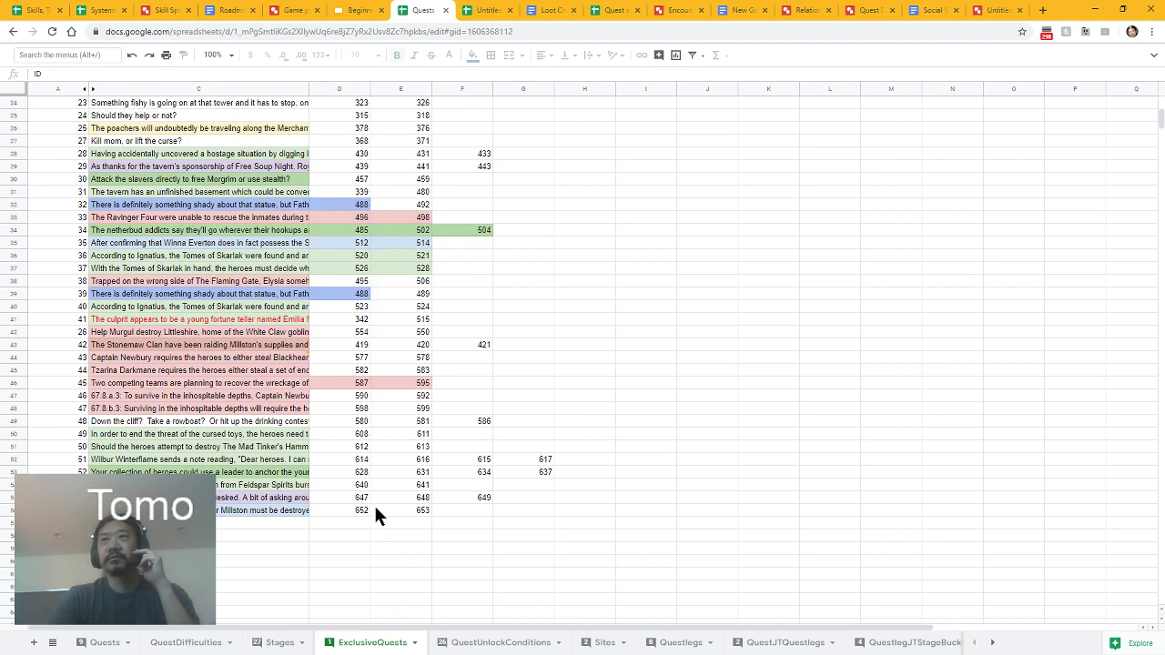
mouse_move(198, 422)
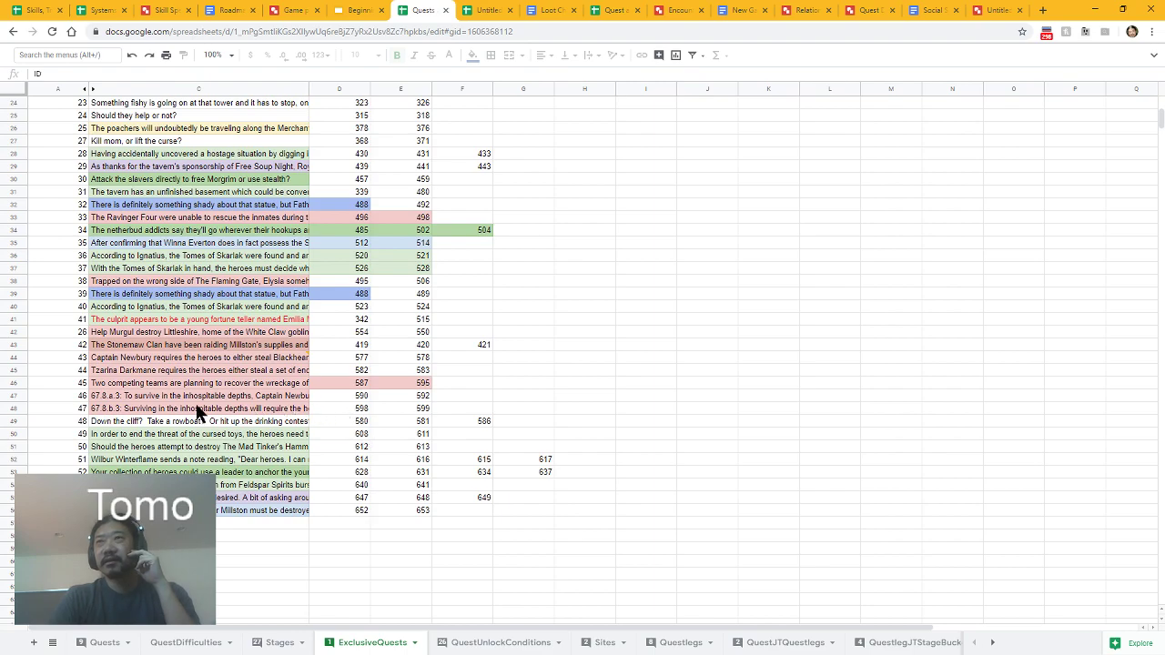
click(198, 357)
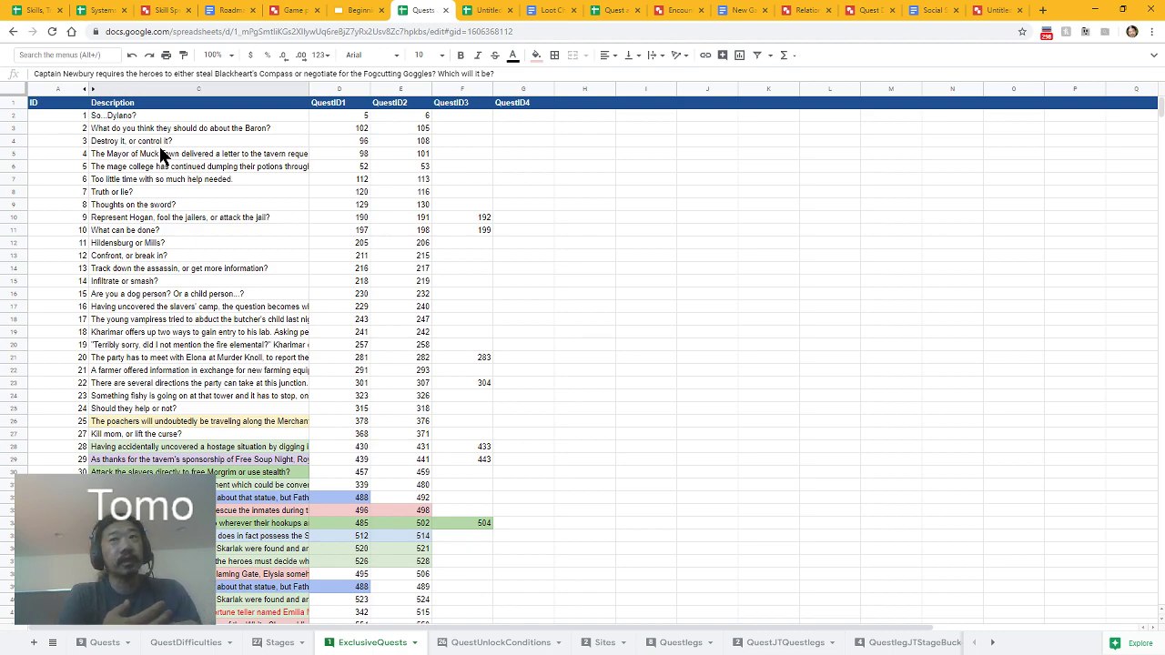
- Read the Stonemaw Clan and hostage-situation descriptions and note linked quest IDs 430 and 433
scroll(down, 3)
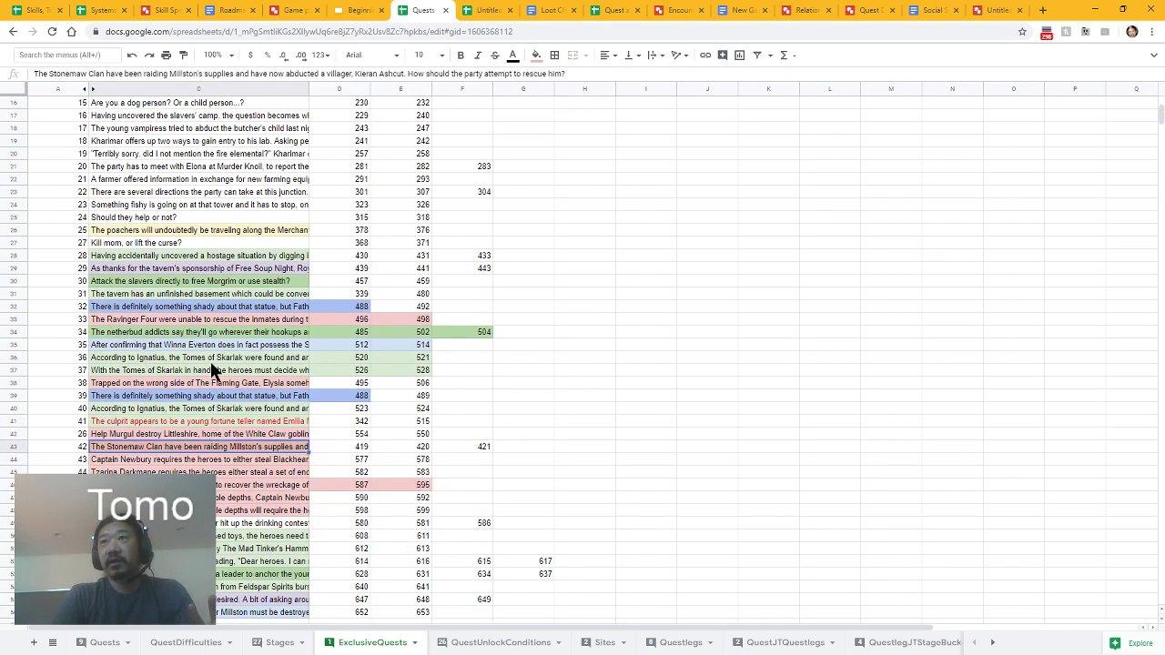
click(182, 255)
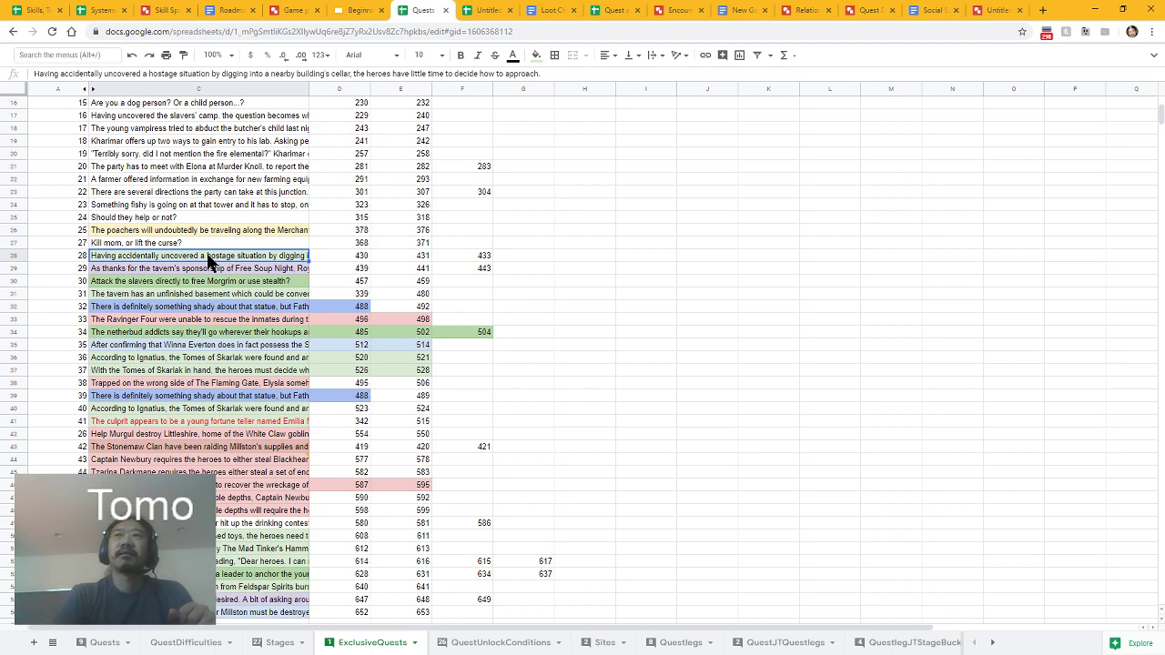
click(339, 255)
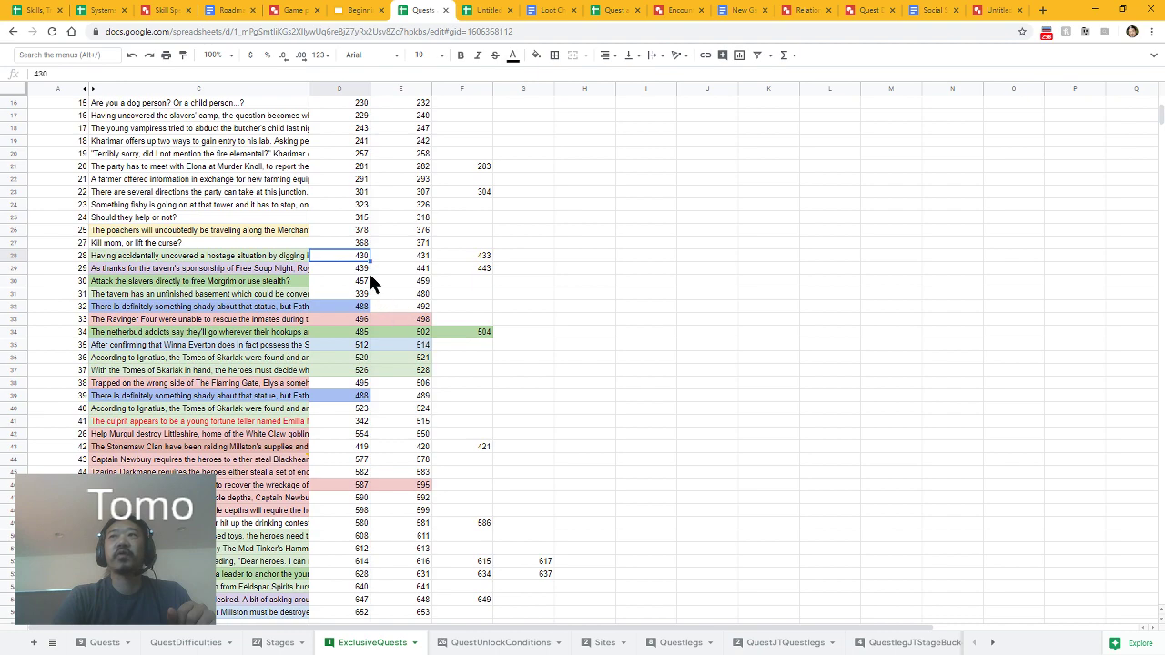
click(462, 256)
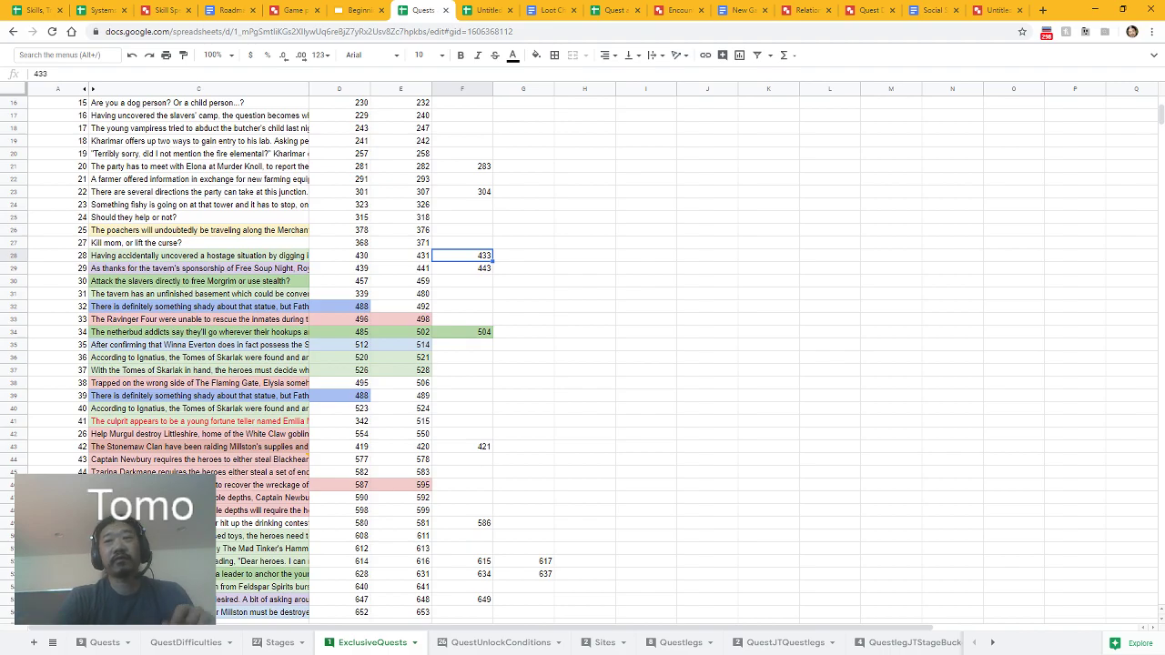
click(100, 643)
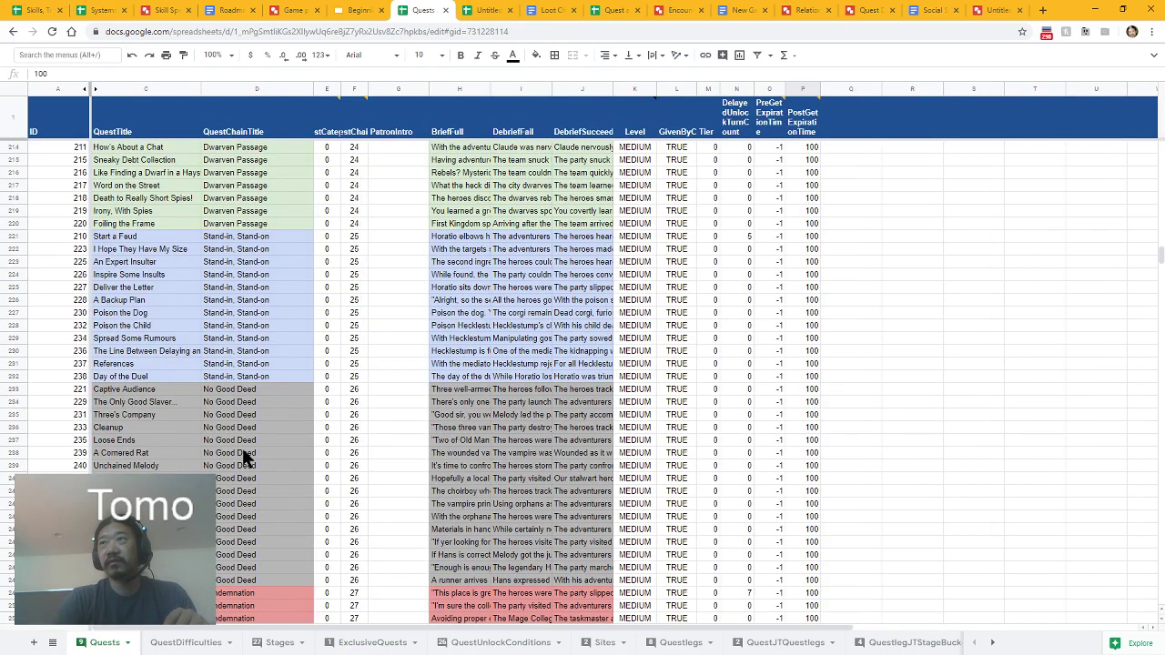
- Read the 'Revenge Is a Dish Best Served Now' title and its smash-through-the-wall and play-it-safe briefings
scroll(down, 3)
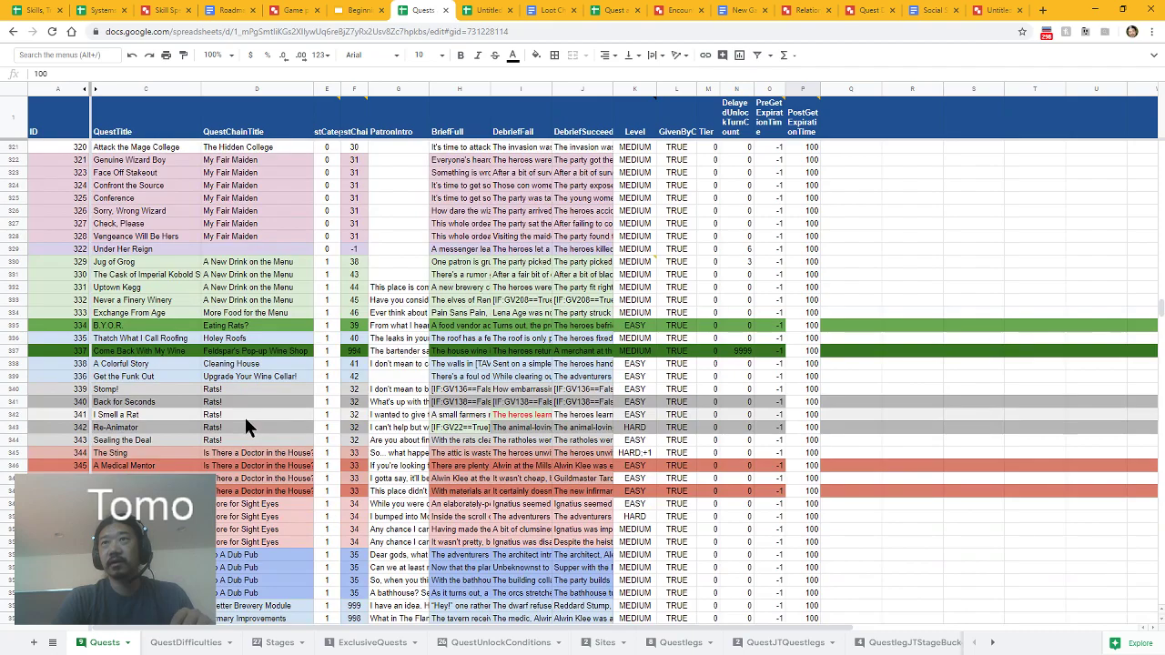
scroll(down, 3)
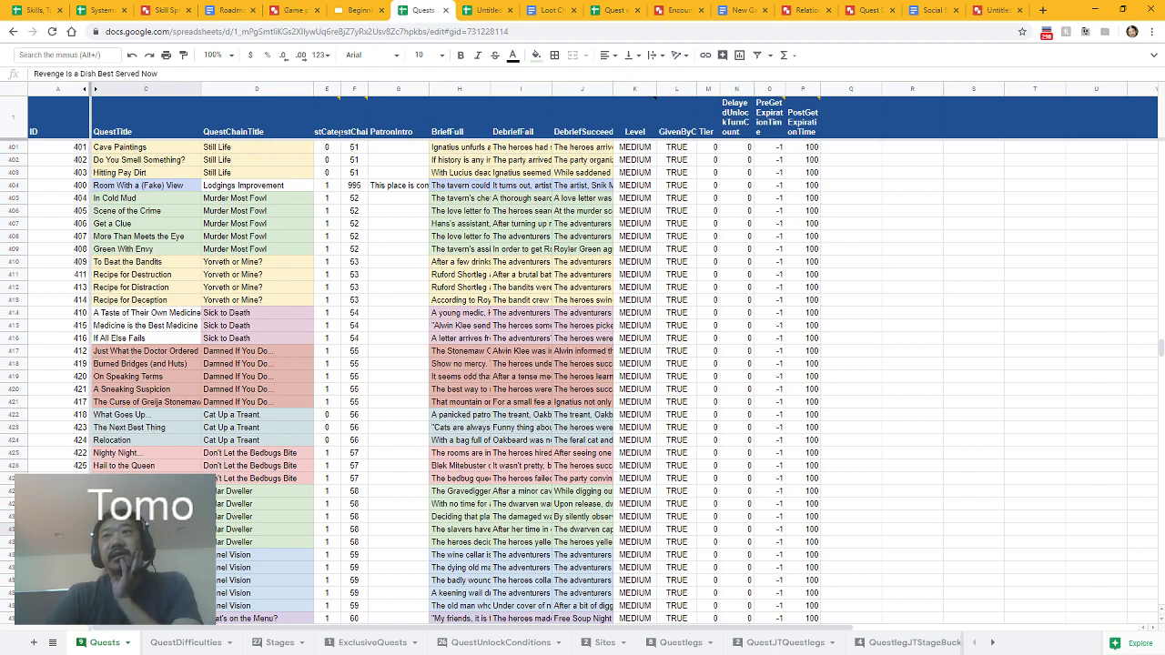
click(459, 505)
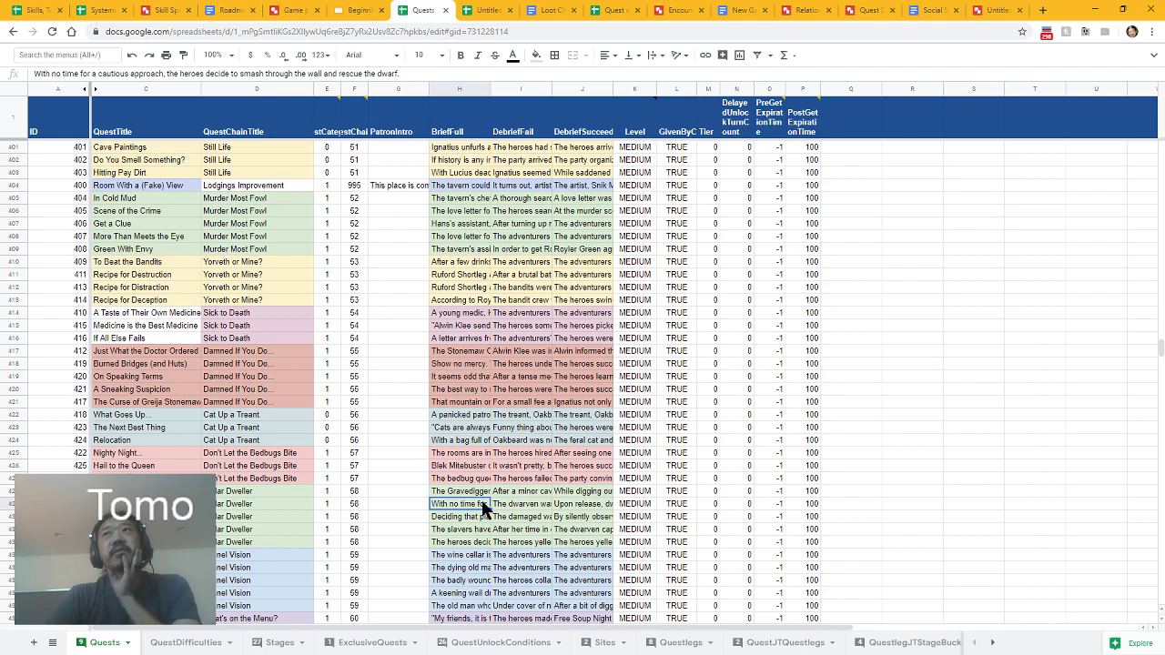
mouse_move(464, 528)
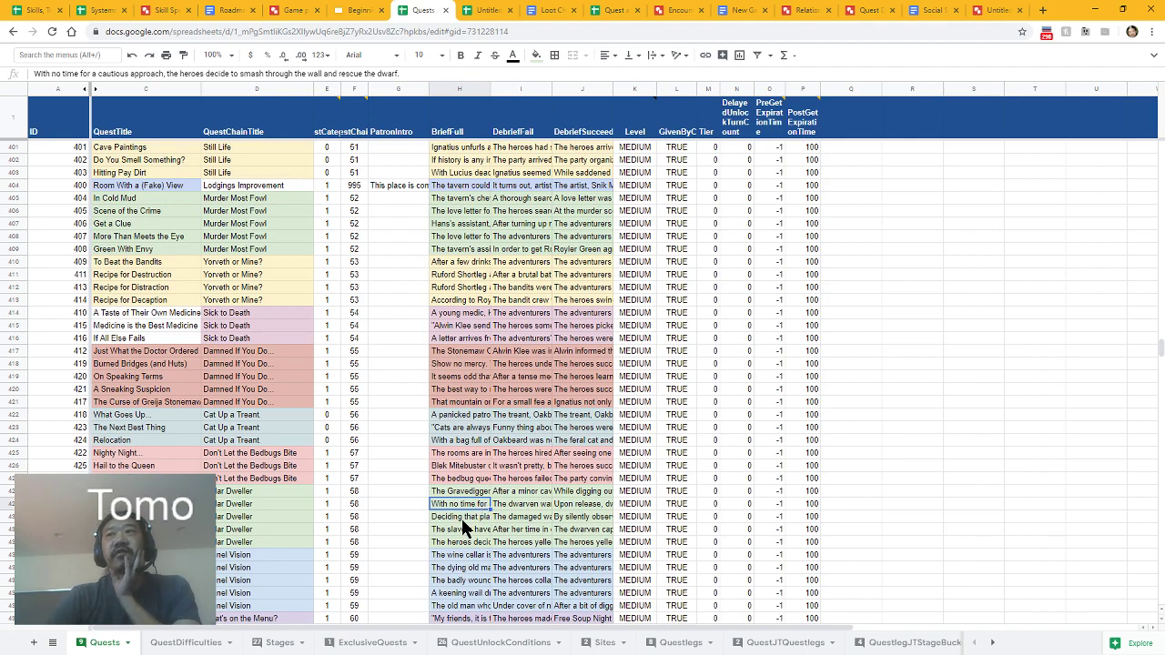
click(460, 516)
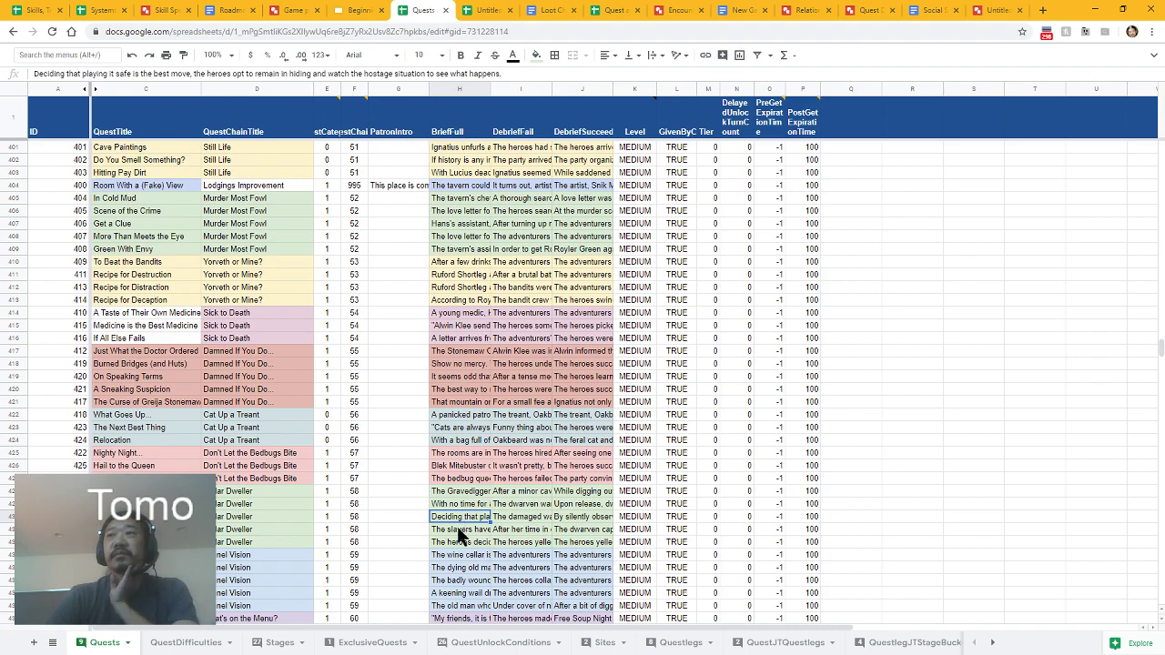
click(460, 529)
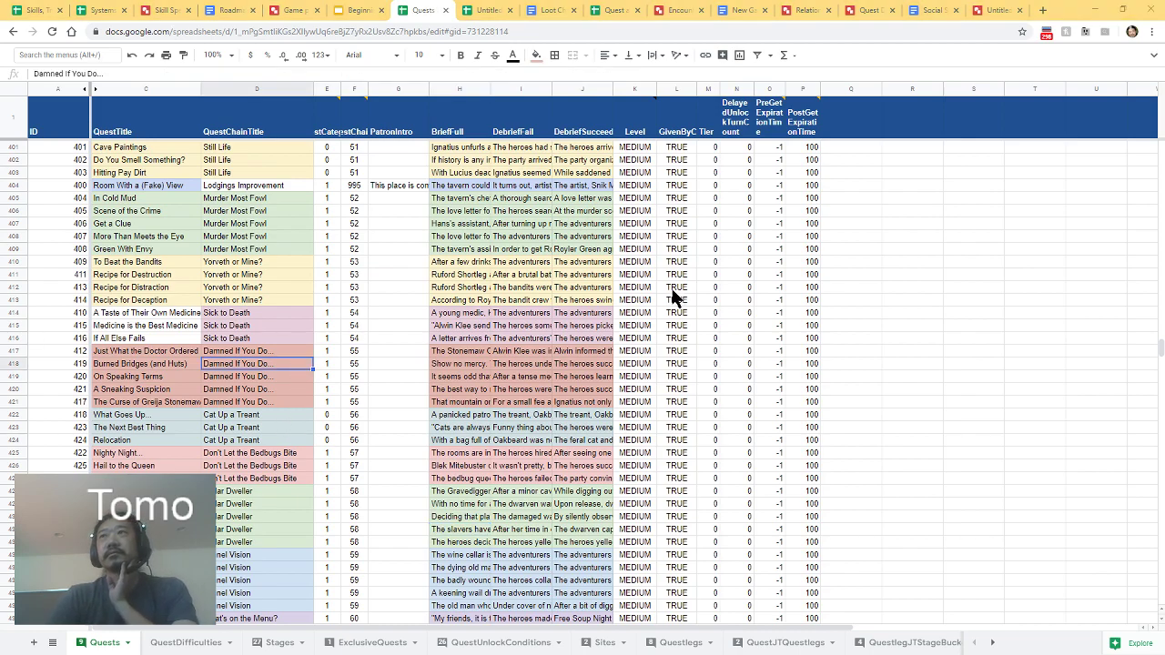
mouse_move(467, 268)
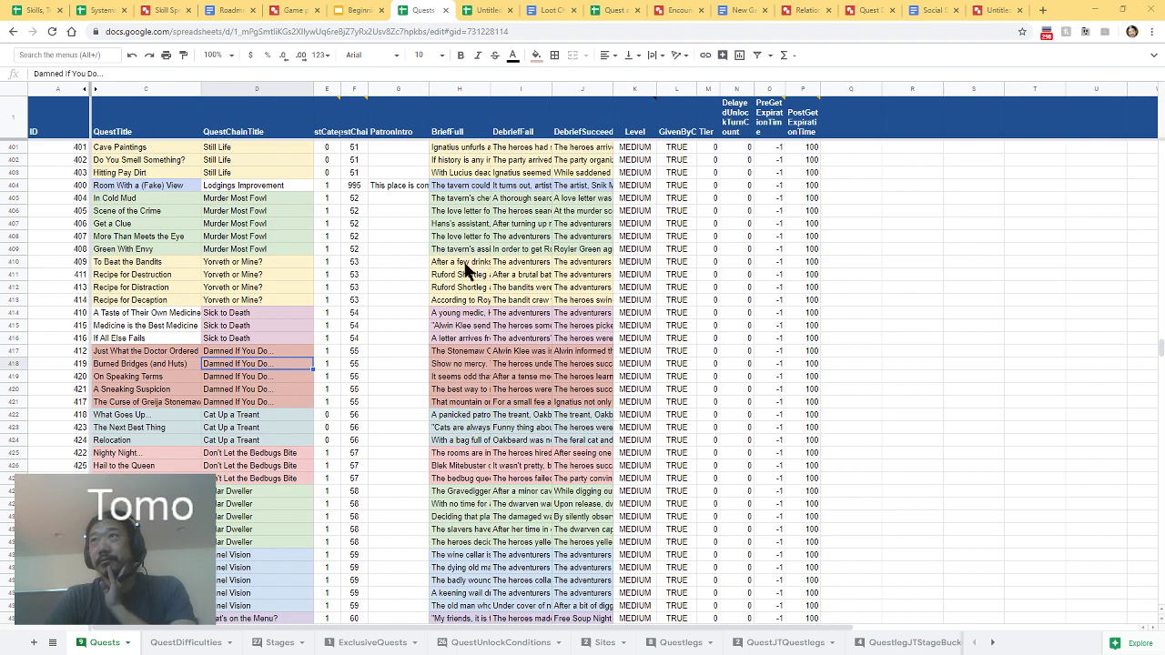
click(459, 414)
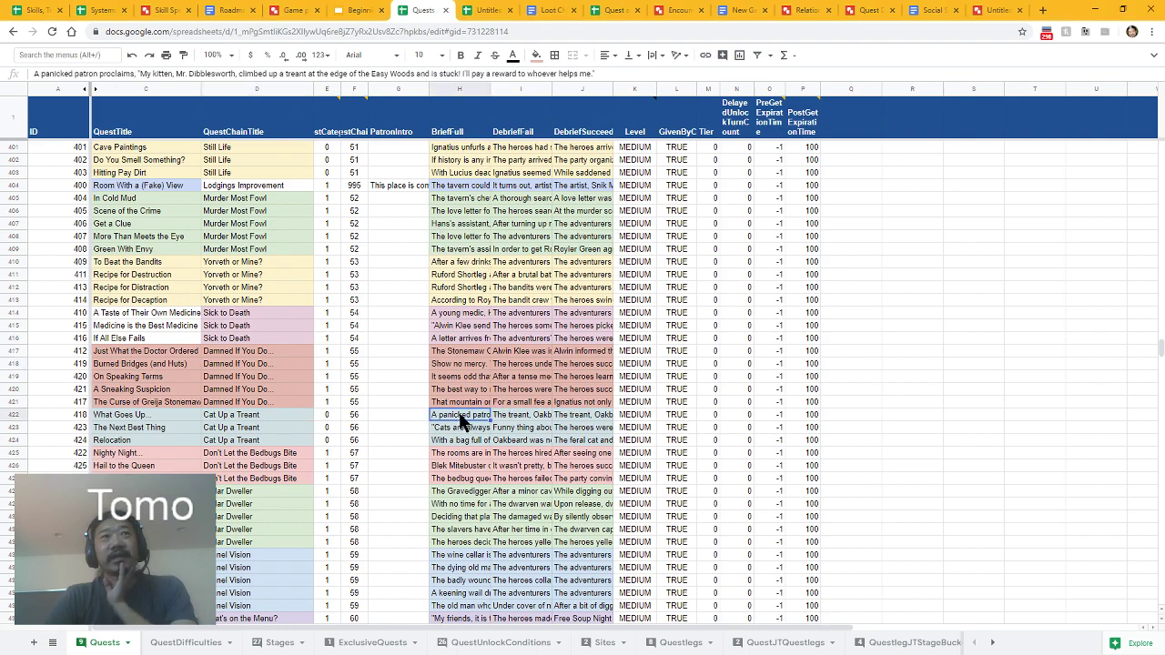
mouse_move(314, 380)
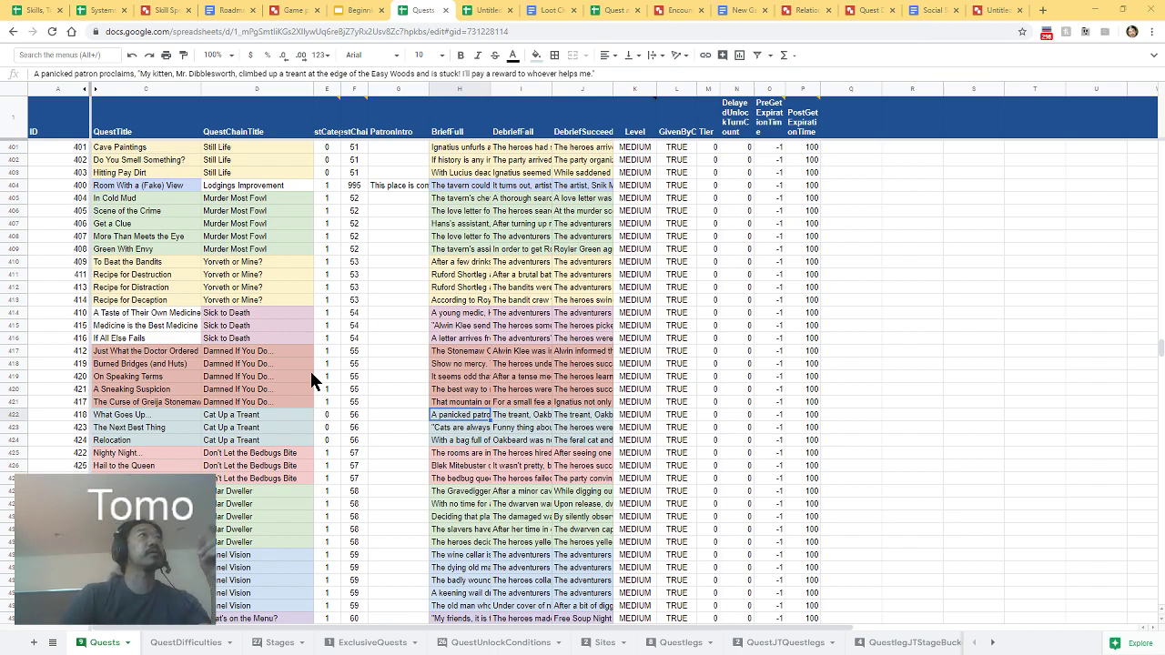
mouse_move(285, 469)
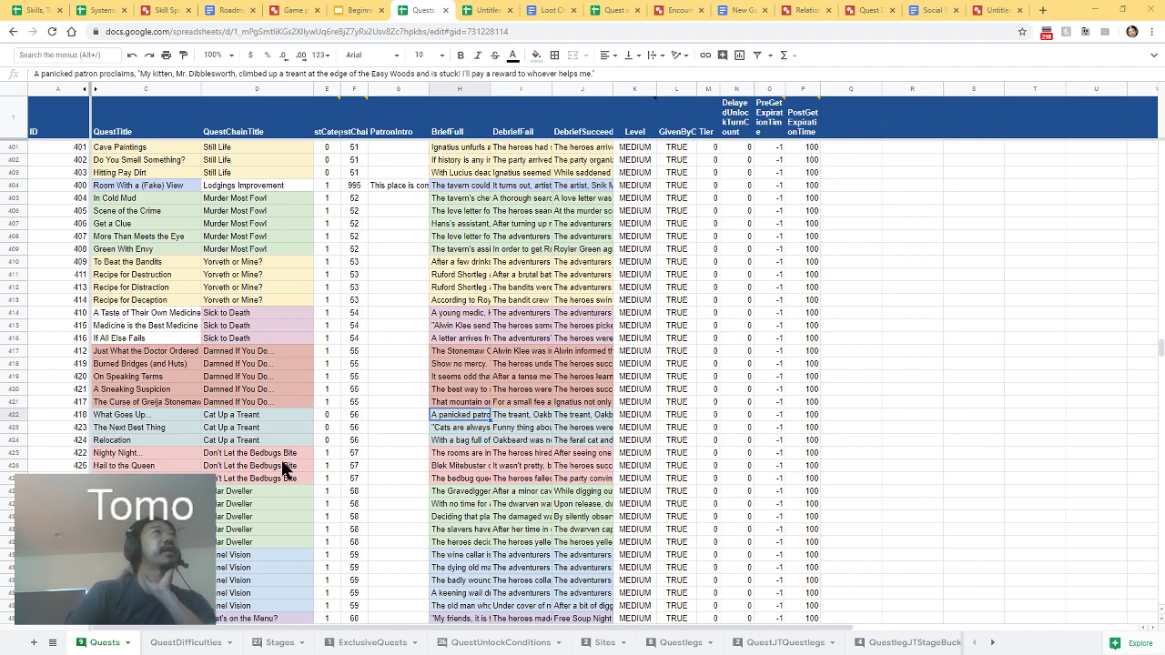
mouse_move(250, 419)
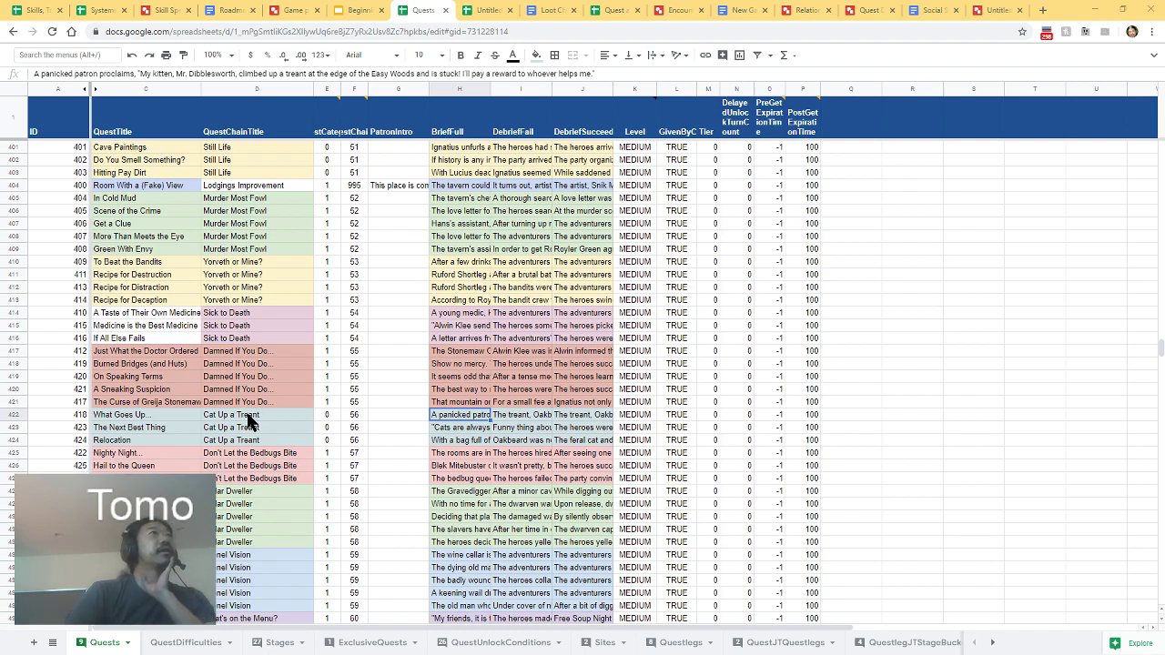